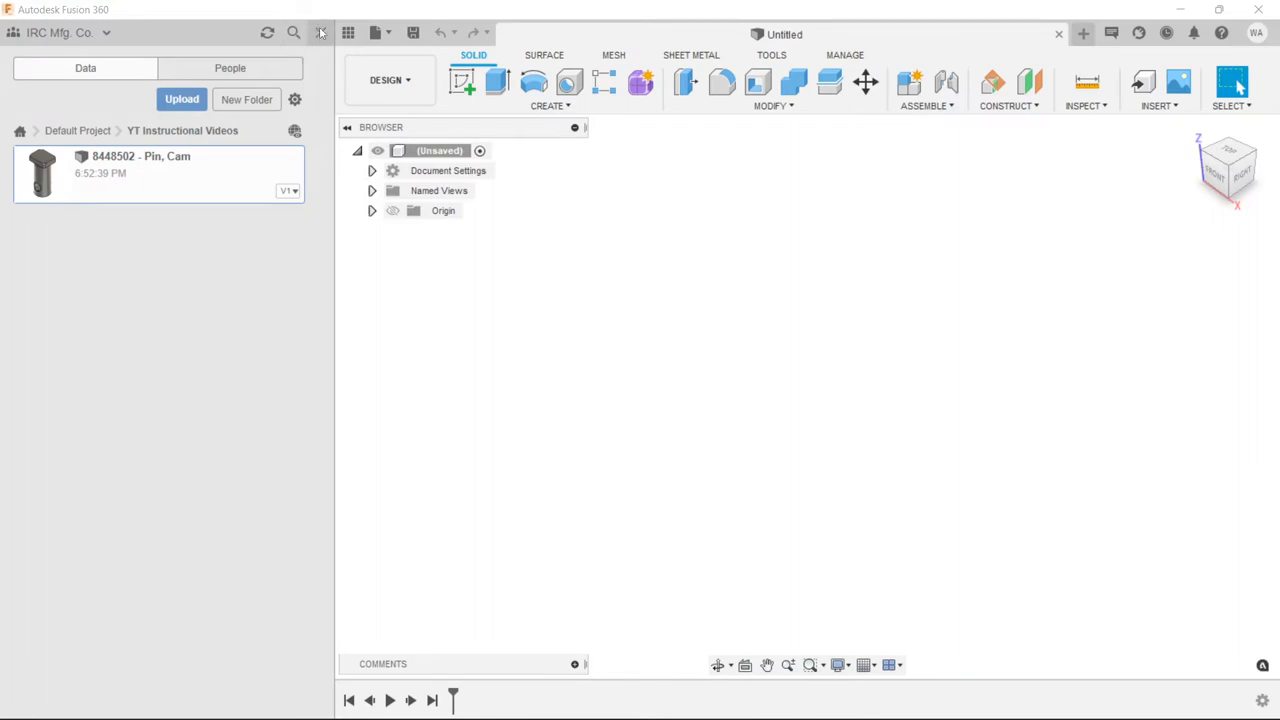
# Hide the Data Panel and start a new sketch on the blank design
pyautogui.click(321, 33)
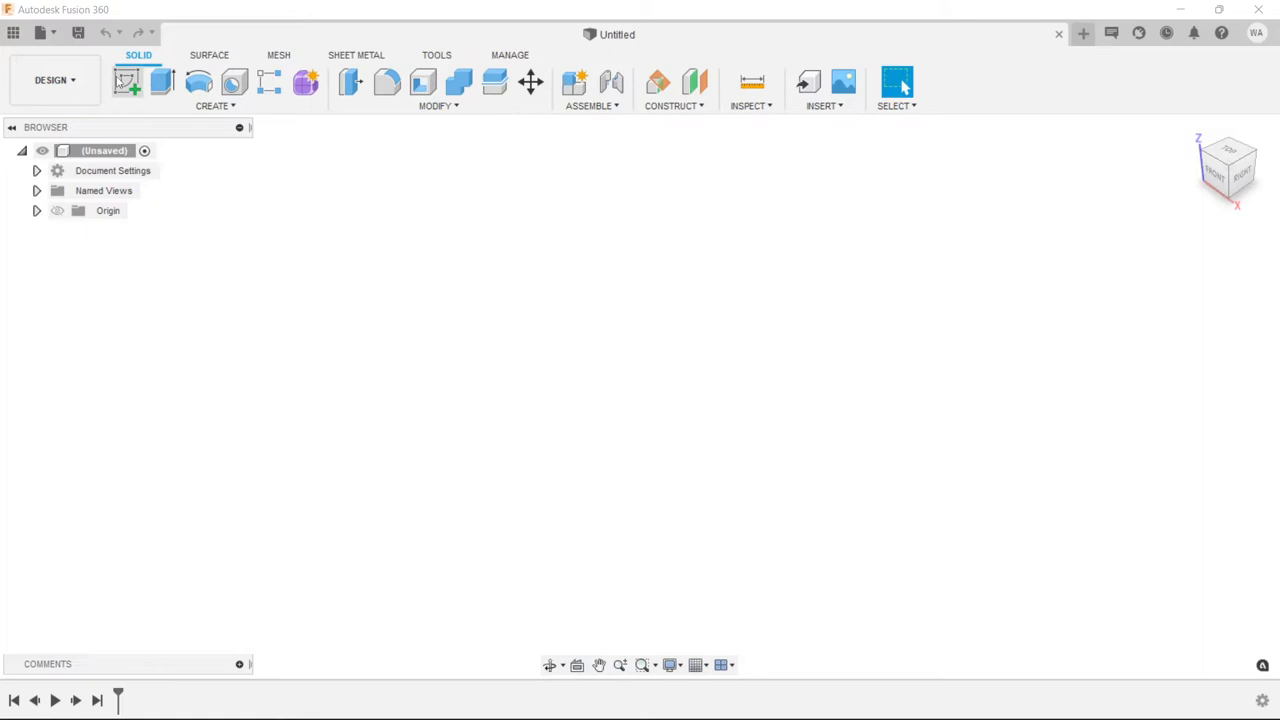
pyautogui.click(127, 82)
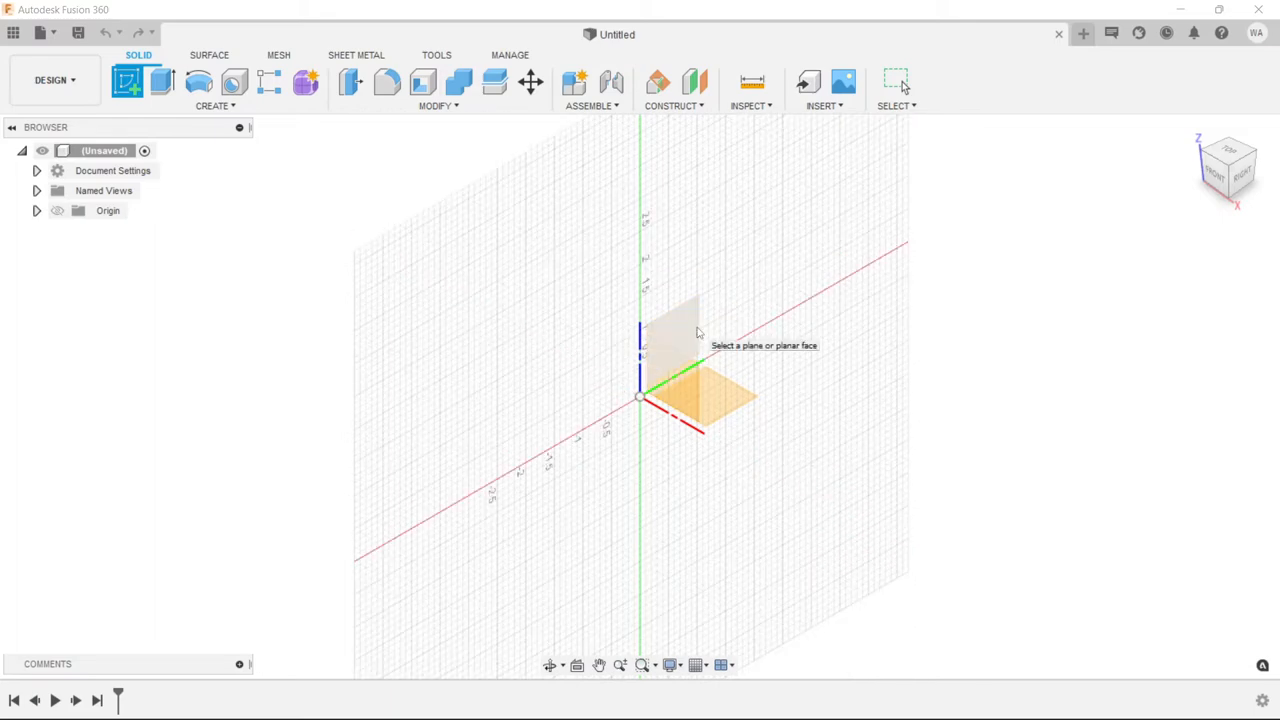
# Sketch the outline on the side plane at 3.277 long, with the top line as centreline
pyautogui.click(710, 390)
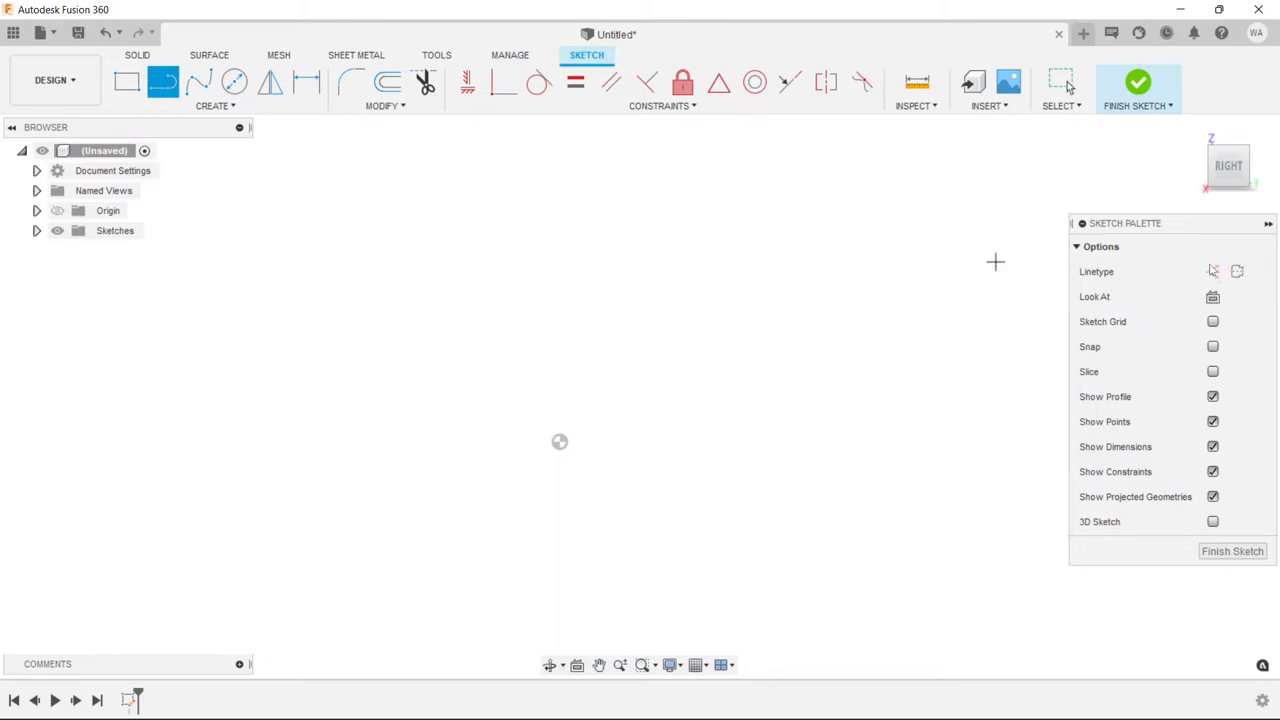
pyautogui.moveTo(441, 365)
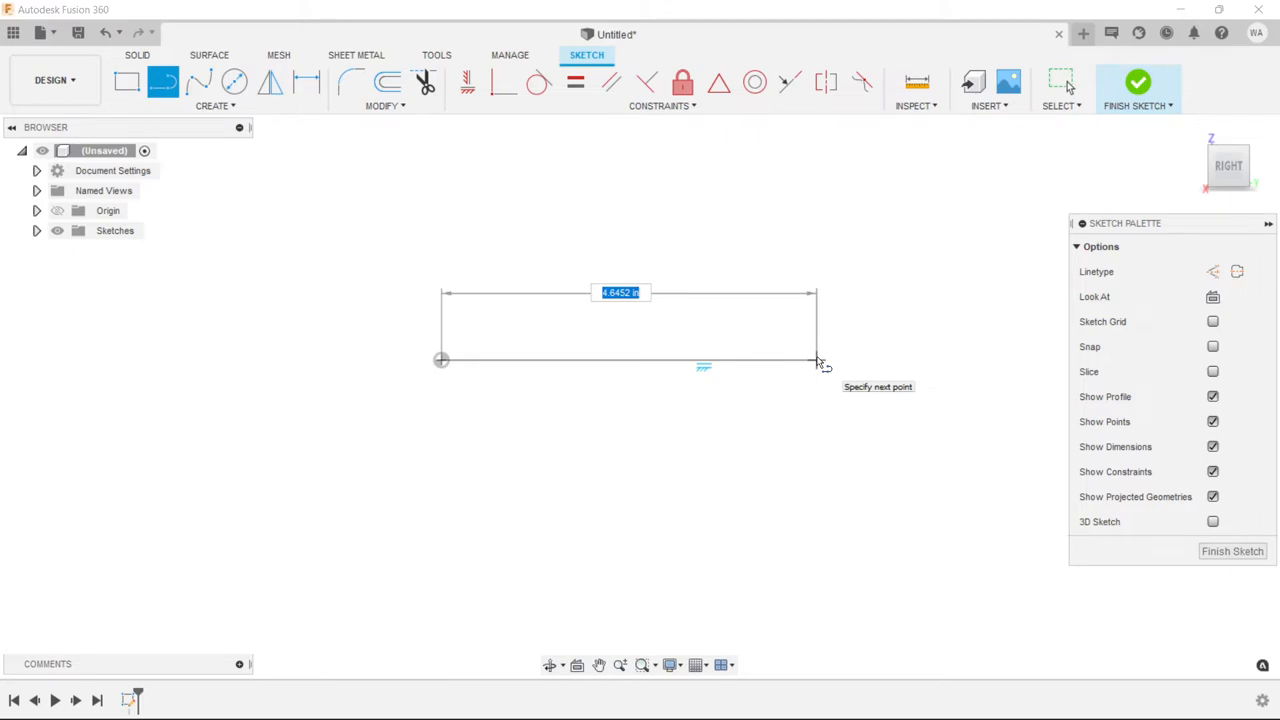
pyautogui.write('3.277')
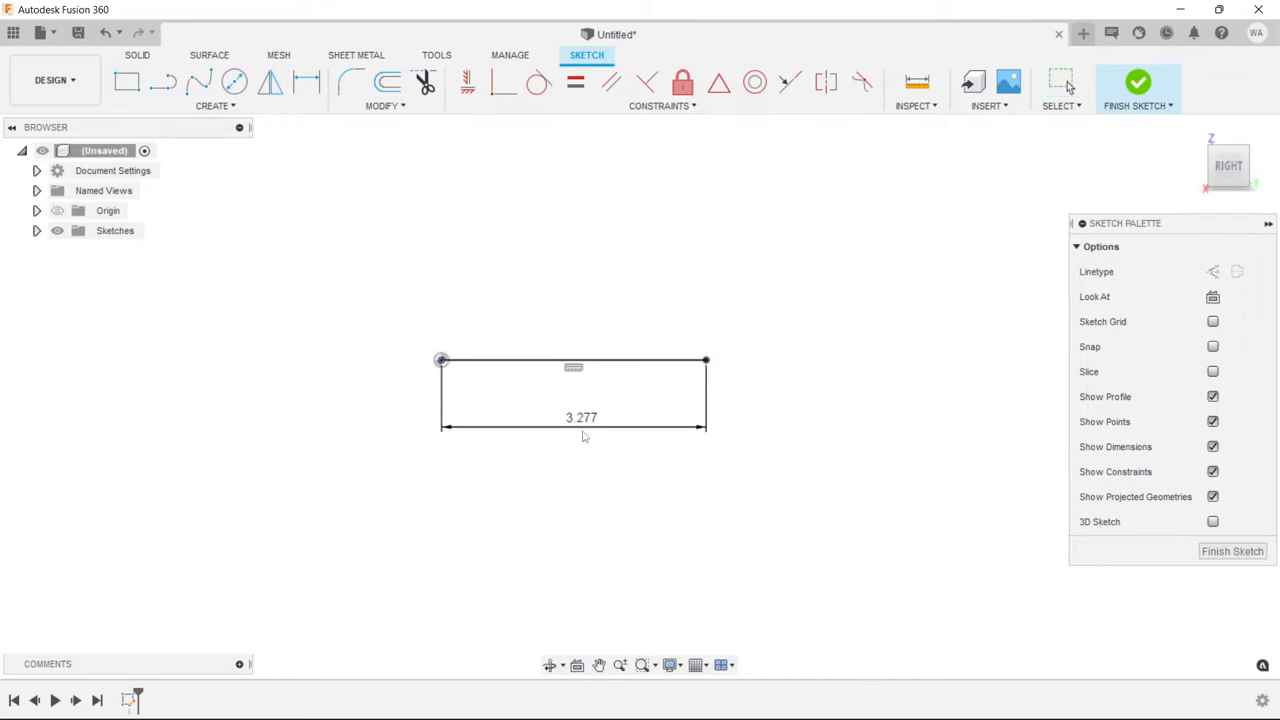
pyautogui.click(163, 82)
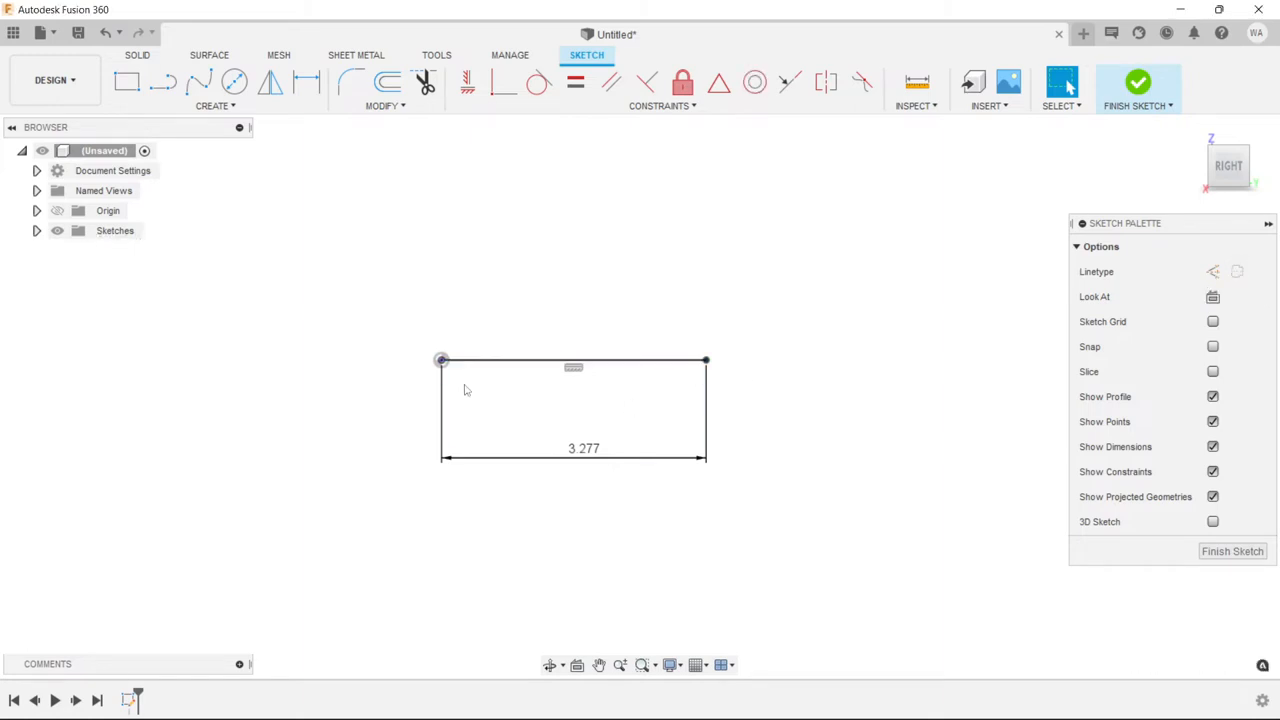
pyautogui.click(573, 360)
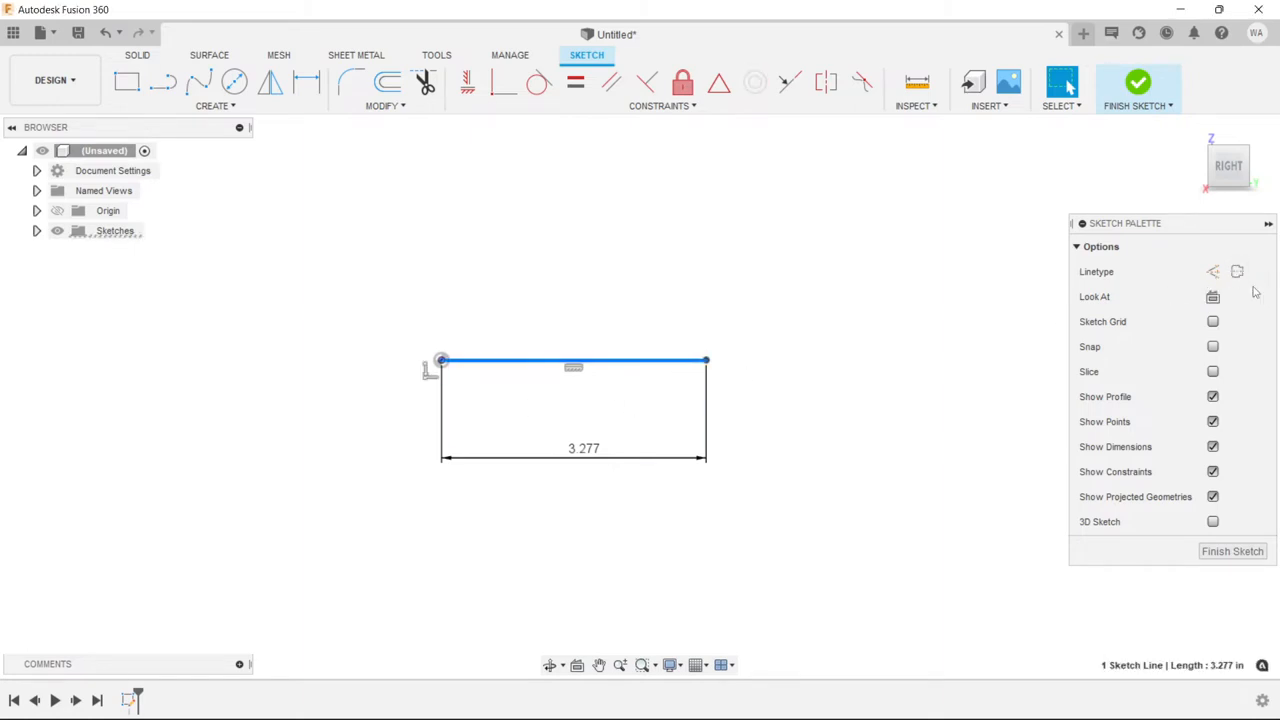
pyautogui.click(162, 82)
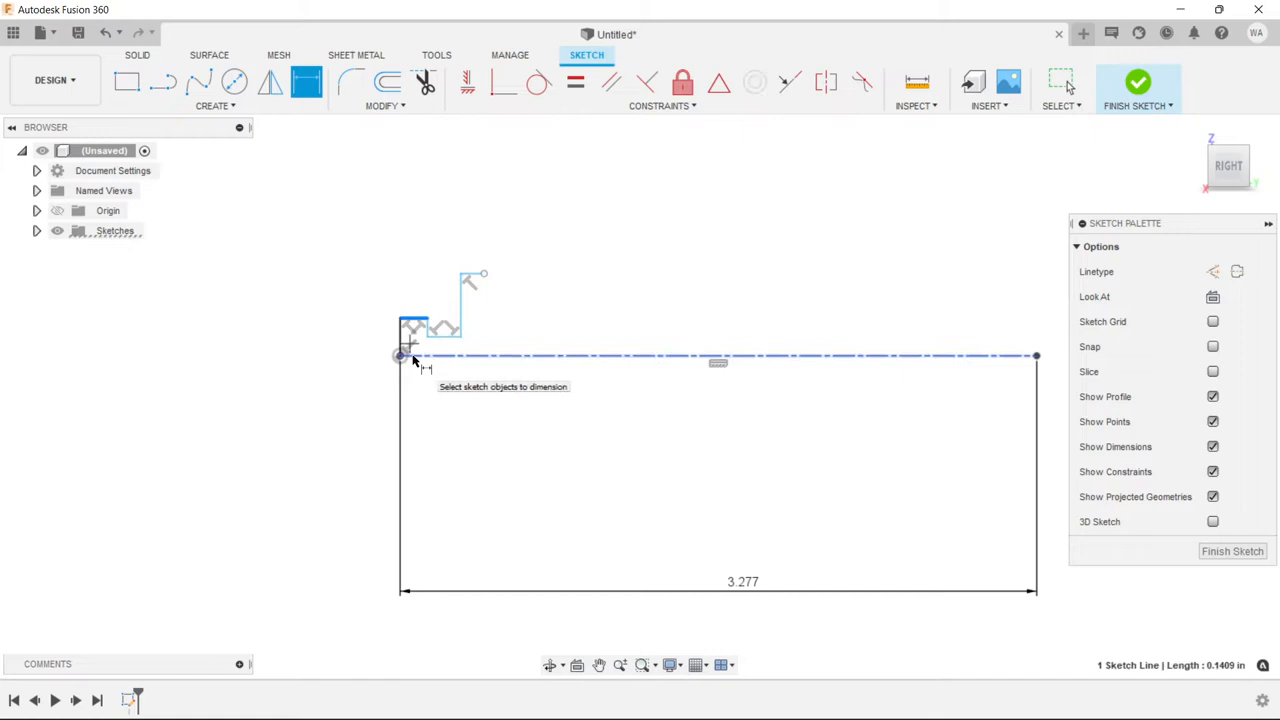
# Dimension the back-end step diameters to 0.25, 0.156 and 0.375 across the centreline
pyautogui.click(410, 350)
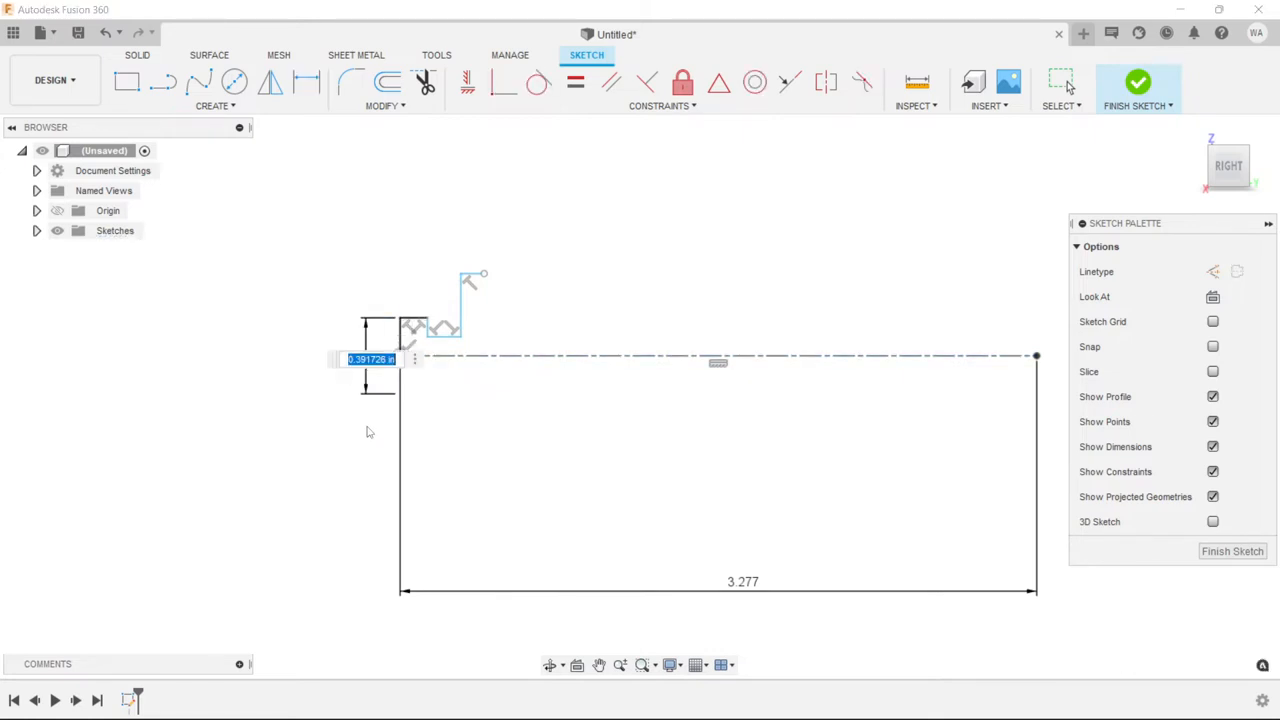
pyautogui.click(307, 82)
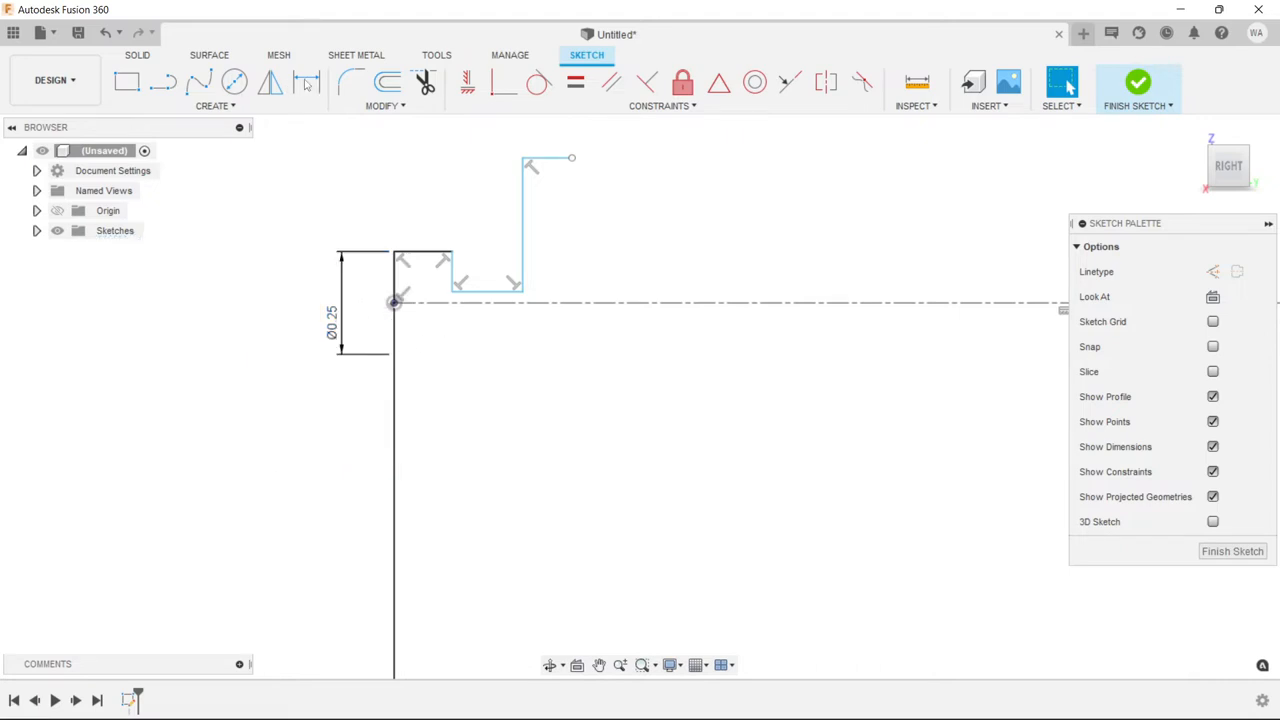
pyautogui.click(490, 293)
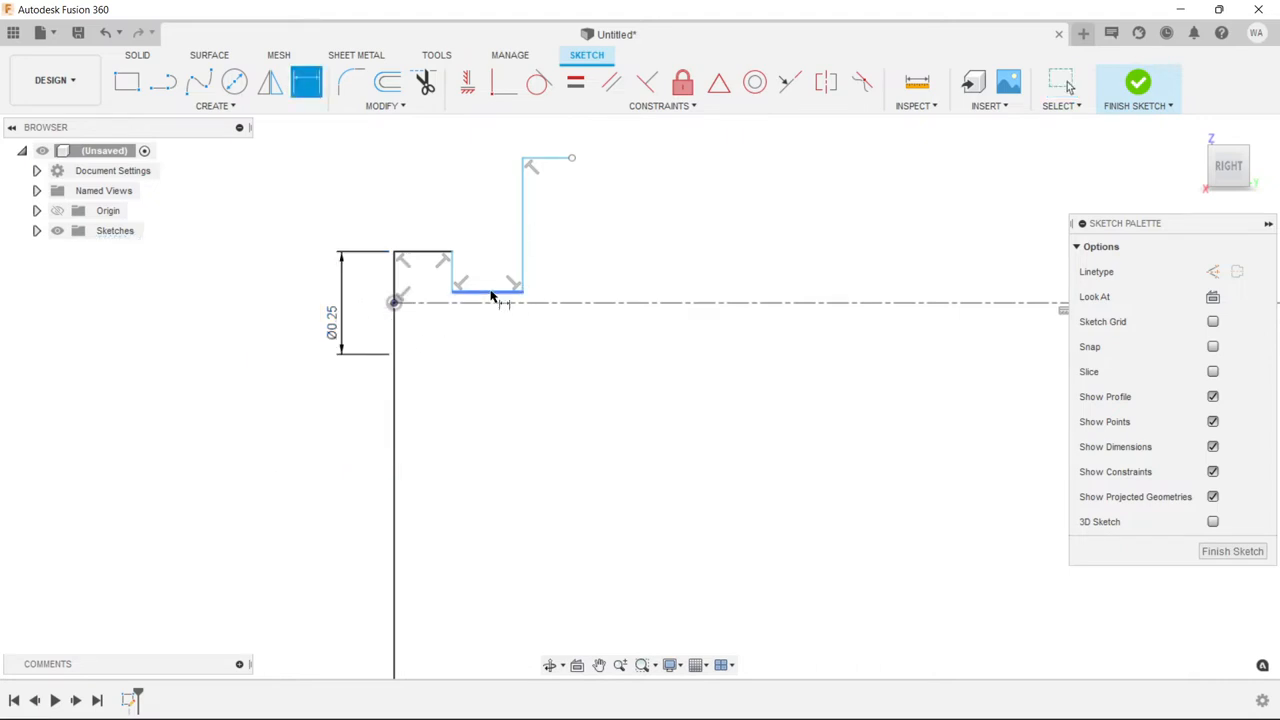
pyautogui.click(487, 290)
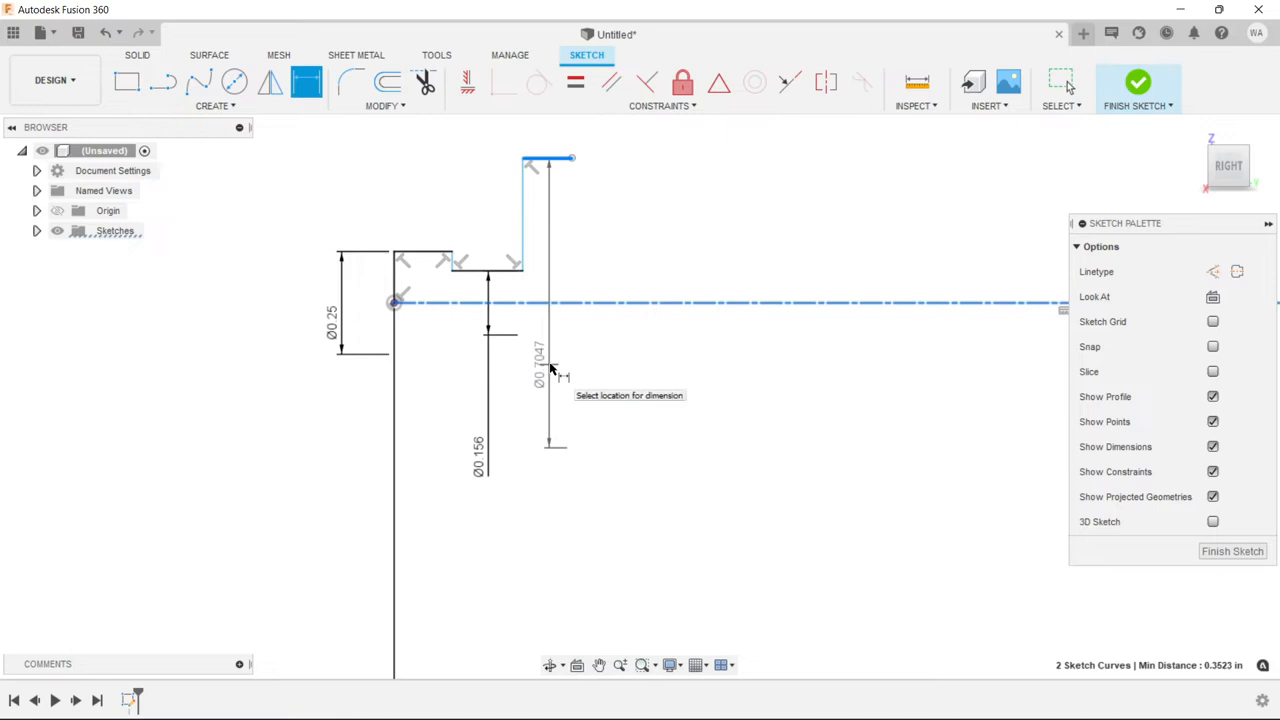
pyautogui.click(548, 442)
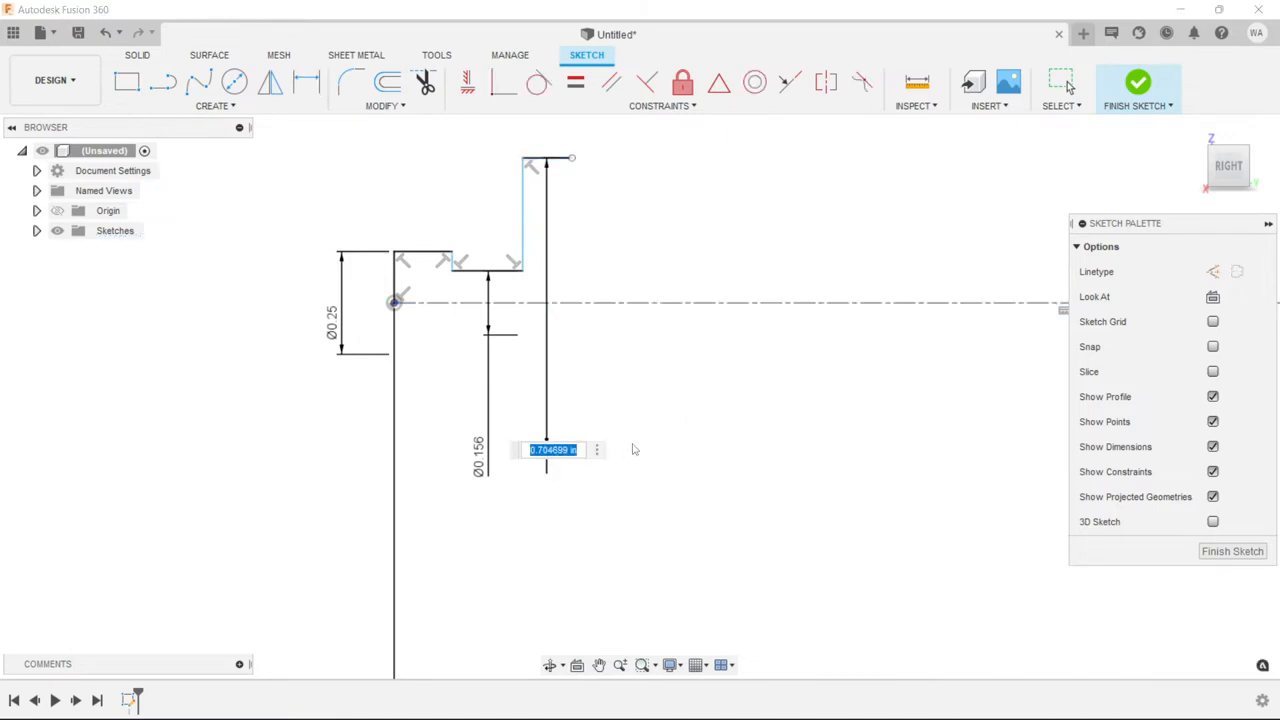
pyautogui.write('37')
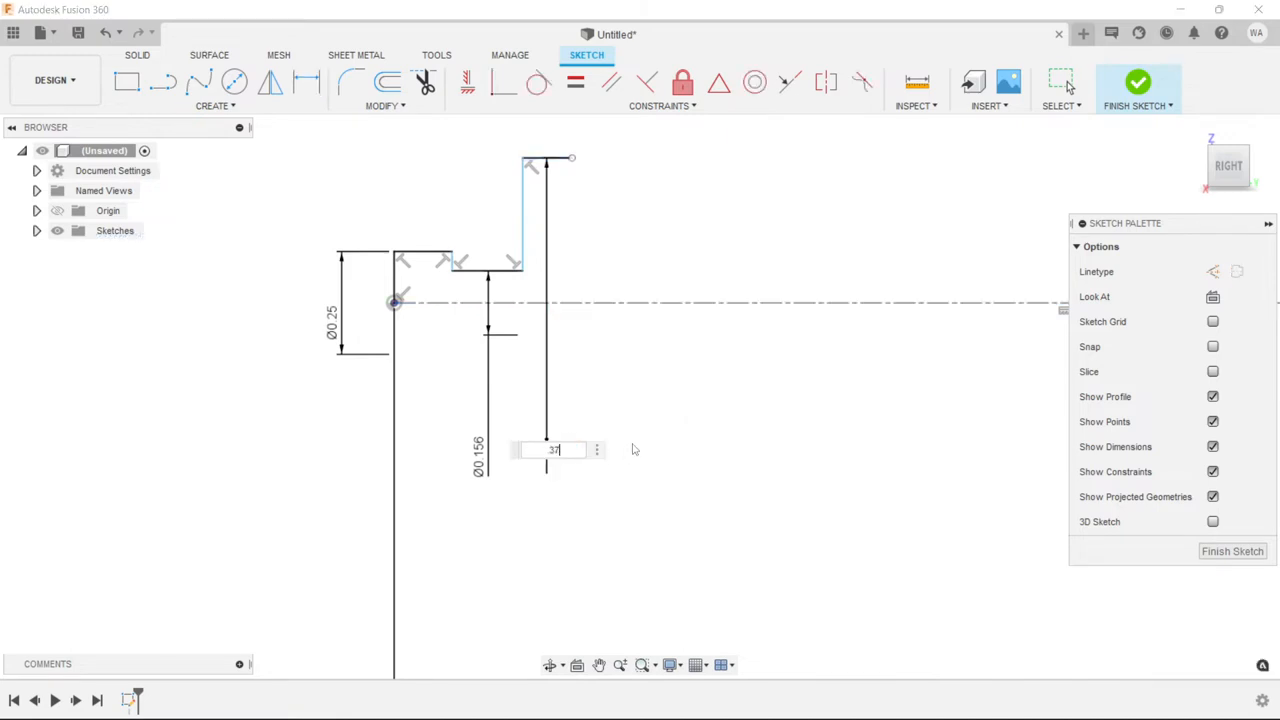
pyautogui.press('Return')
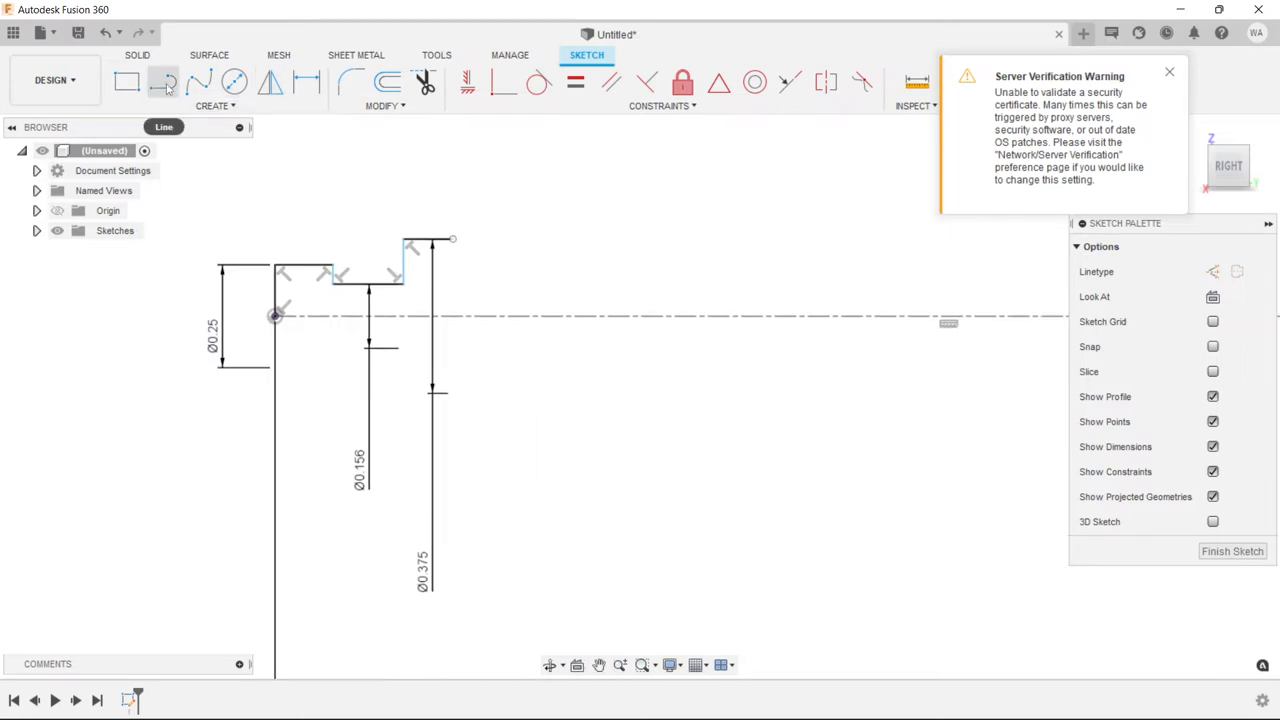
# Draw the shaft lines out to the far end and dimension the shaft at 0.154 diameter
pyautogui.click(163, 83)
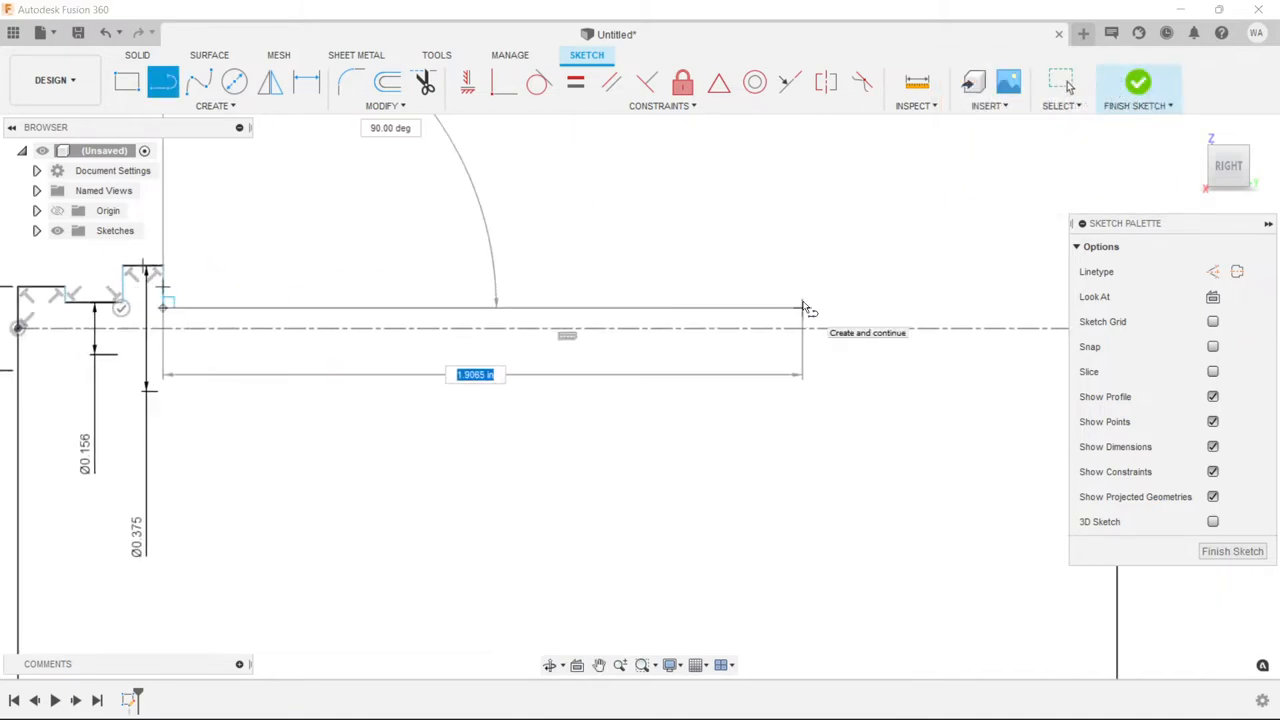
pyautogui.click(802, 308)
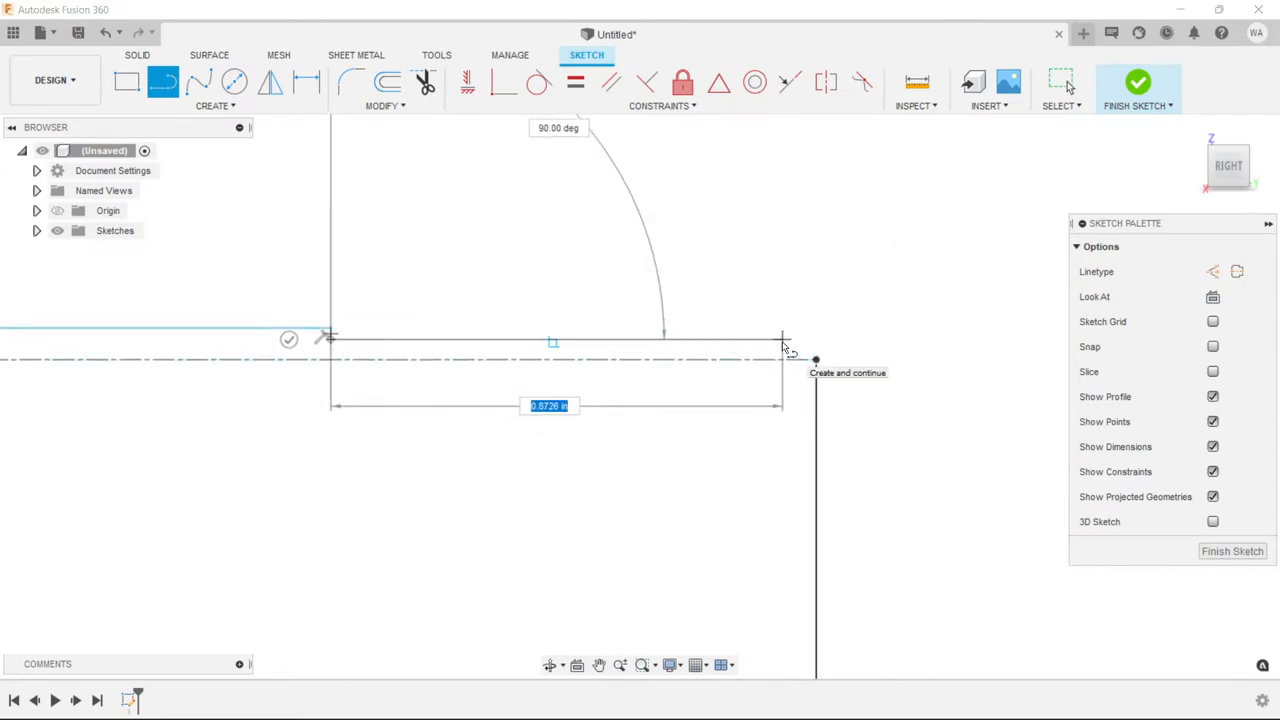
pyautogui.click(775, 338)
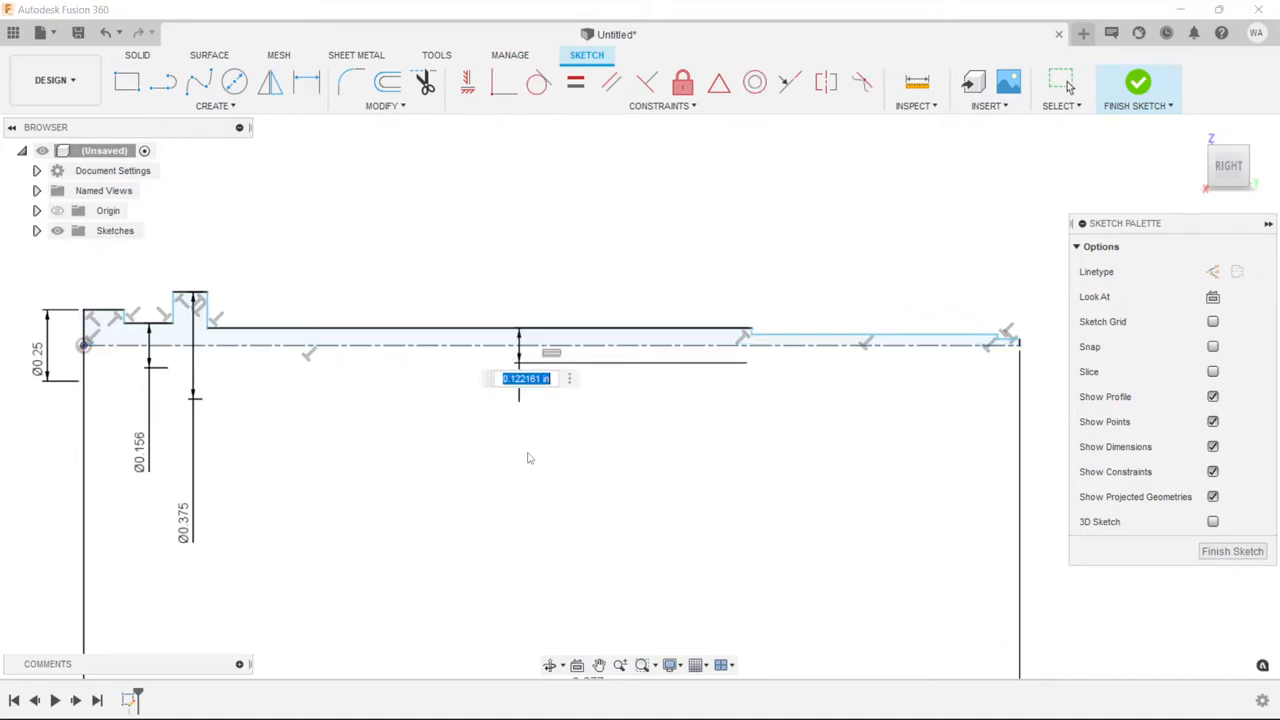
pyautogui.write('.154')
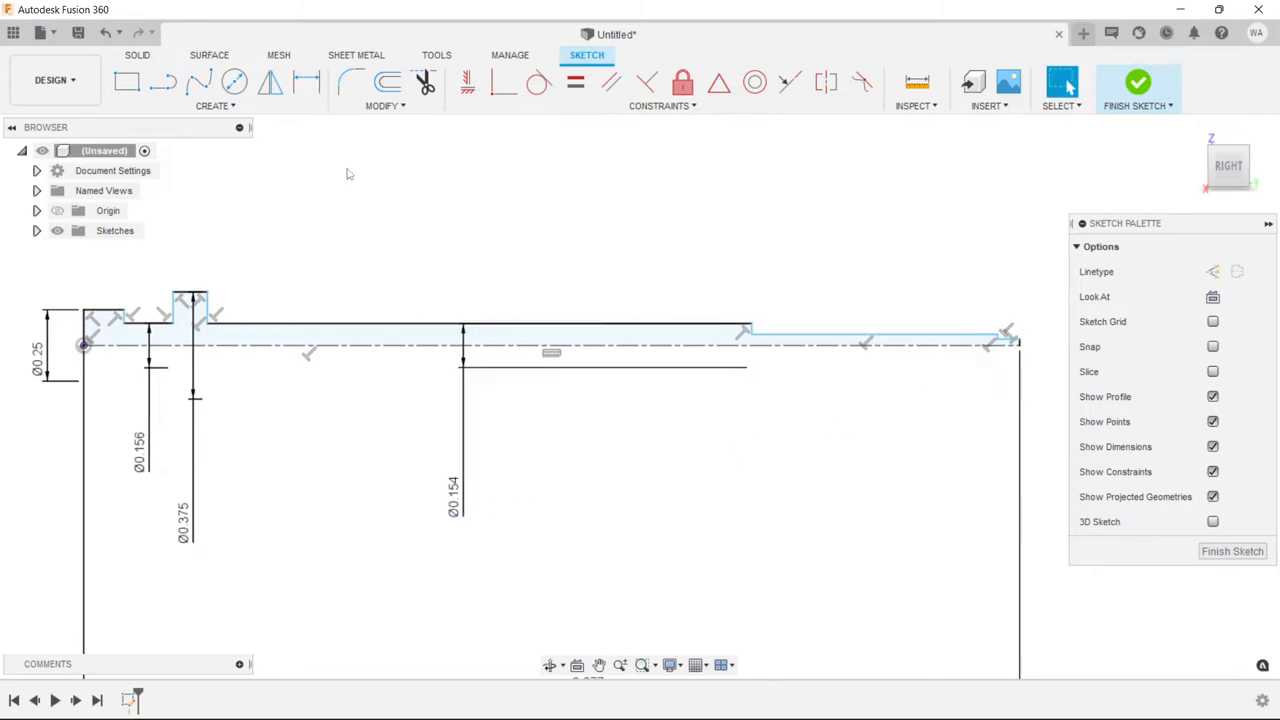
# Dimension the front shaft diameter to 0.103 and the tip diameter to 0.0595
pyautogui.click(307, 82)
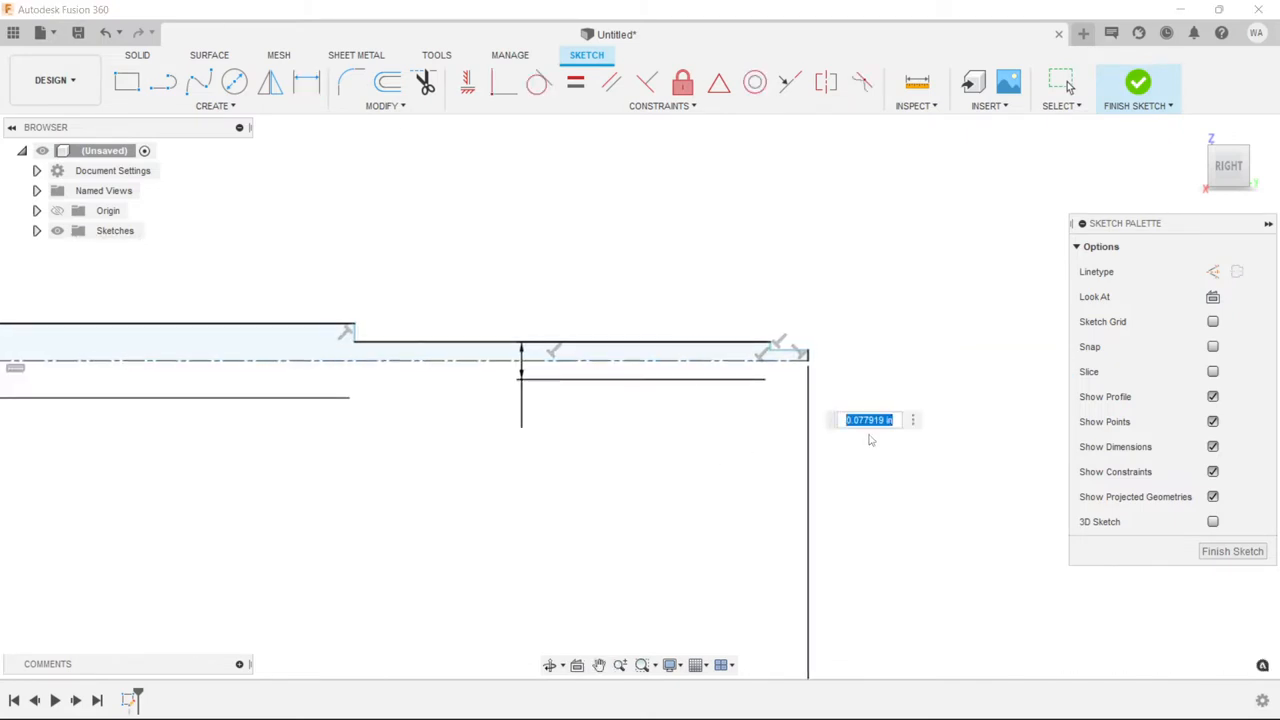
pyautogui.write('1')
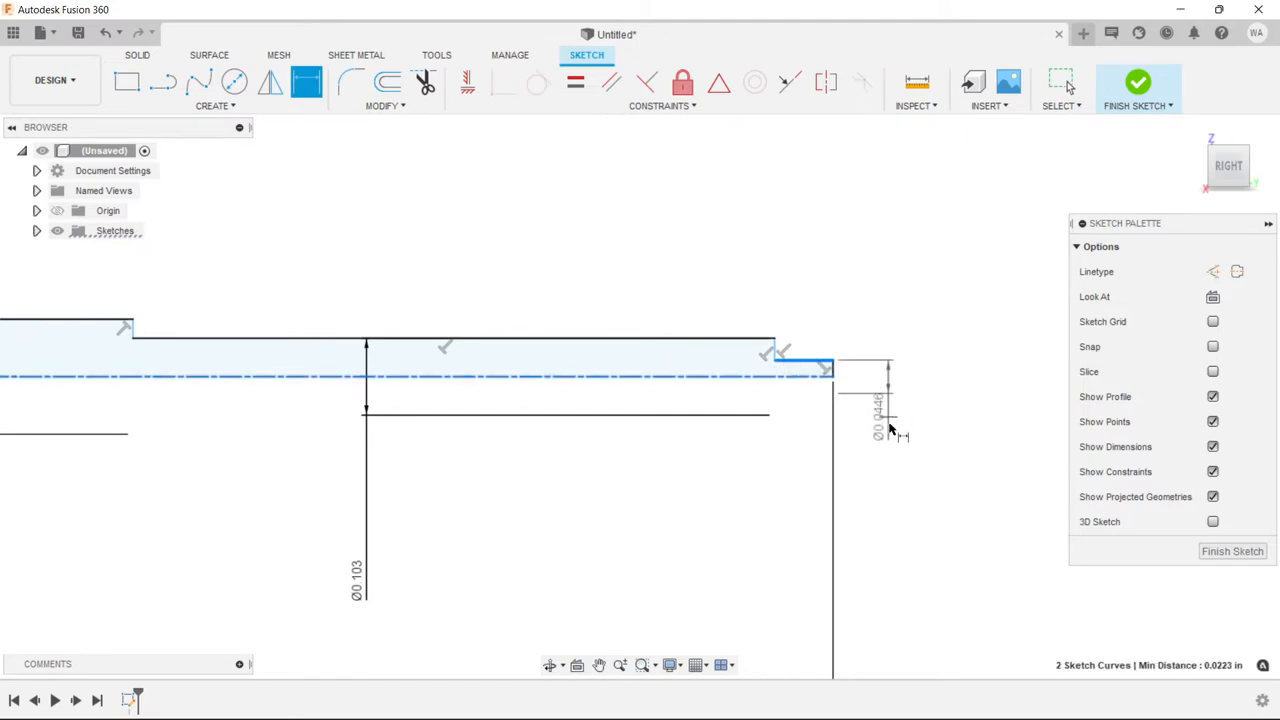
pyautogui.click(890, 410)
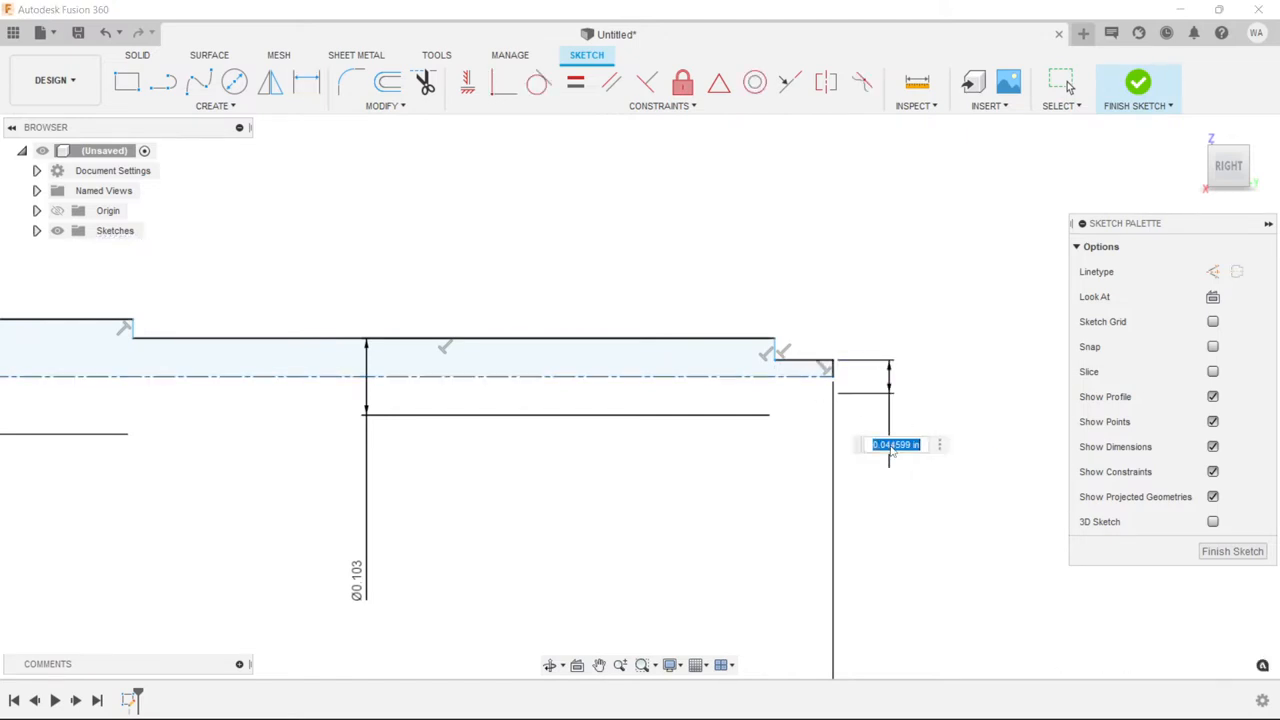
pyautogui.write('056')
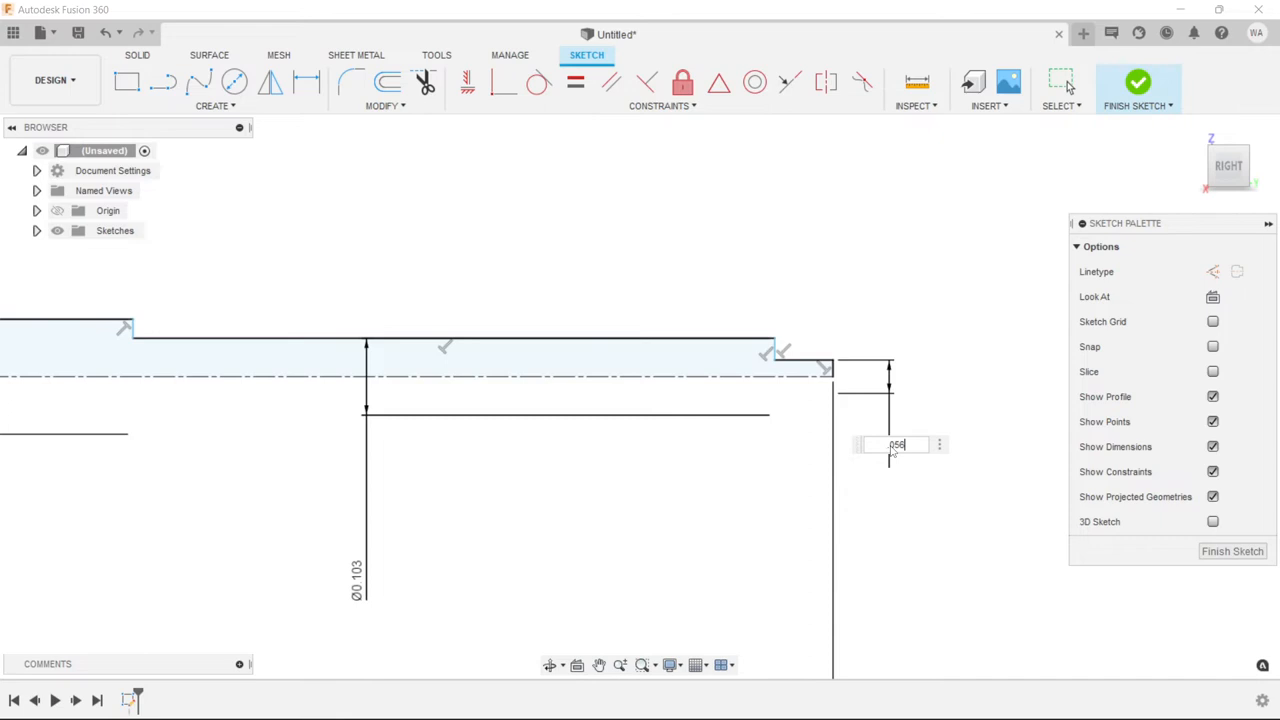
pyautogui.write('.0595')
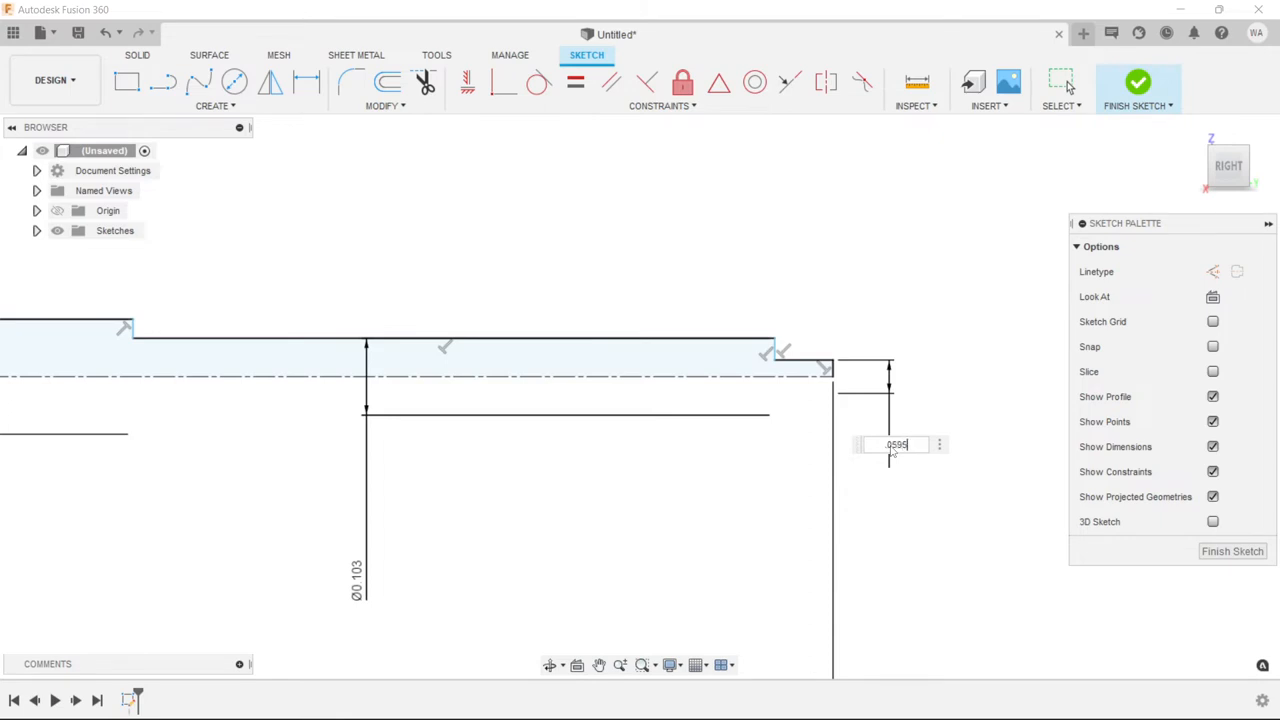
pyautogui.press('Return')
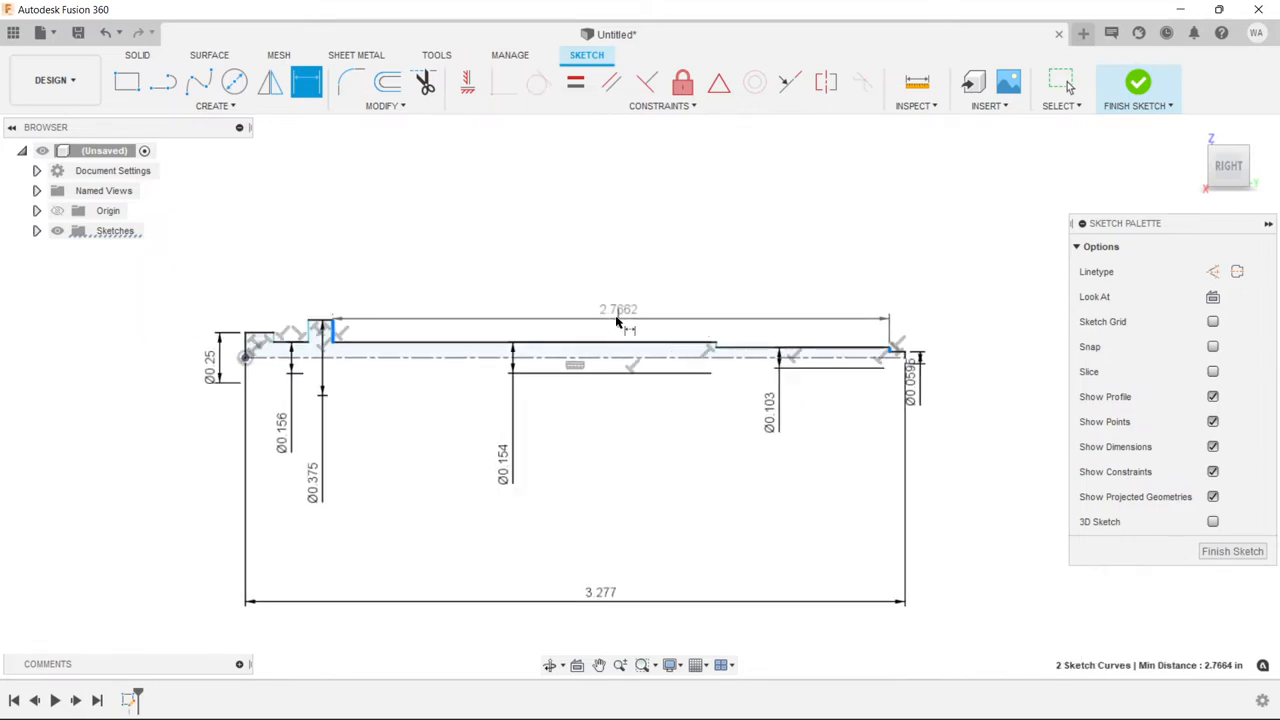
pyautogui.moveTo(605, 265)
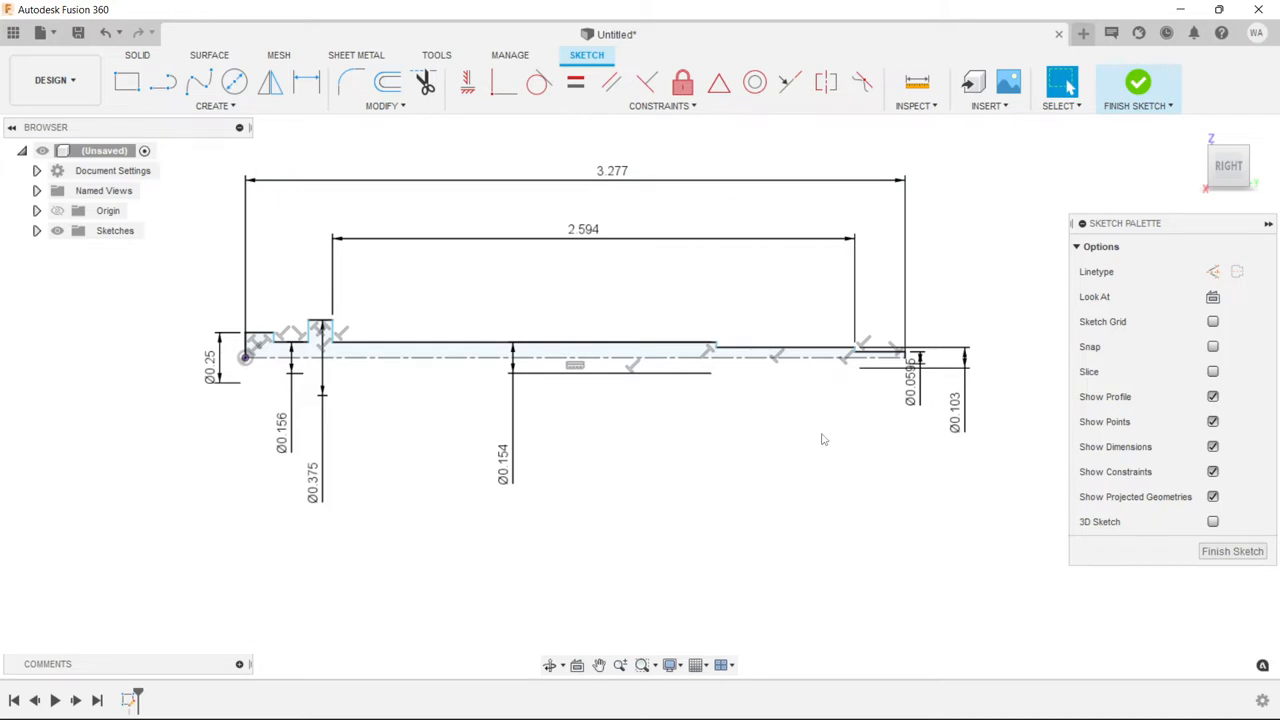
# Fix the middle shaft section at 1.84 long, then hide the sketch dimensions
pyautogui.click(308, 82)
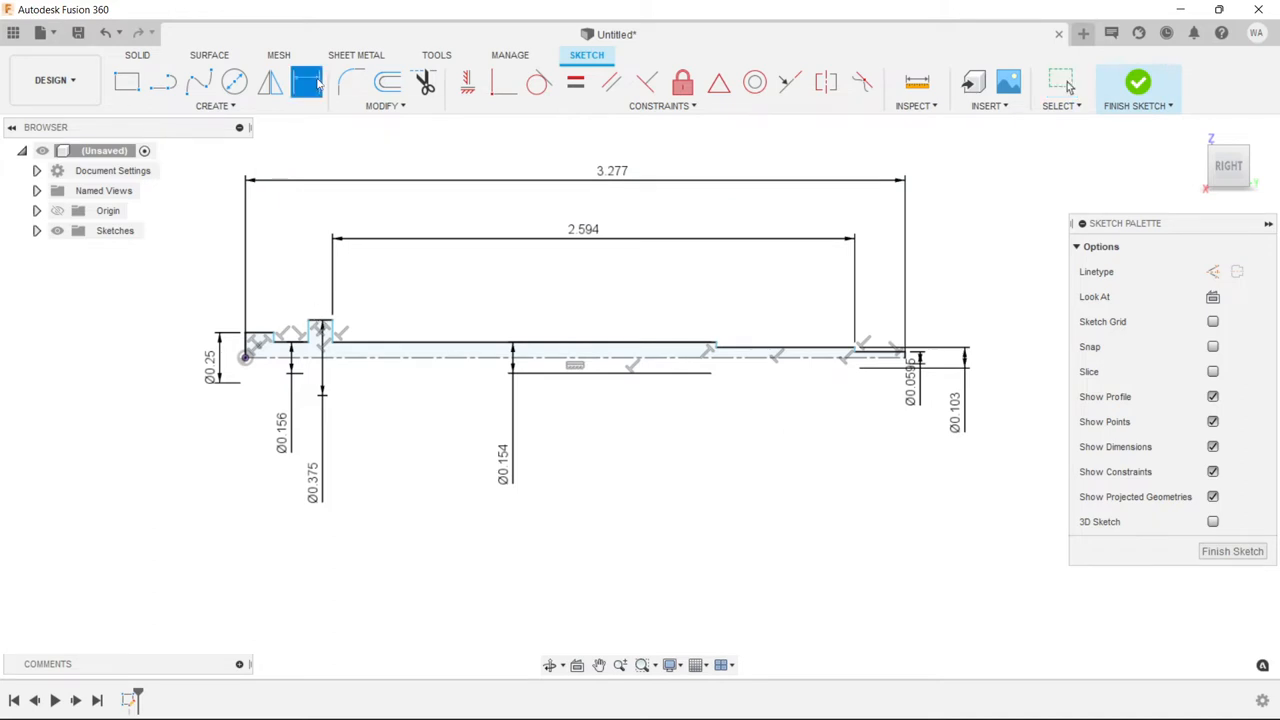
pyautogui.moveTo(745, 383)
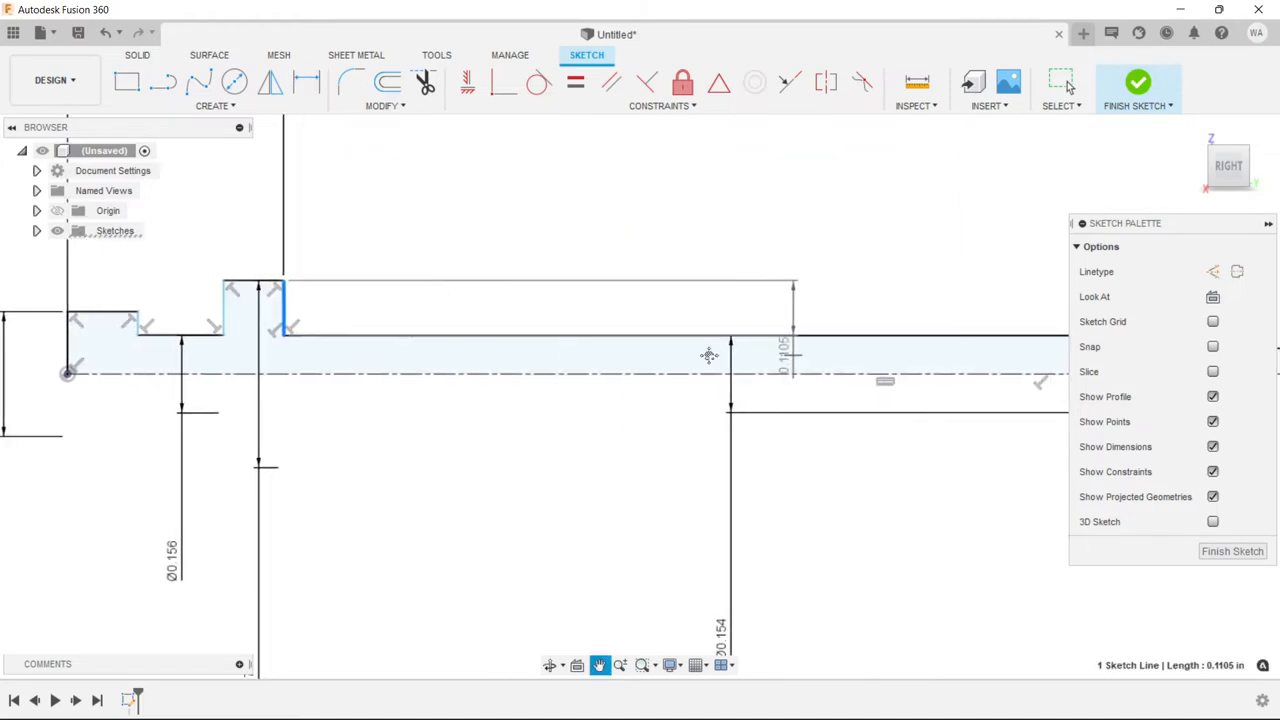
pyautogui.click(307, 82)
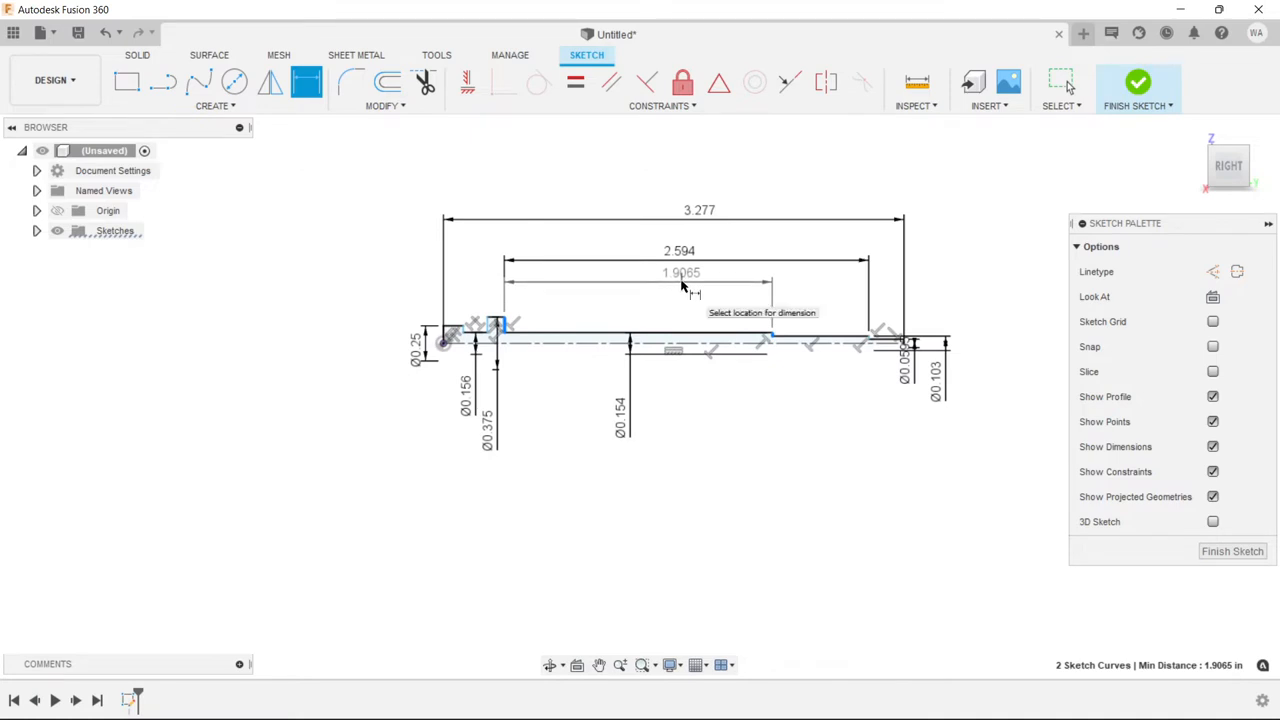
pyautogui.click(685, 282)
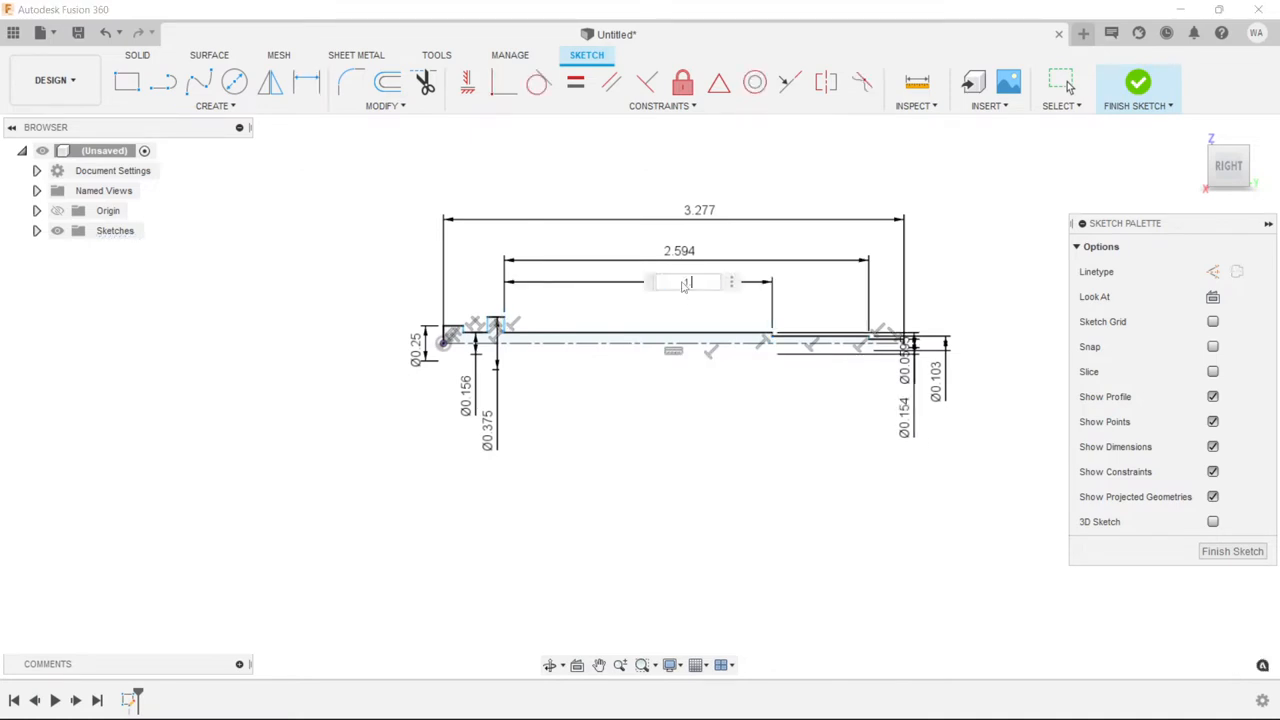
pyautogui.click(307, 83)
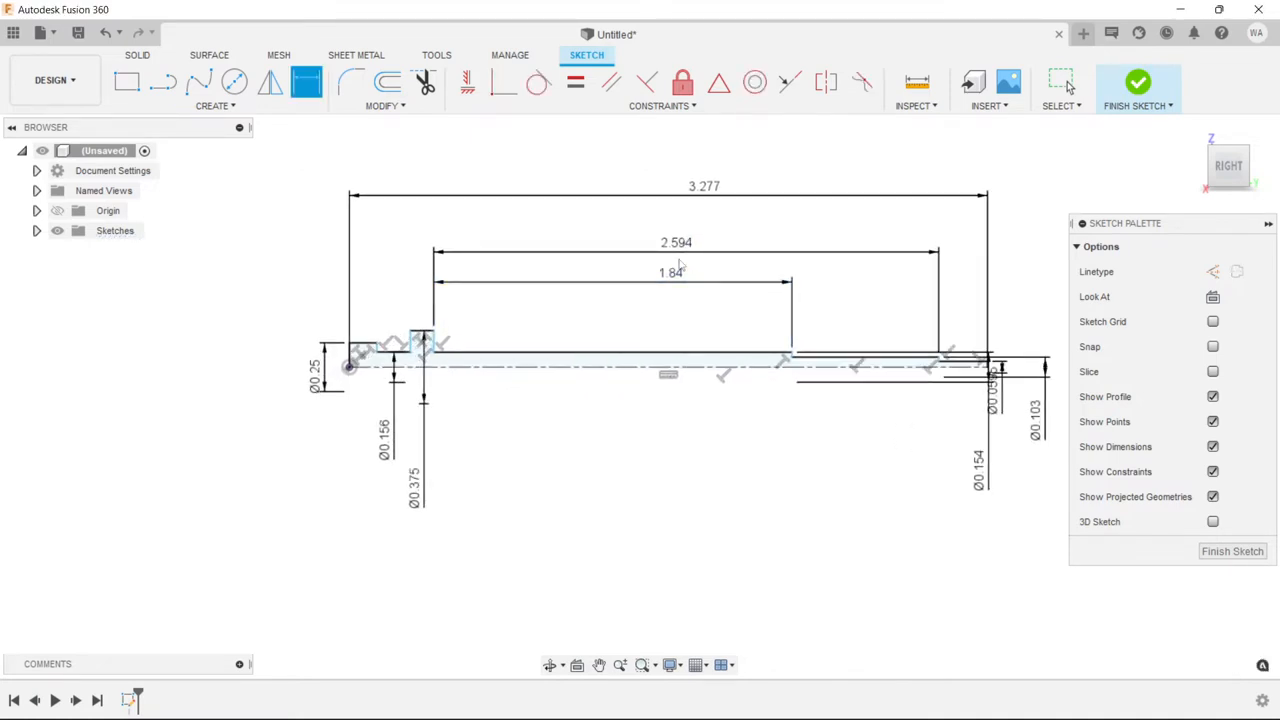
pyautogui.click(665, 285)
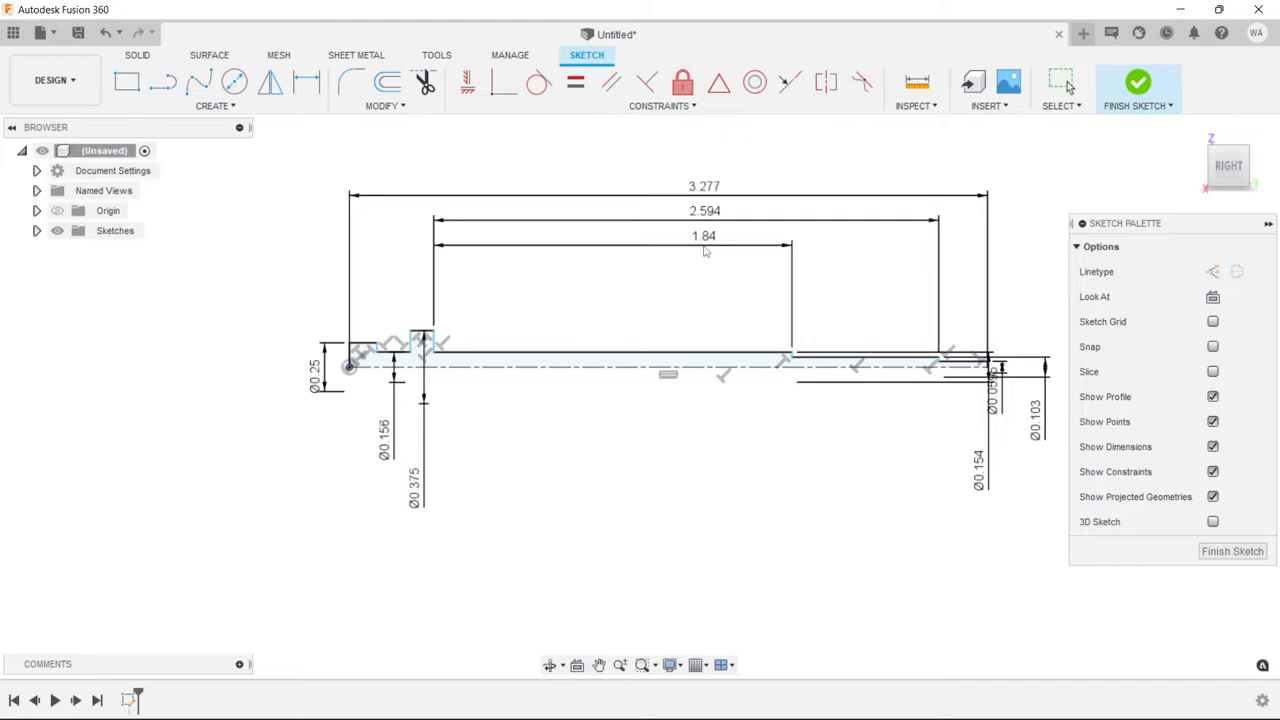
pyautogui.click(599, 664)
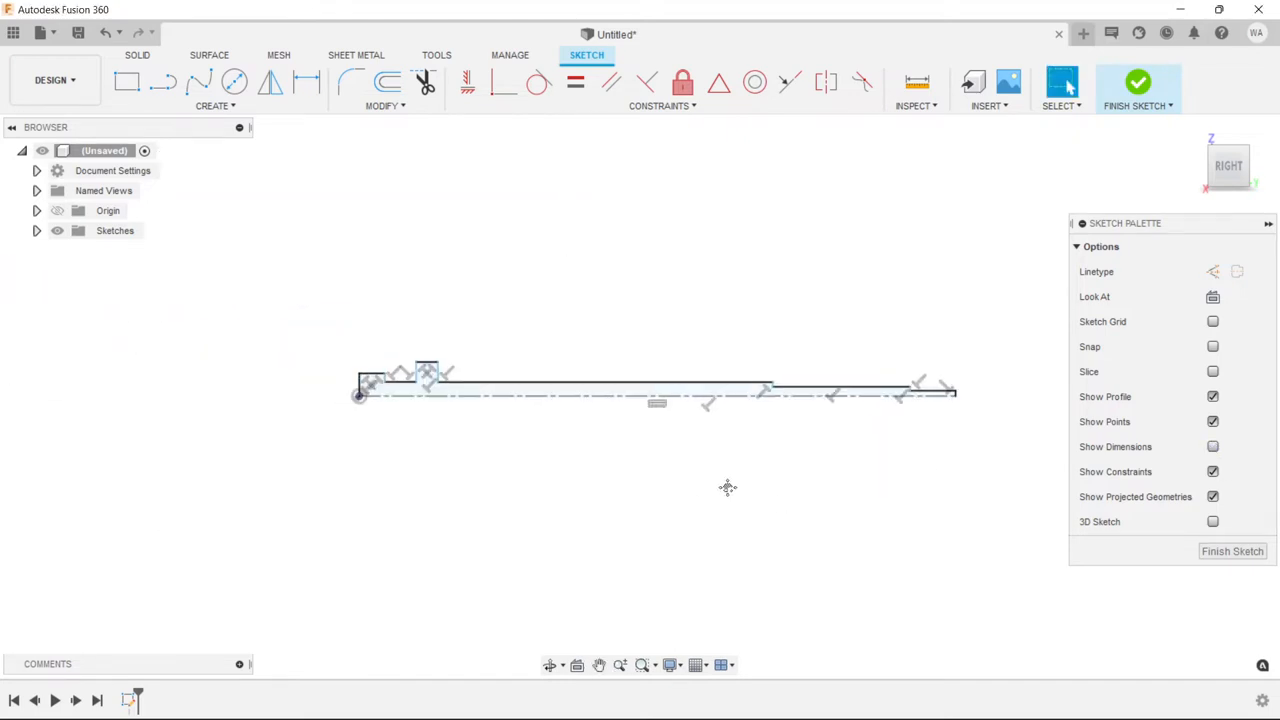
# Add length dimensions 0.45, 0.57 and 0.075 to the back-end steps
pyautogui.click(307, 82)
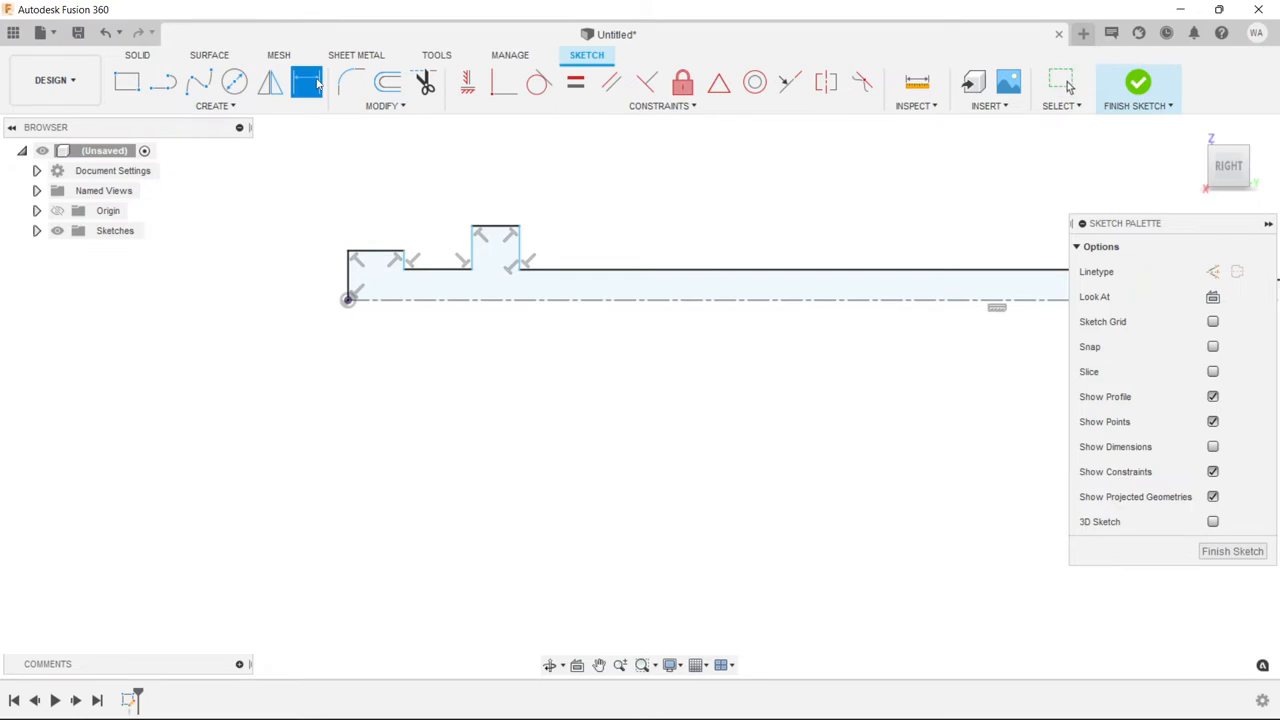
pyautogui.moveTo(450, 270)
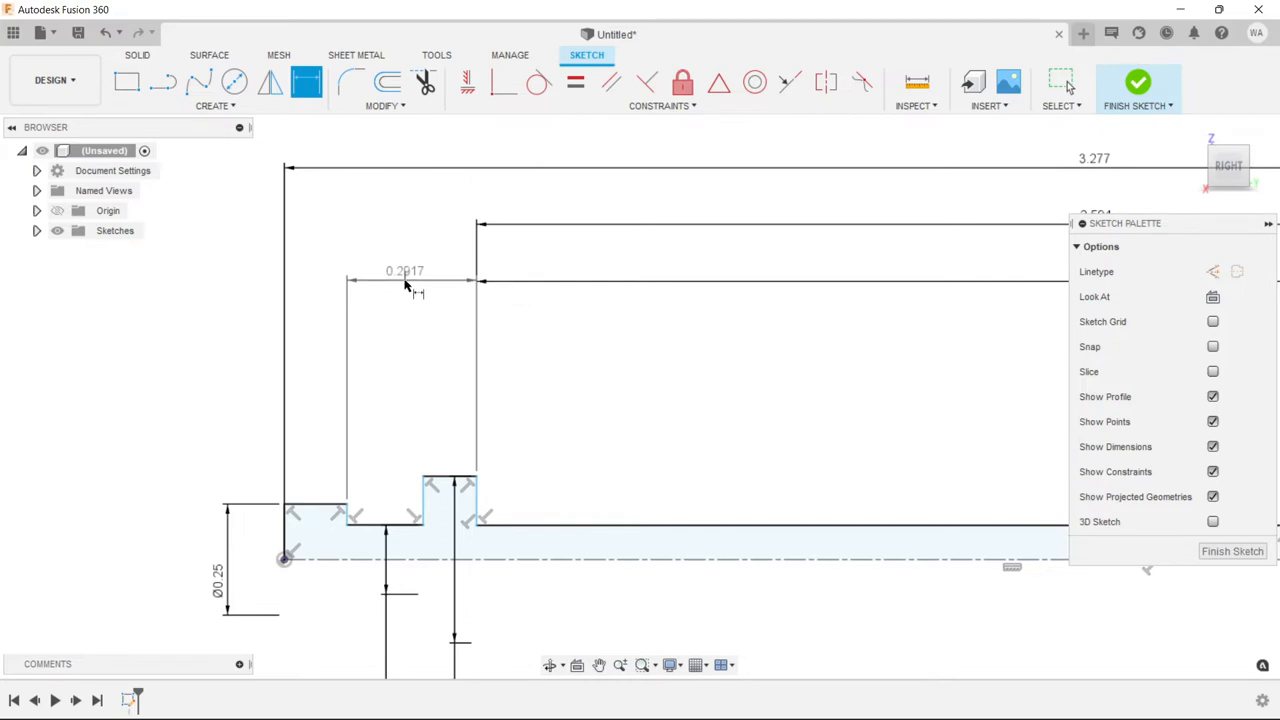
pyautogui.doubleClick(405, 271)
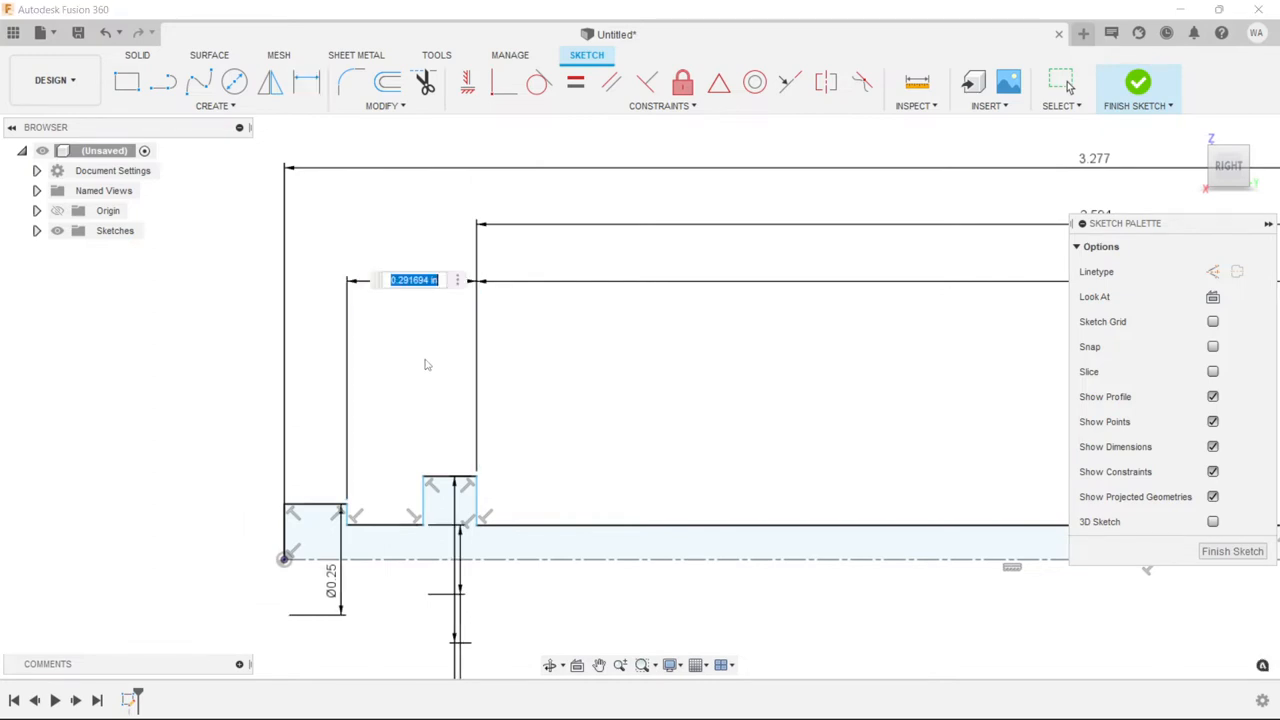
pyautogui.write('4')
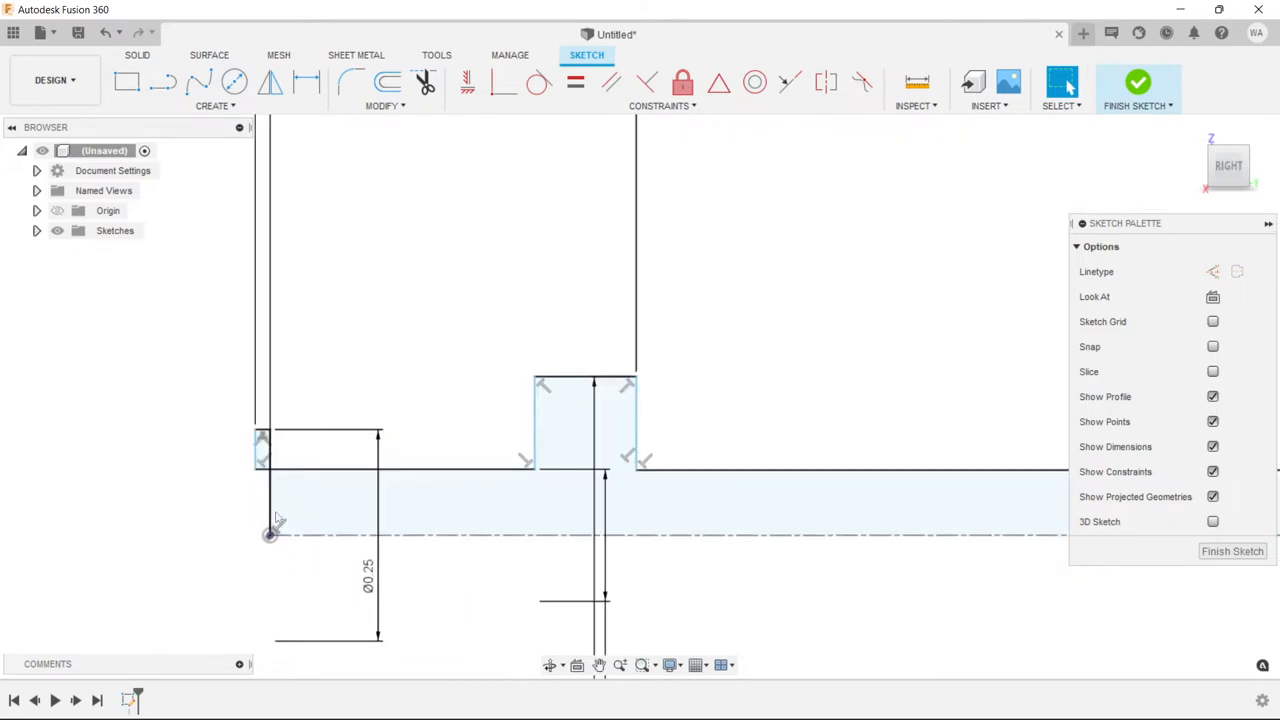
pyautogui.click(384, 450)
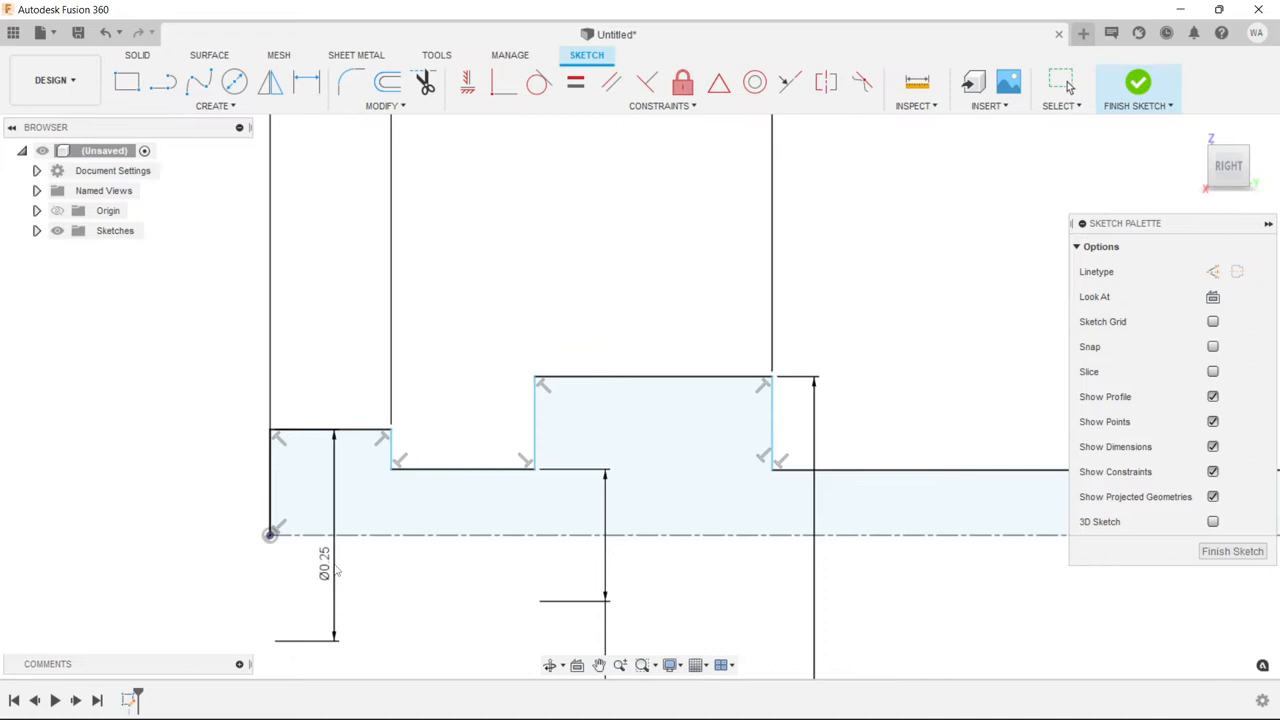
pyautogui.click(307, 83)
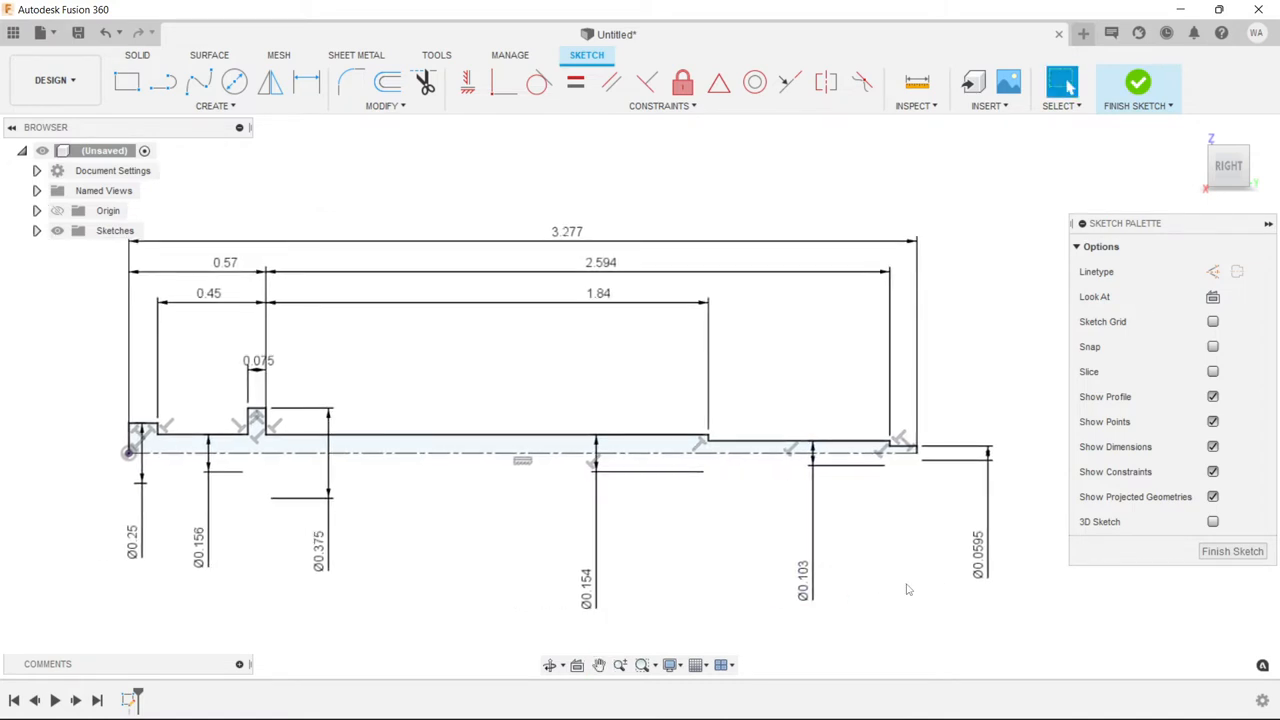
pyautogui.moveTo(350, 82)
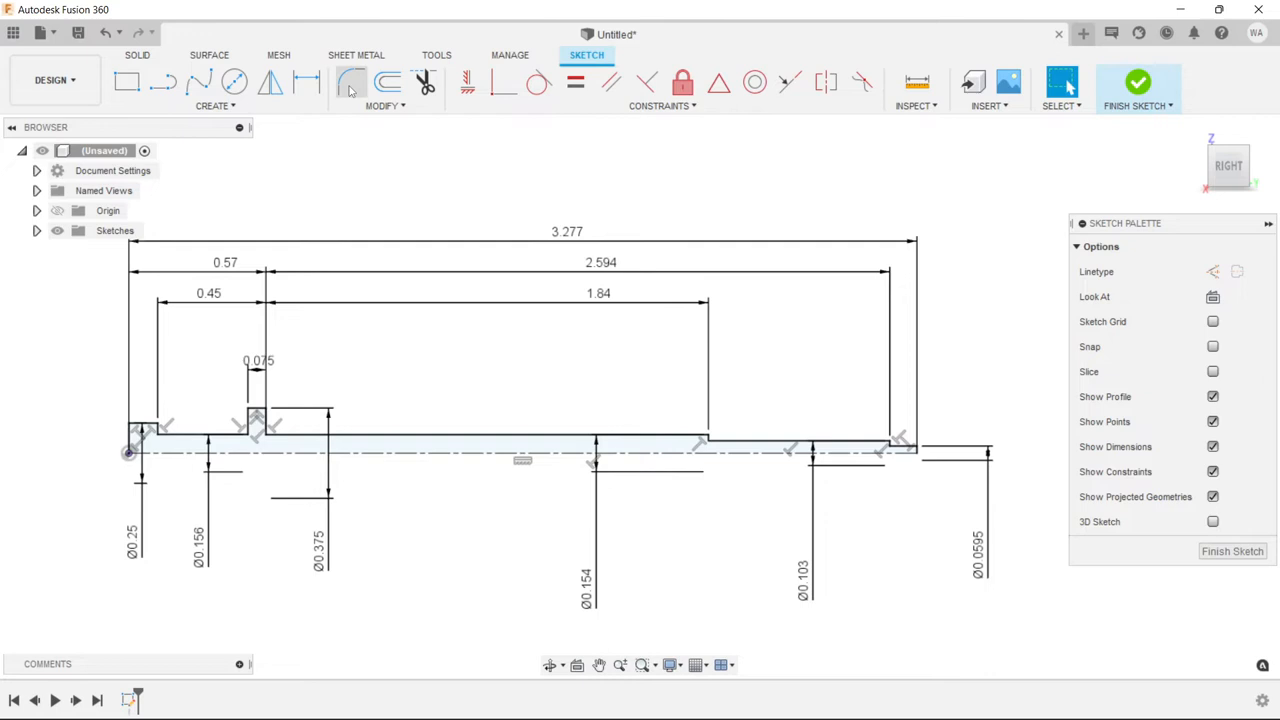
pyautogui.click(350, 83)
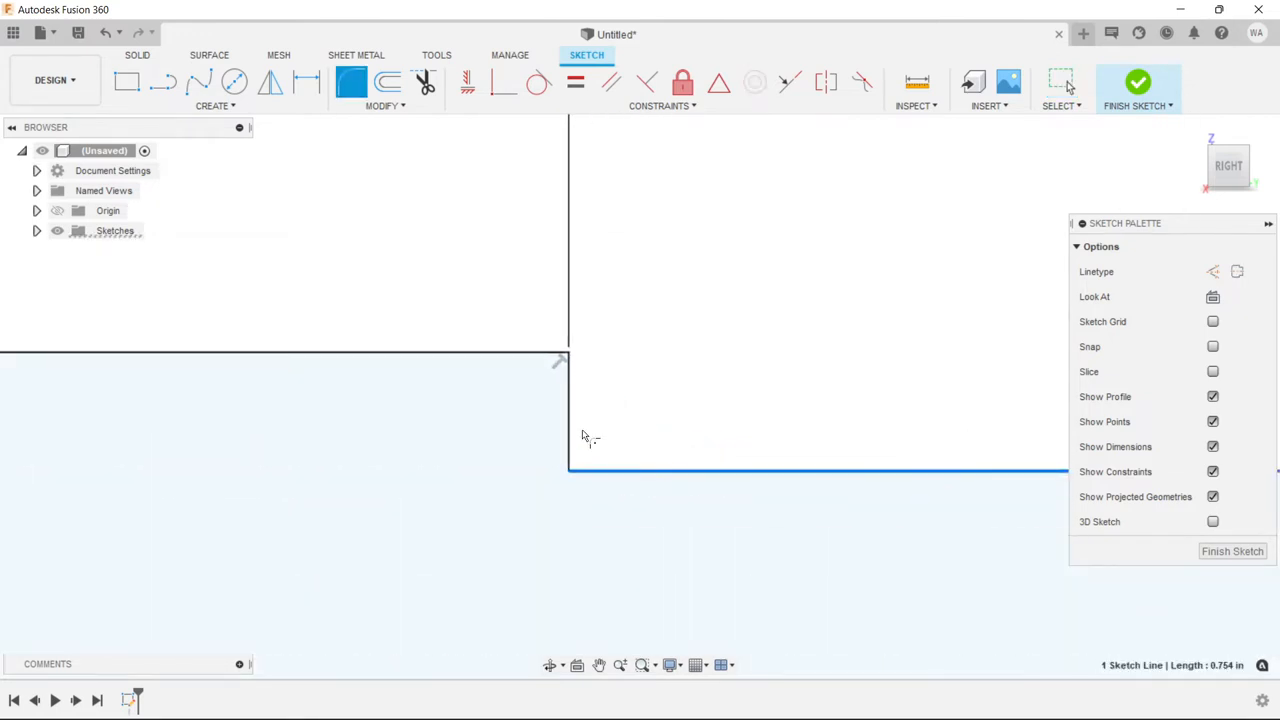
pyautogui.click(755, 82)
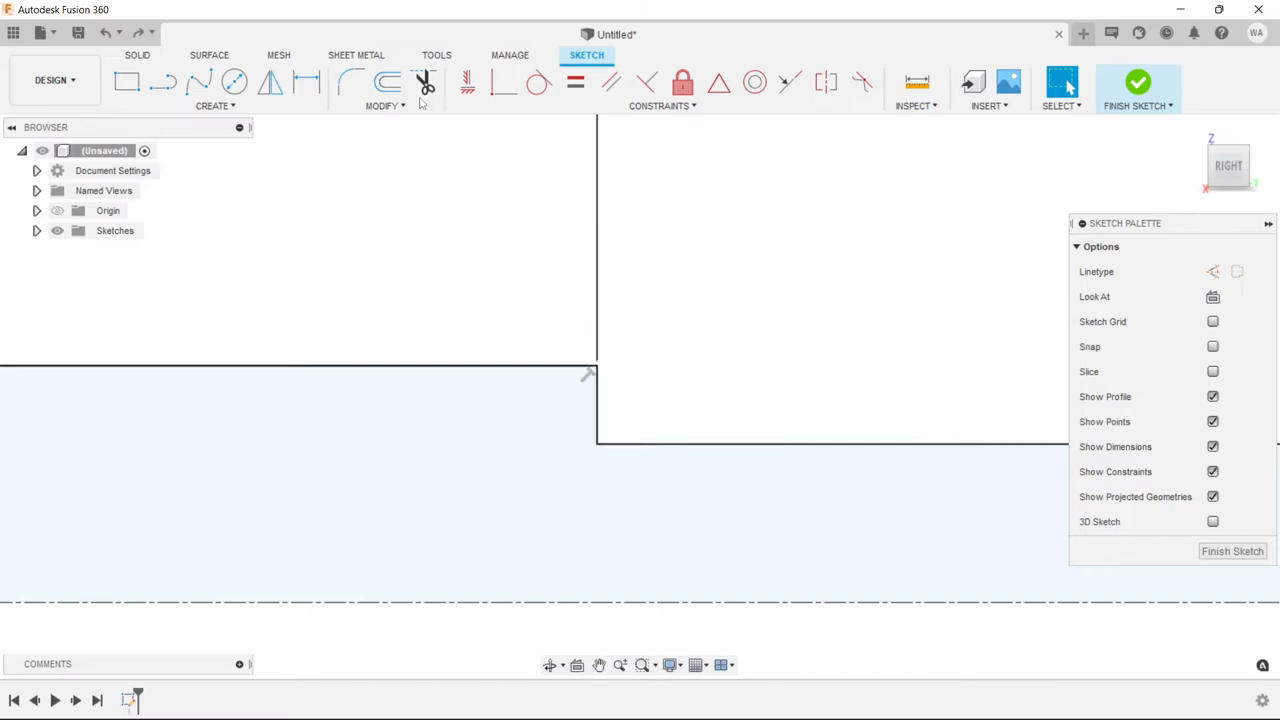
pyautogui.click(233, 82)
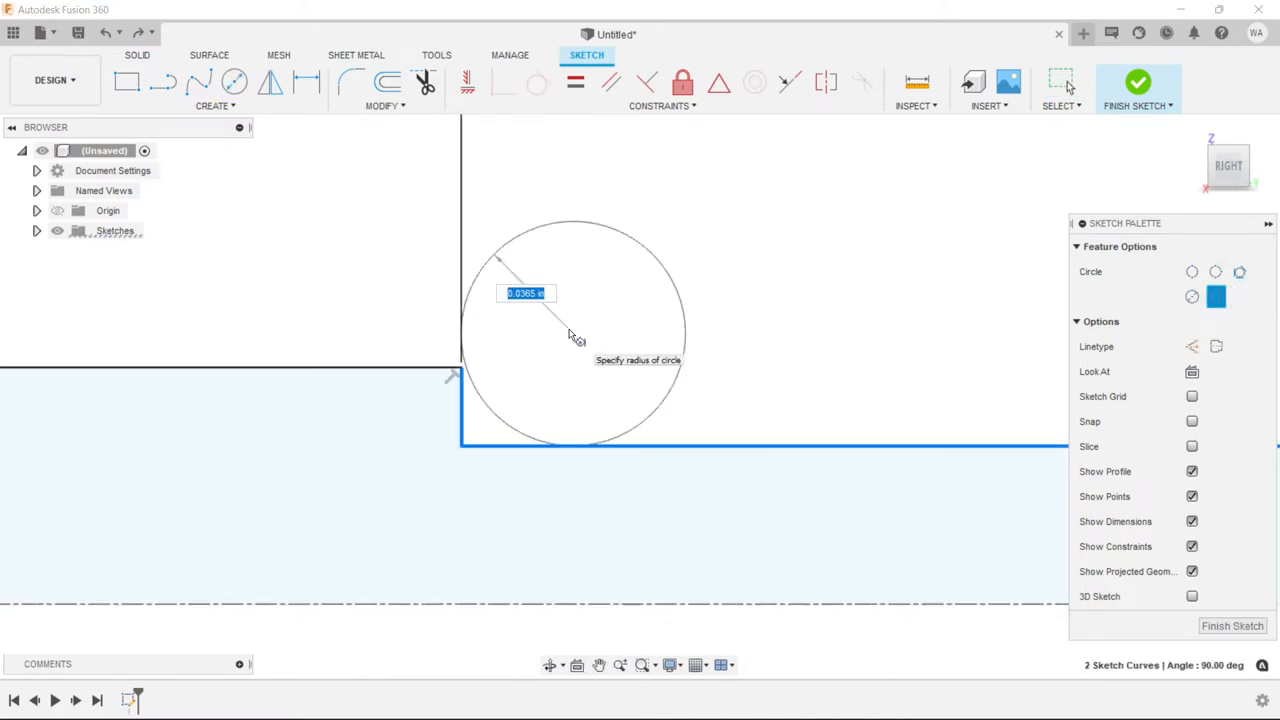
pyautogui.write('.06')
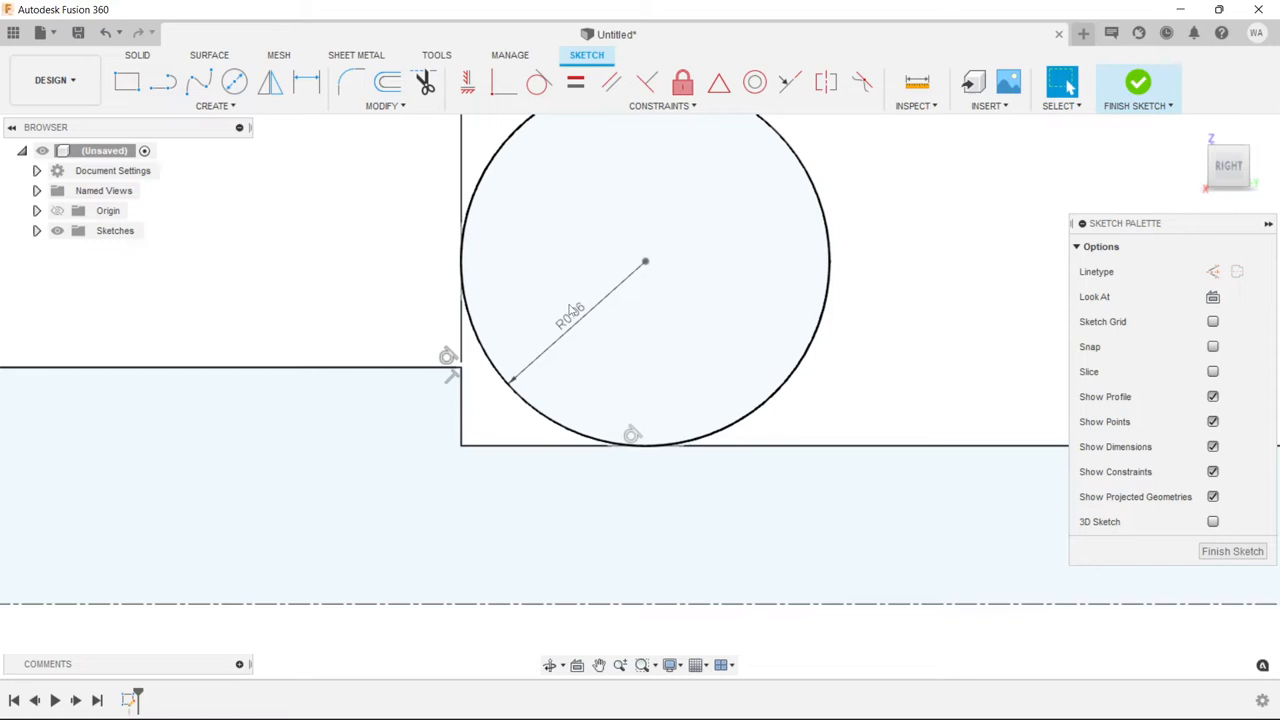
pyautogui.click(234, 82)
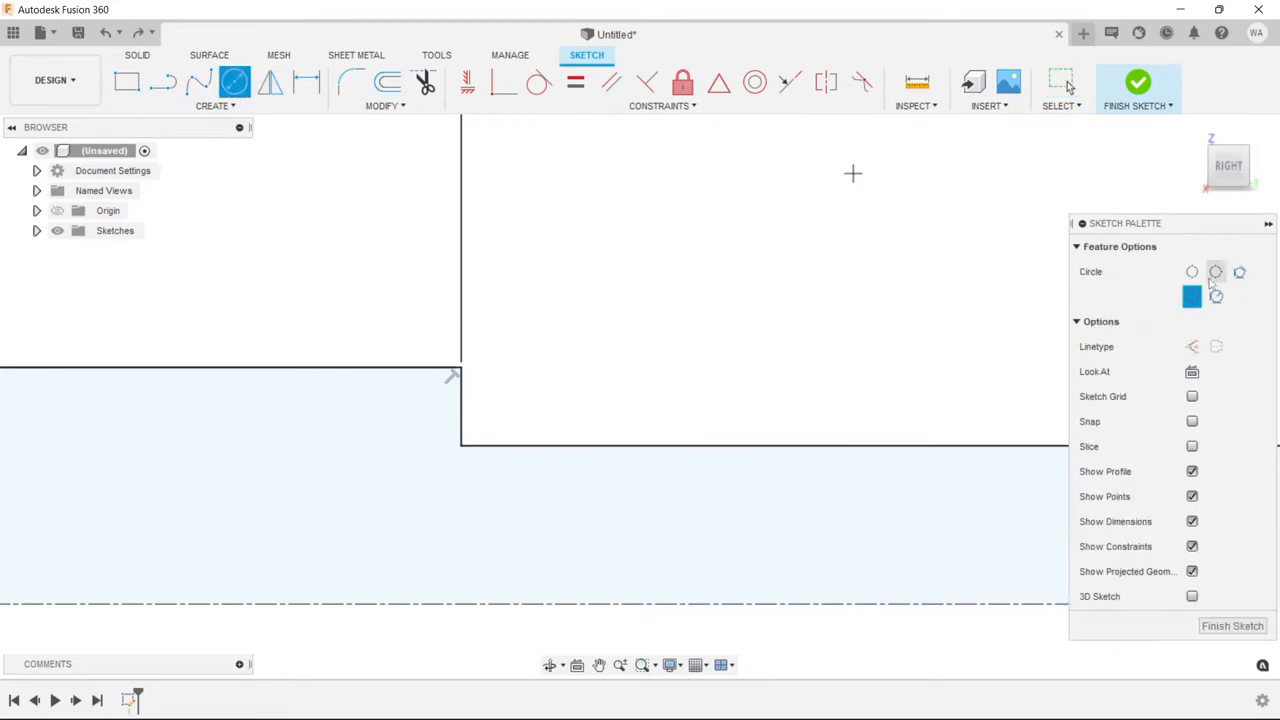
# Draw a 0.12-diameter two-point circle on the step edge at the inside corner
pyautogui.click(1216, 271)
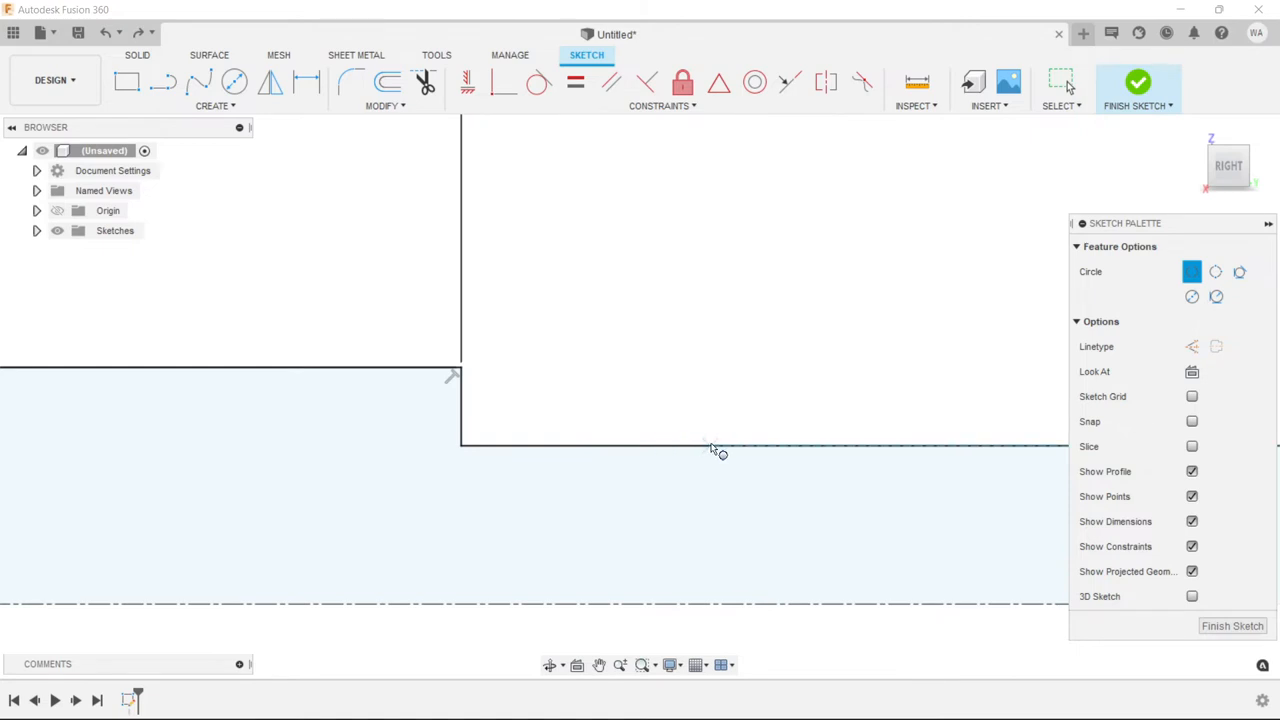
pyautogui.moveTo(714, 447)
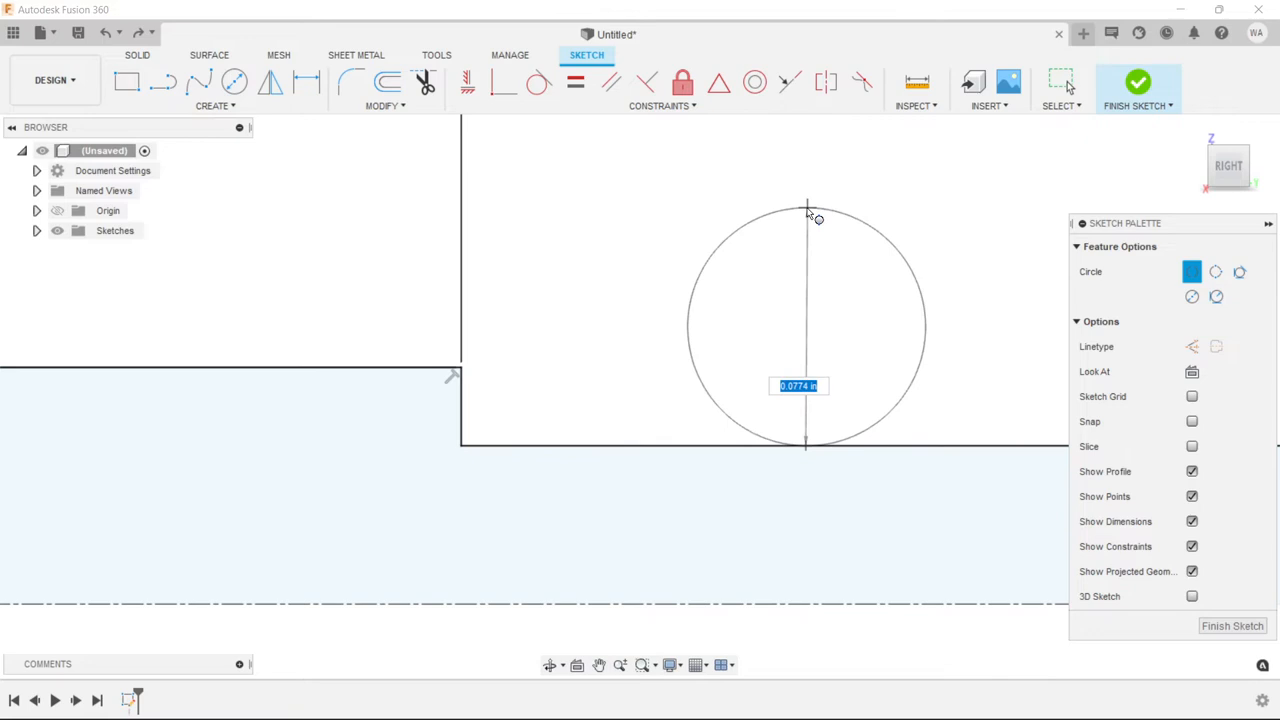
pyautogui.moveTo(812, 216)
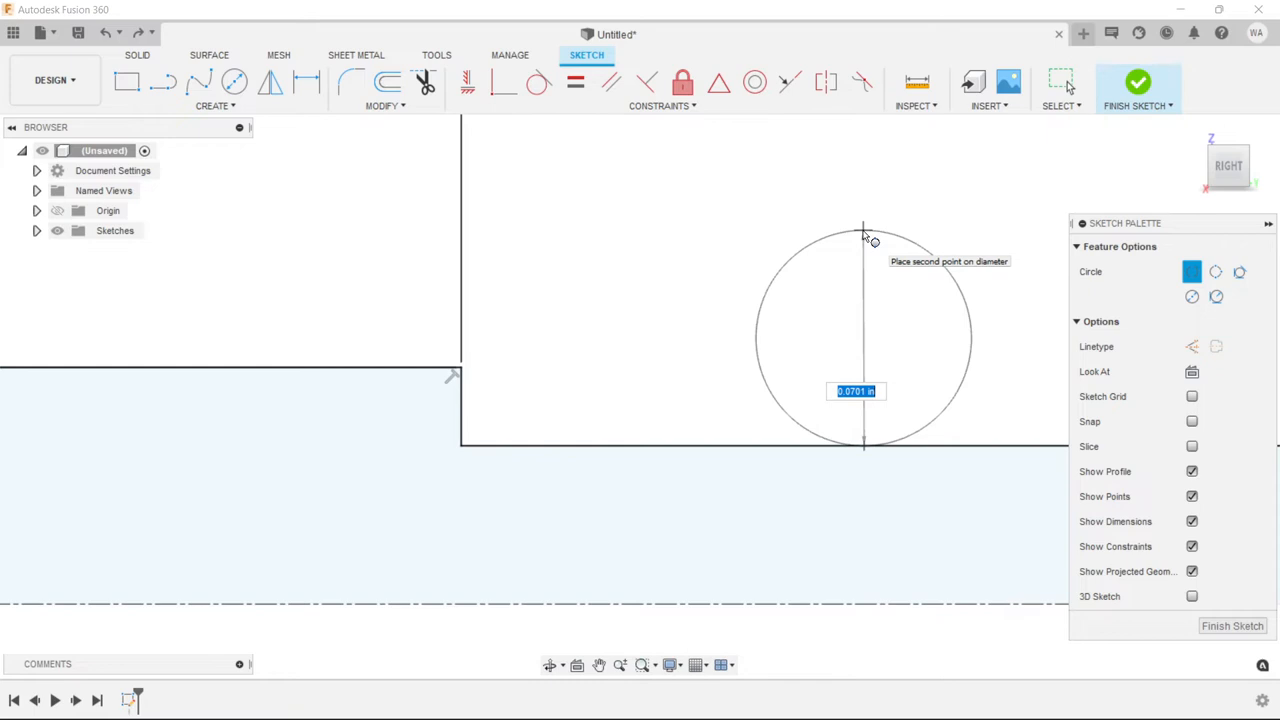
pyautogui.write('.12')
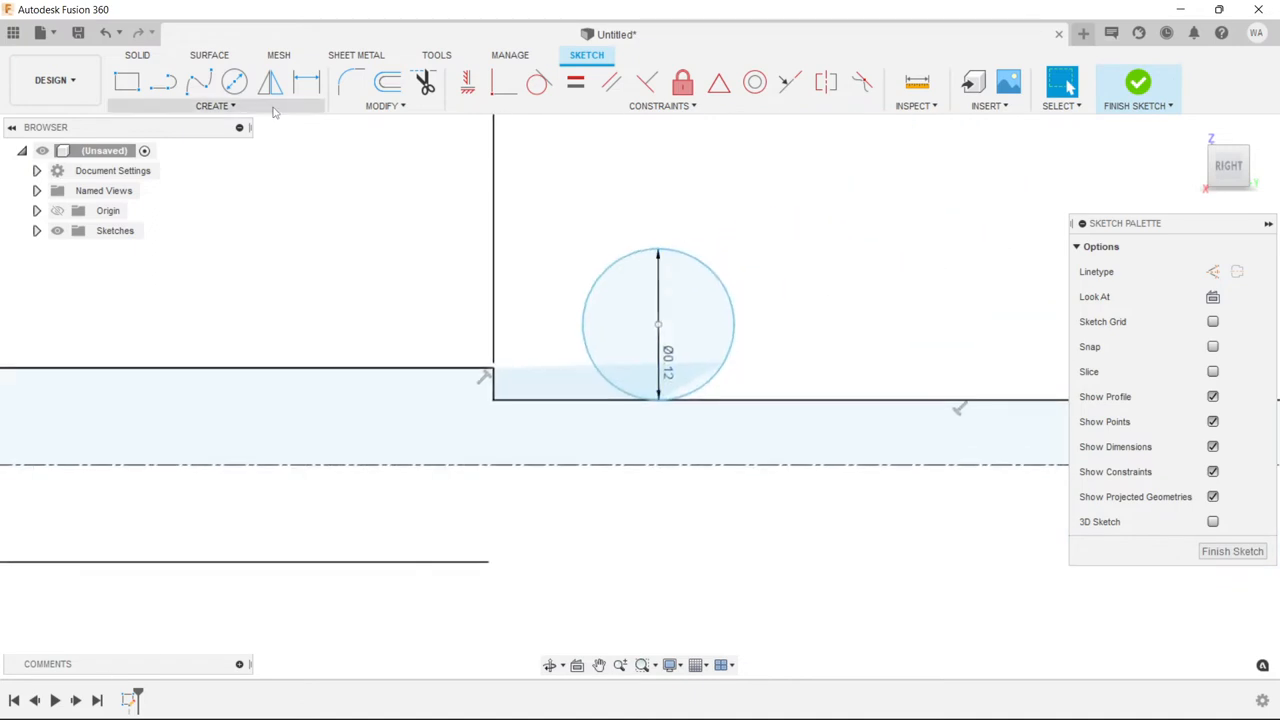
pyautogui.moveTo(307, 83)
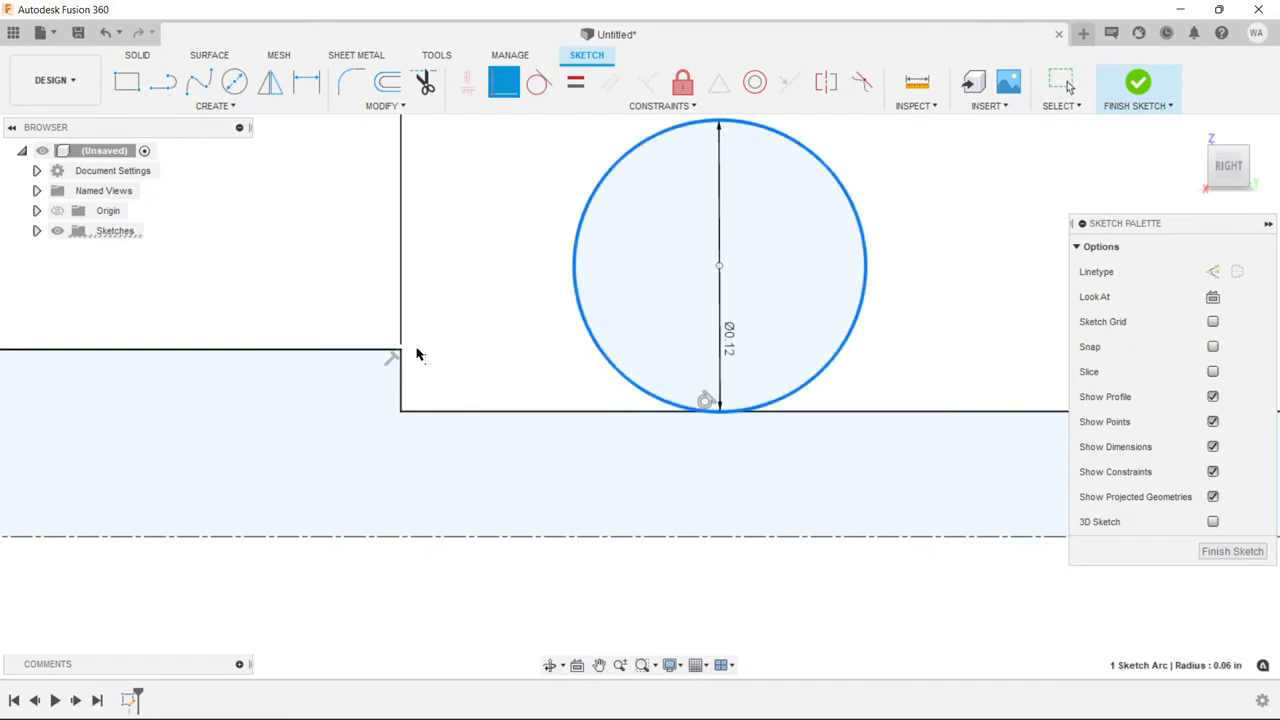
pyautogui.moveTo(430, 307)
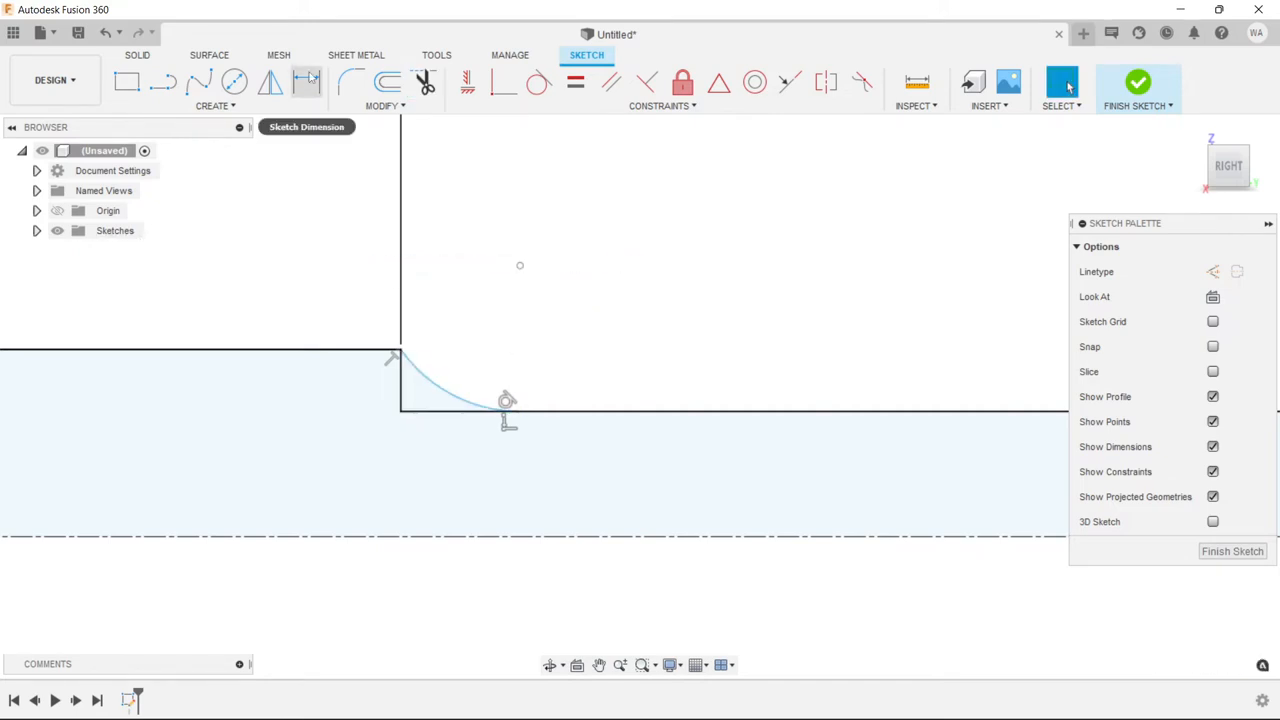
# Dimension the trimmed corner arc to R0.06 and dismiss the removed-constraints warning
pyautogui.click(519, 267)
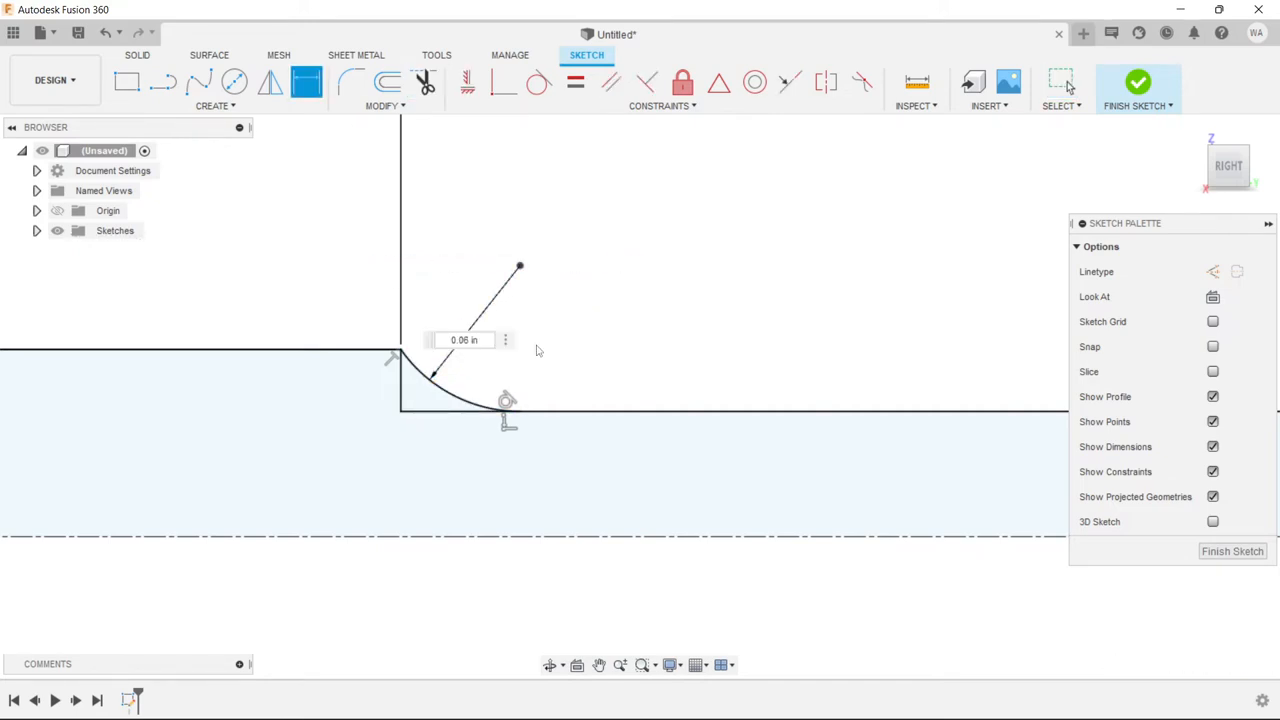
pyautogui.press('Return')
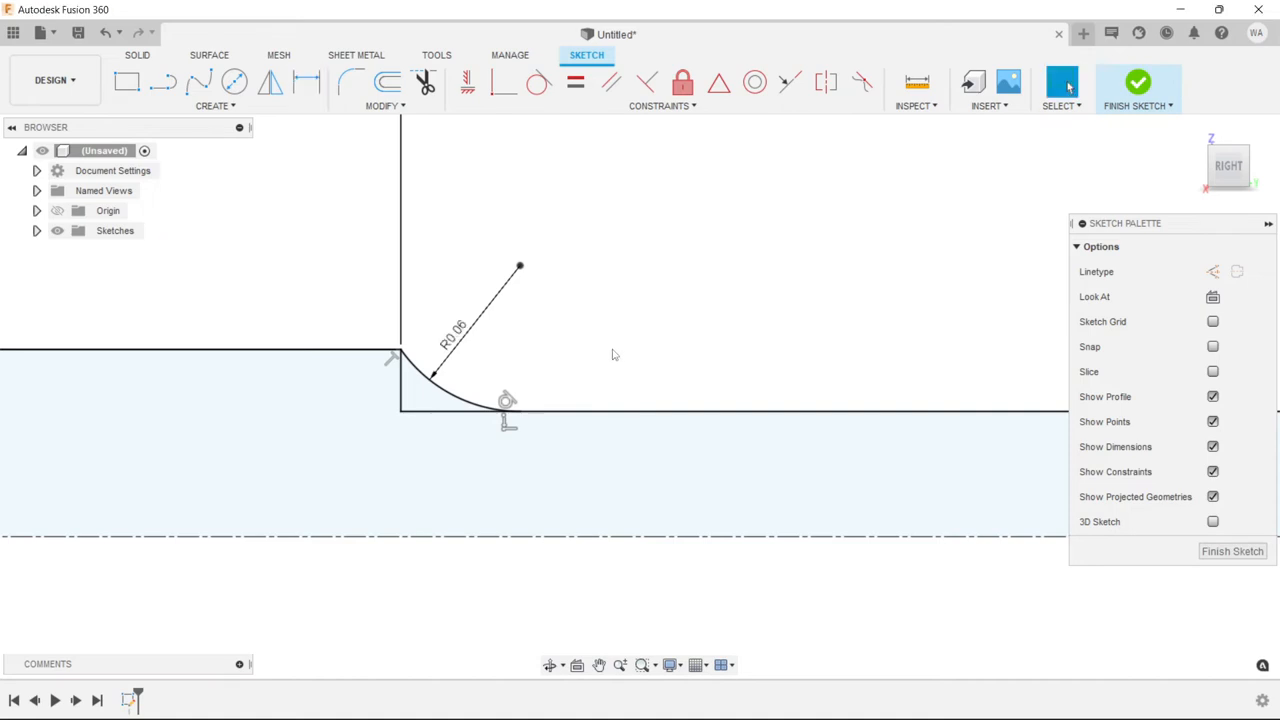
pyautogui.click(328, 370)
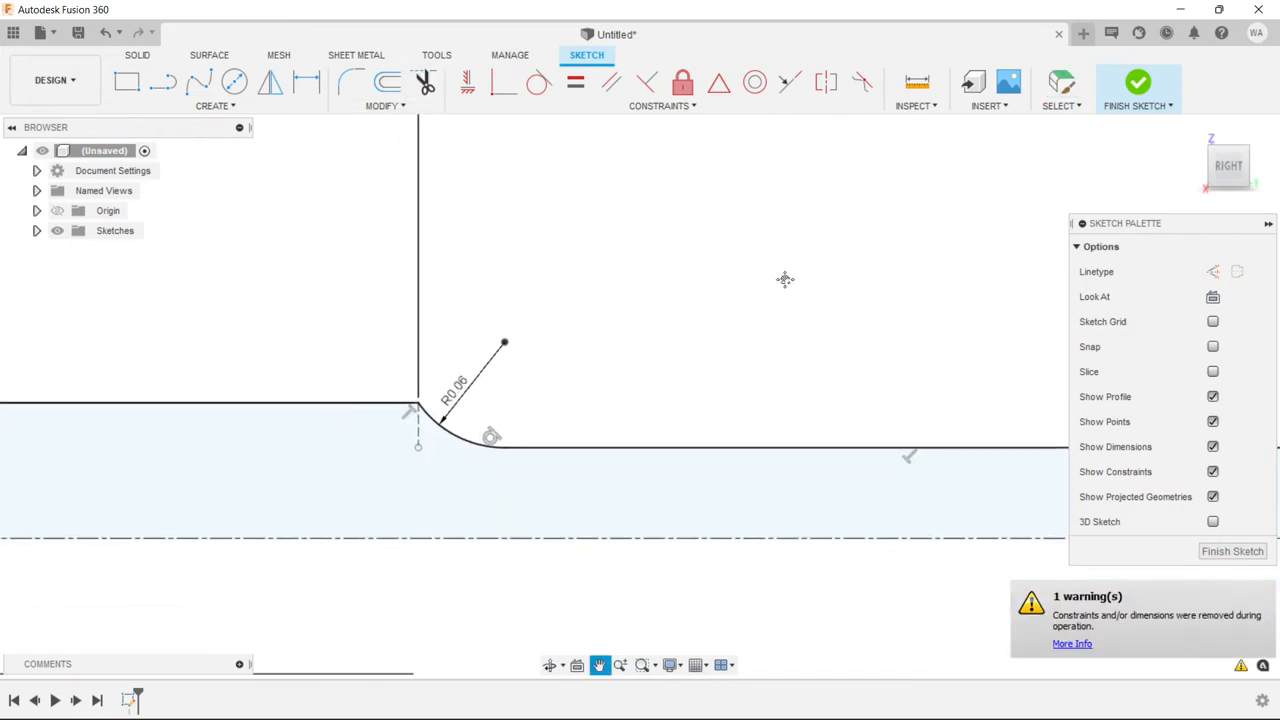
pyautogui.click(423, 82)
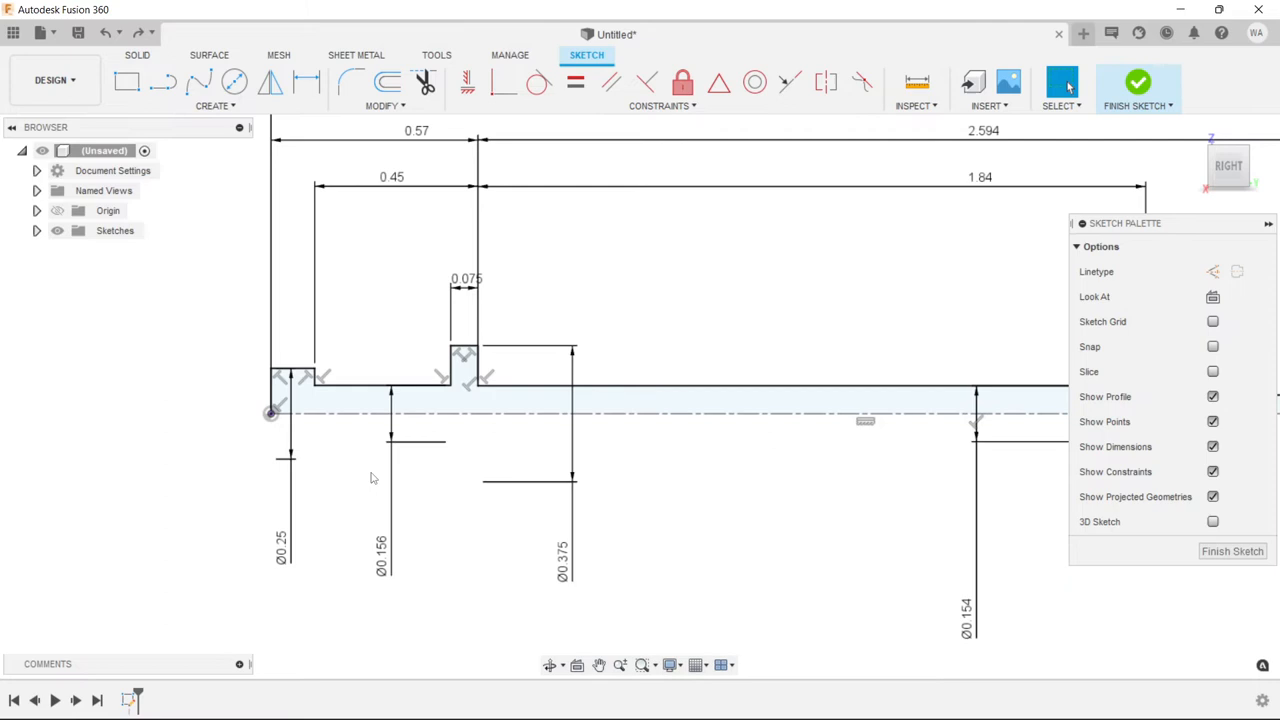
# Revolve the profile 360° about the centreline into a solid pin body
pyautogui.click(1138, 82)
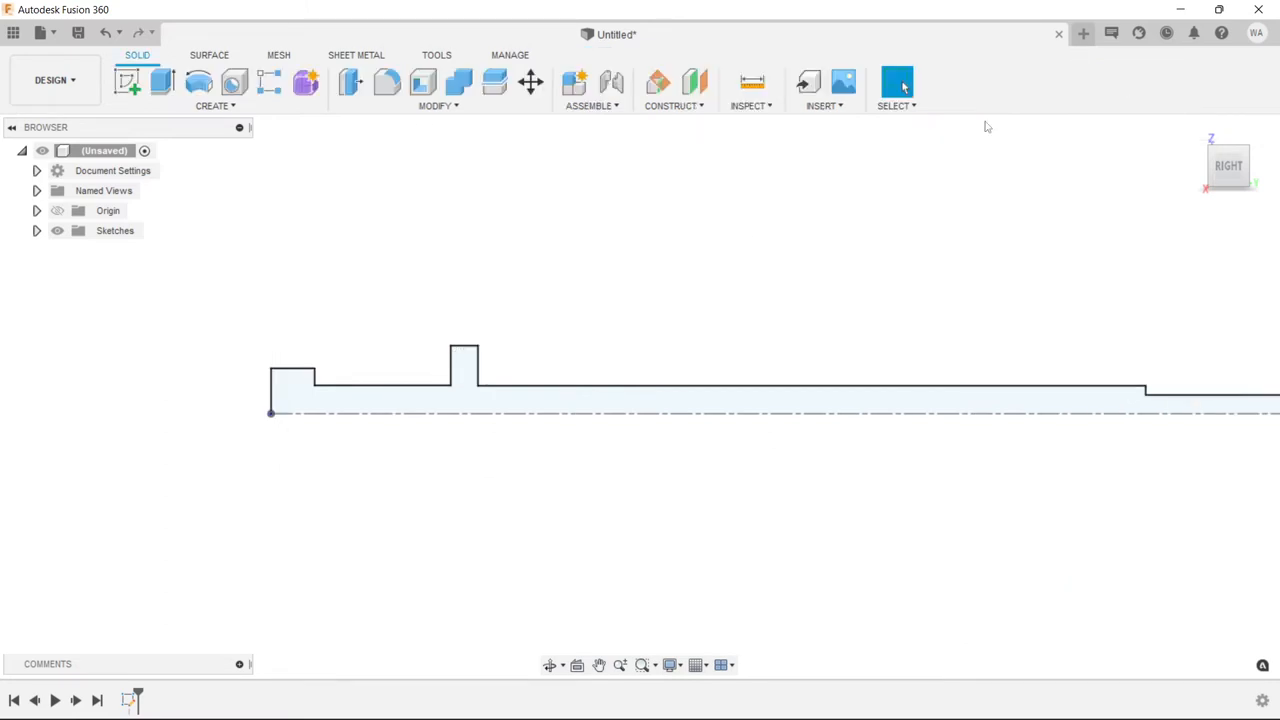
pyautogui.click(198, 82)
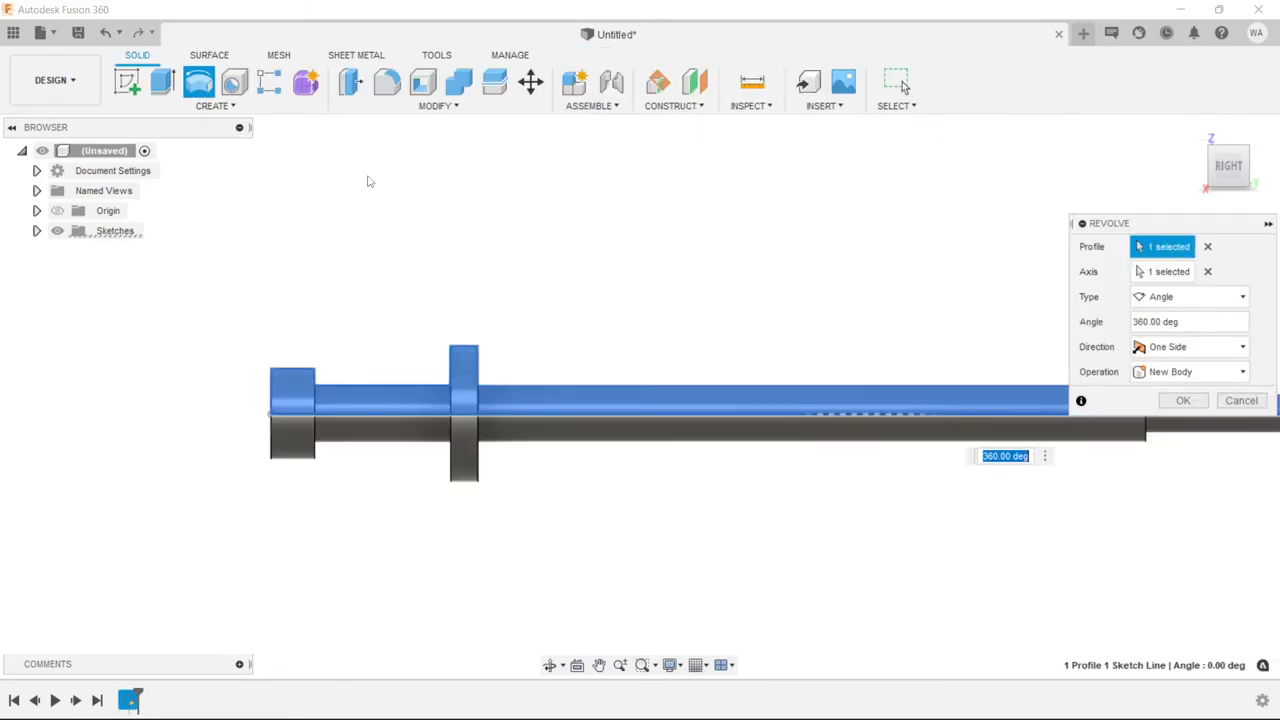
pyautogui.moveTo(198, 82)
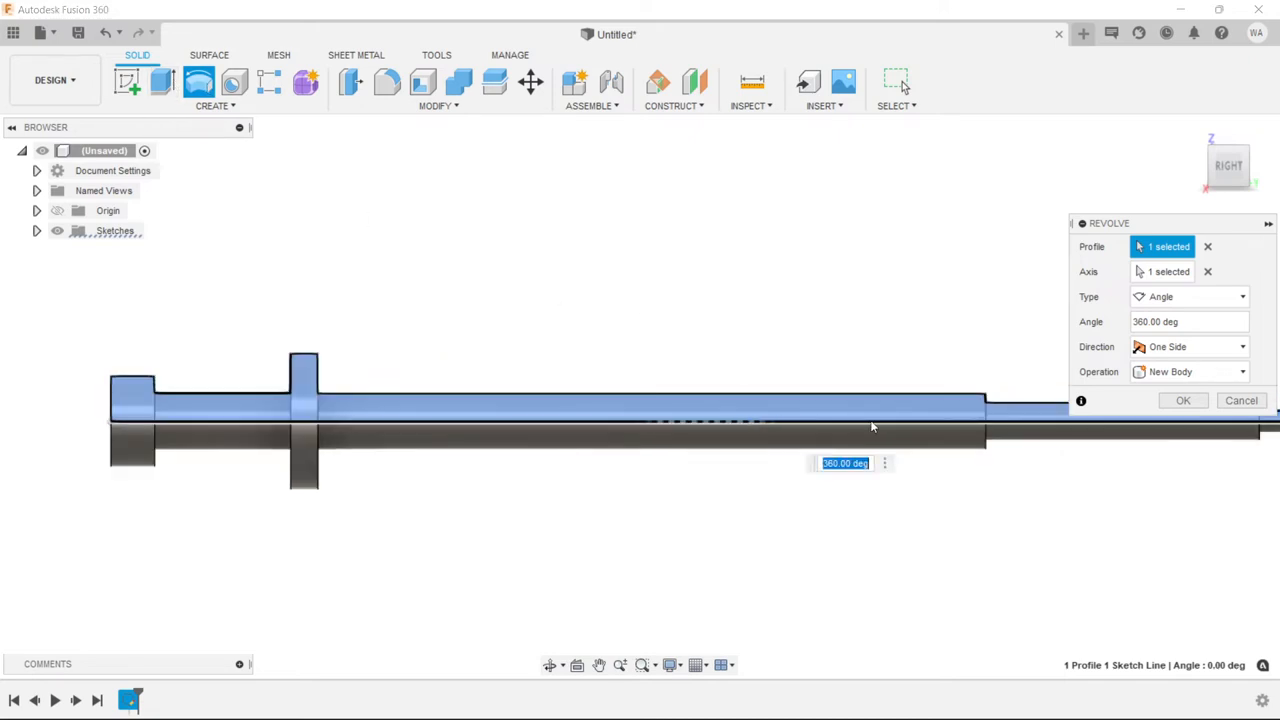
pyautogui.click(1182, 400)
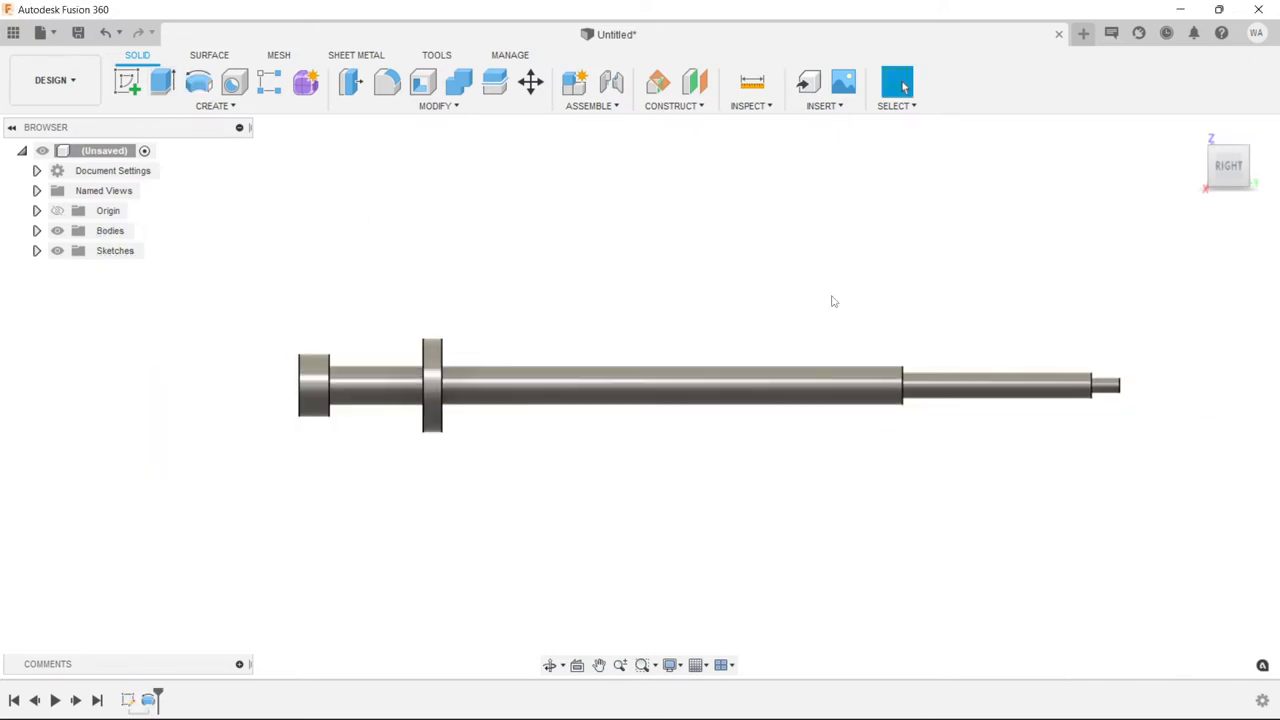
pyautogui.click(386, 82)
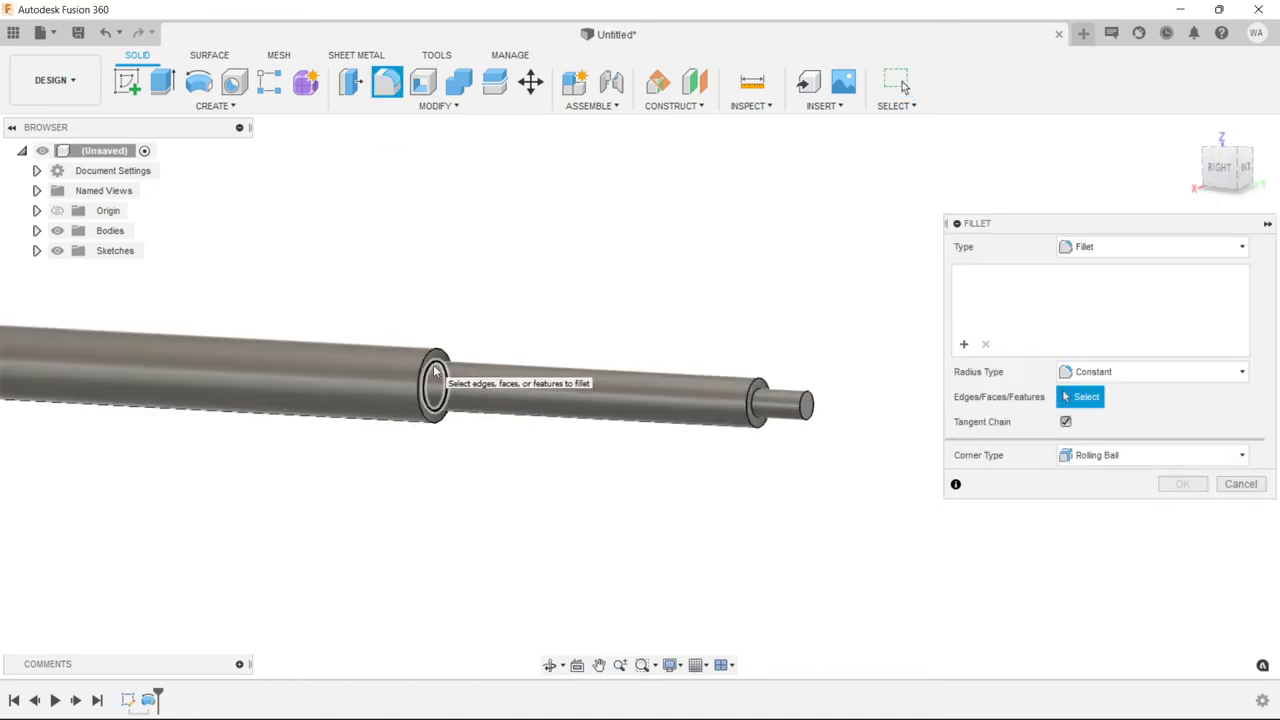
# Fillet the shaft's step shoulder edge with a 0.125 in radius
pyautogui.click(435, 385)
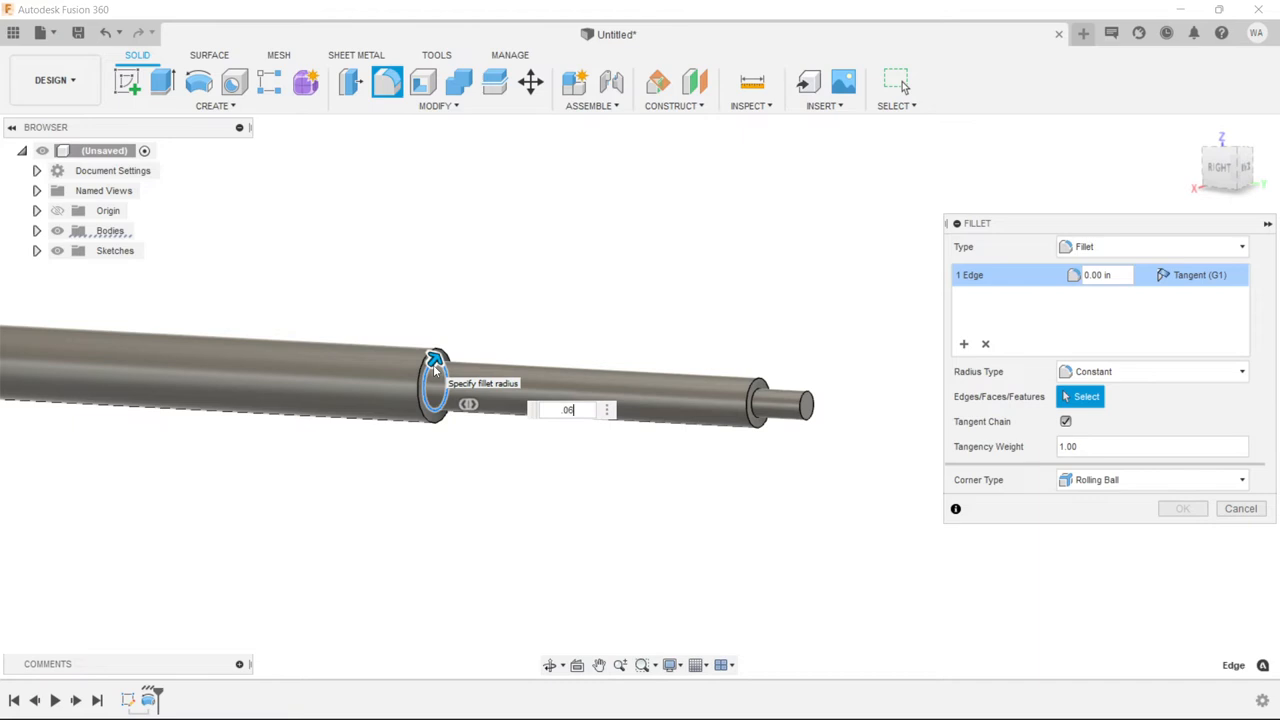
pyautogui.click(1240, 508)
pyautogui.write('.125')
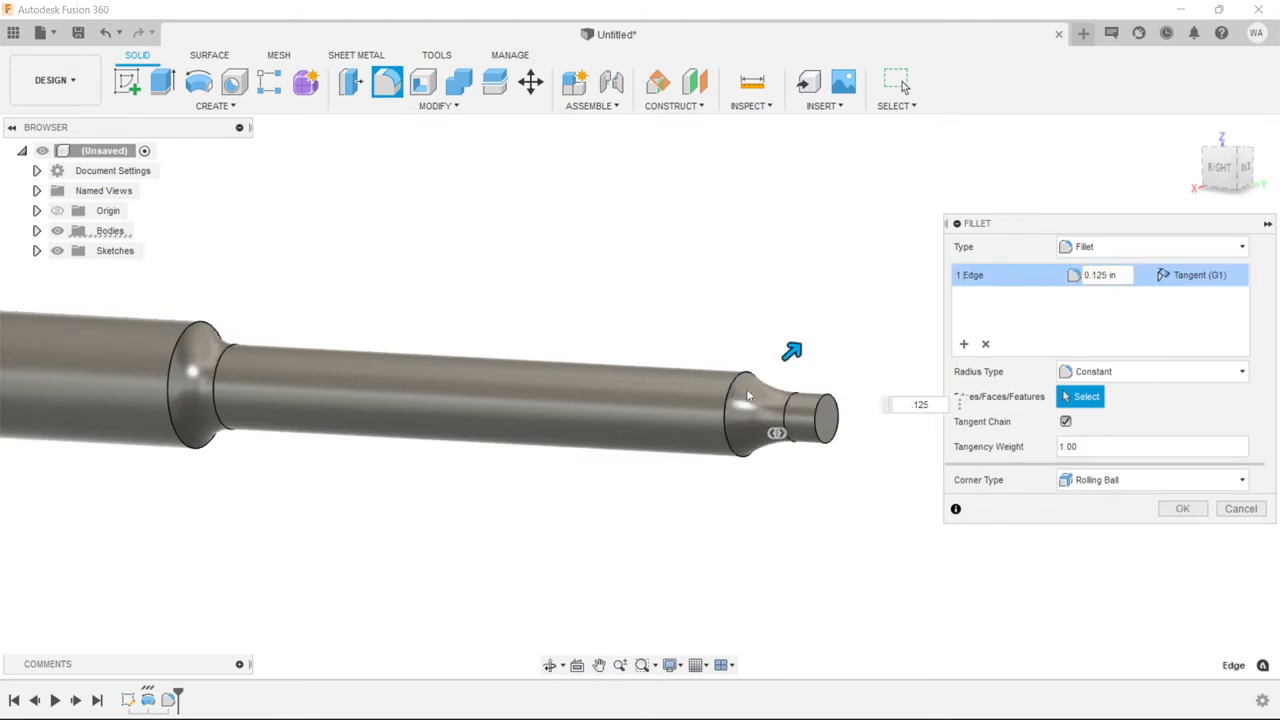
pyautogui.click(1182, 508)
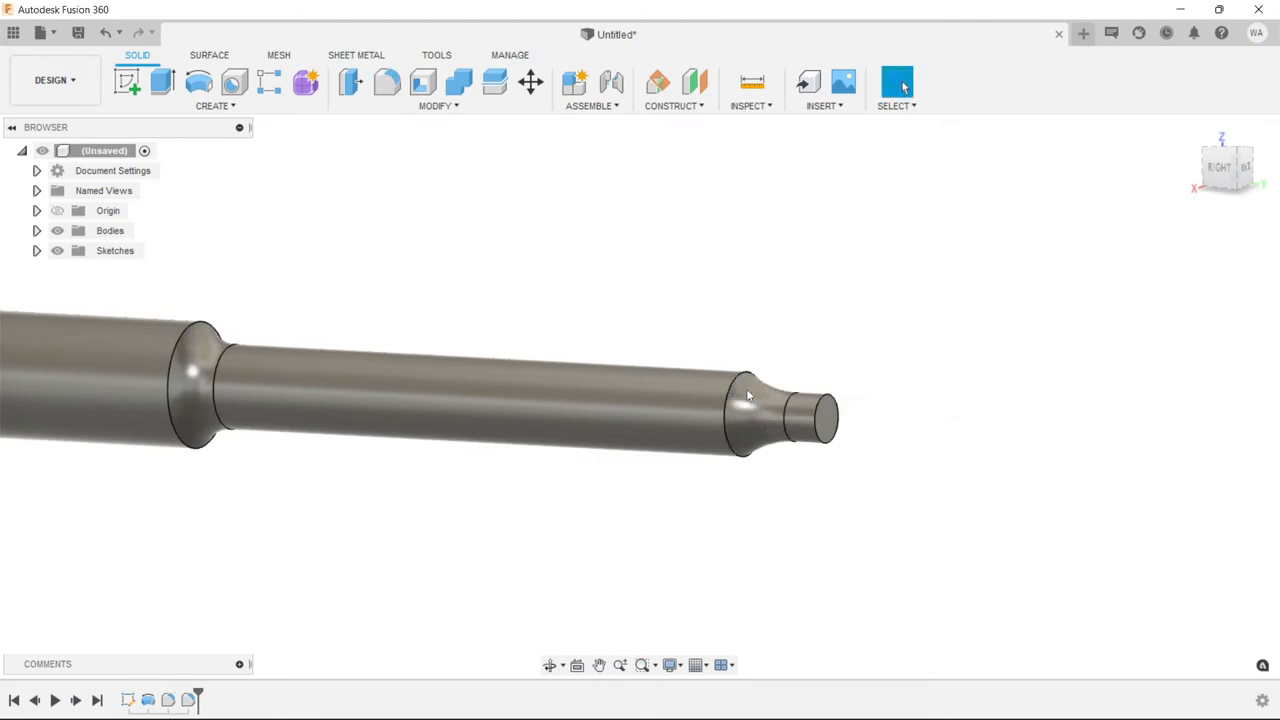
# Round the tip's end edge into a dome with radius .0595/2
pyautogui.click(387, 82)
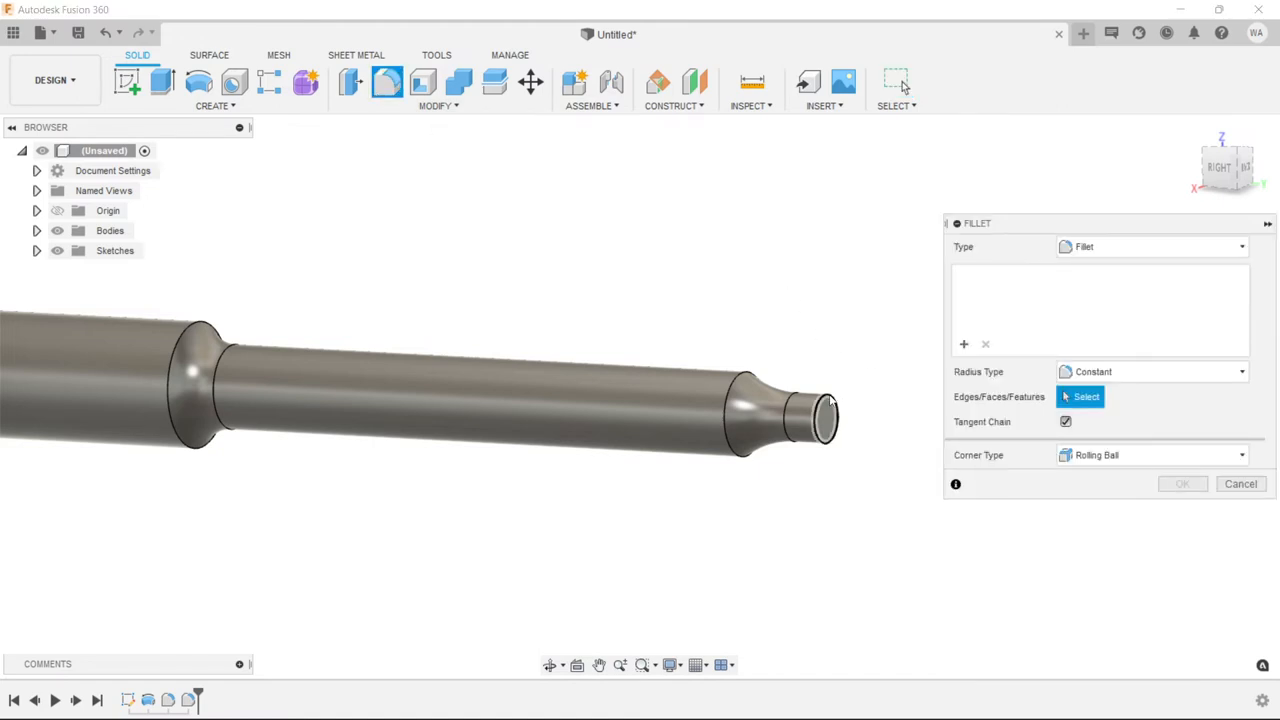
pyautogui.click(822, 415)
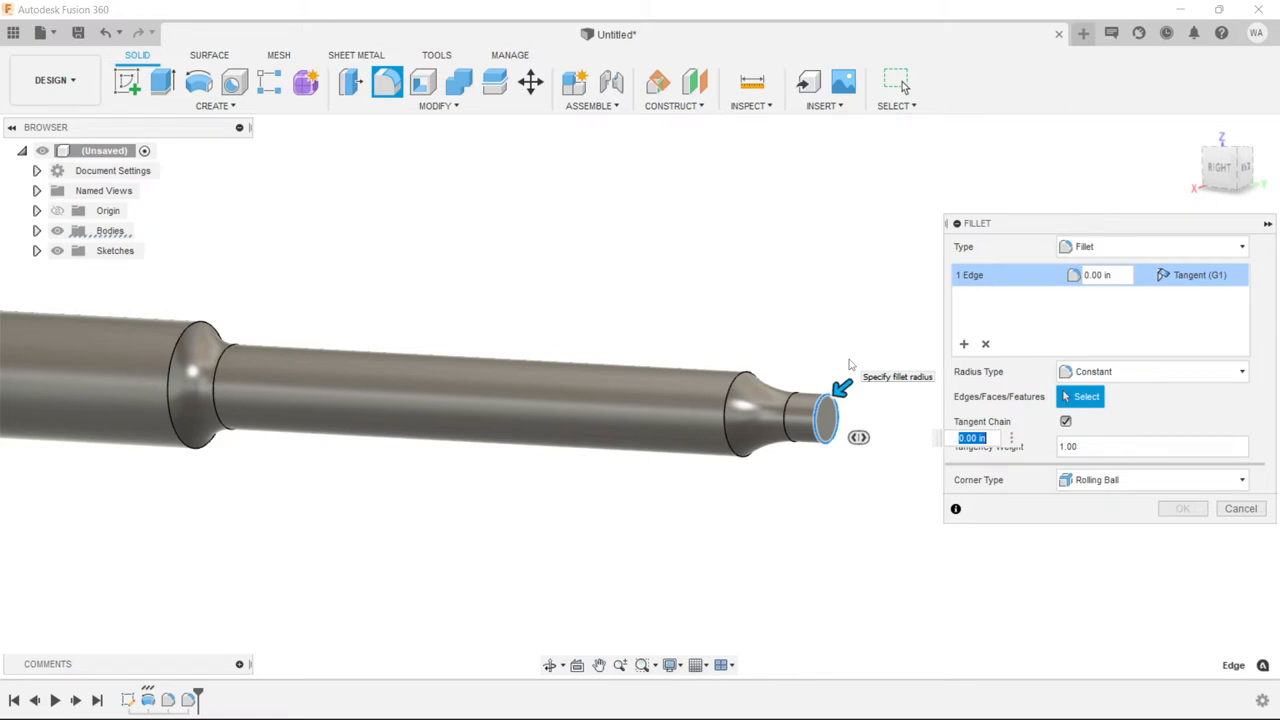
pyautogui.write('.0595/2')
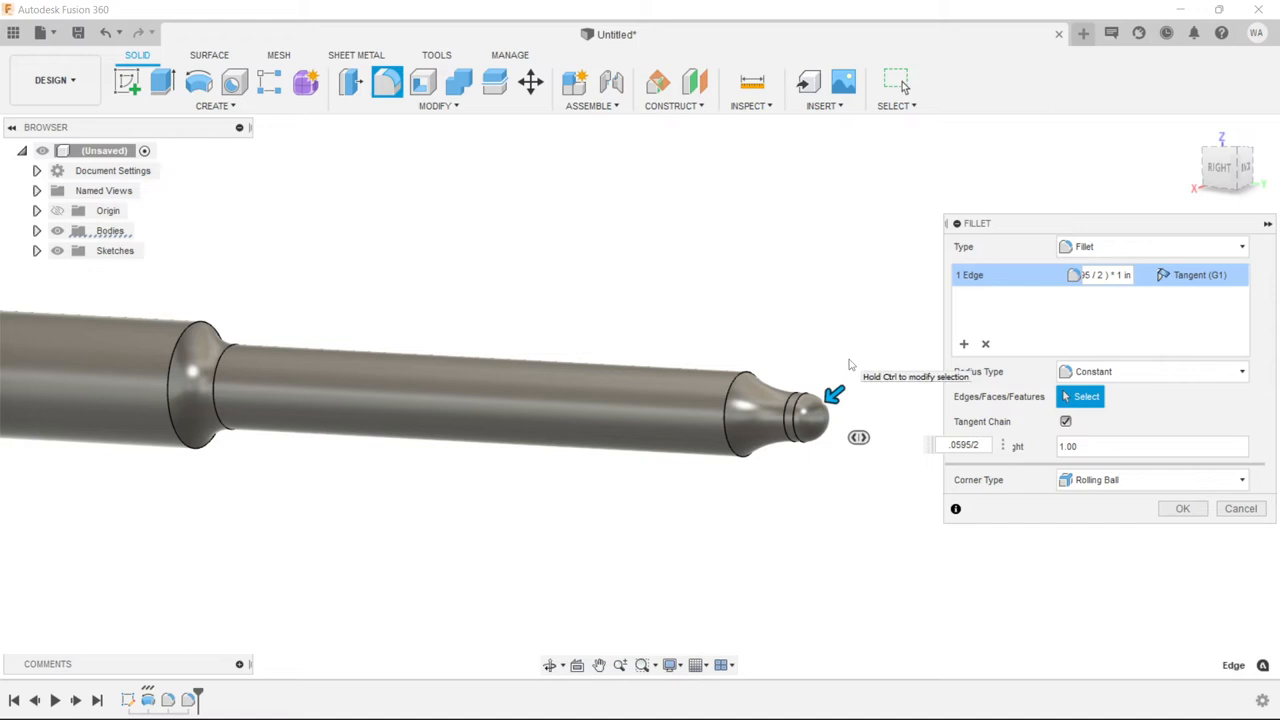
pyautogui.click(1182, 508)
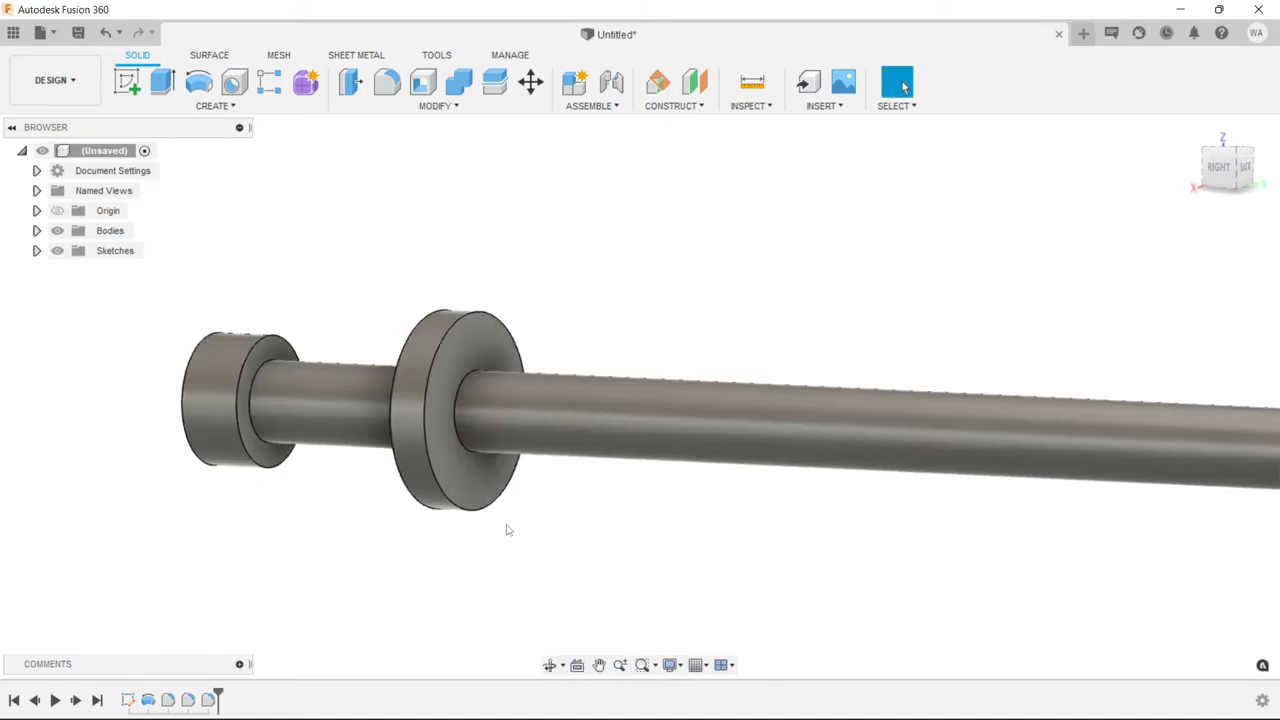
# Fillet the collar's inner edge, then the head and collar corners at 0.06 in
pyautogui.click(387, 82)
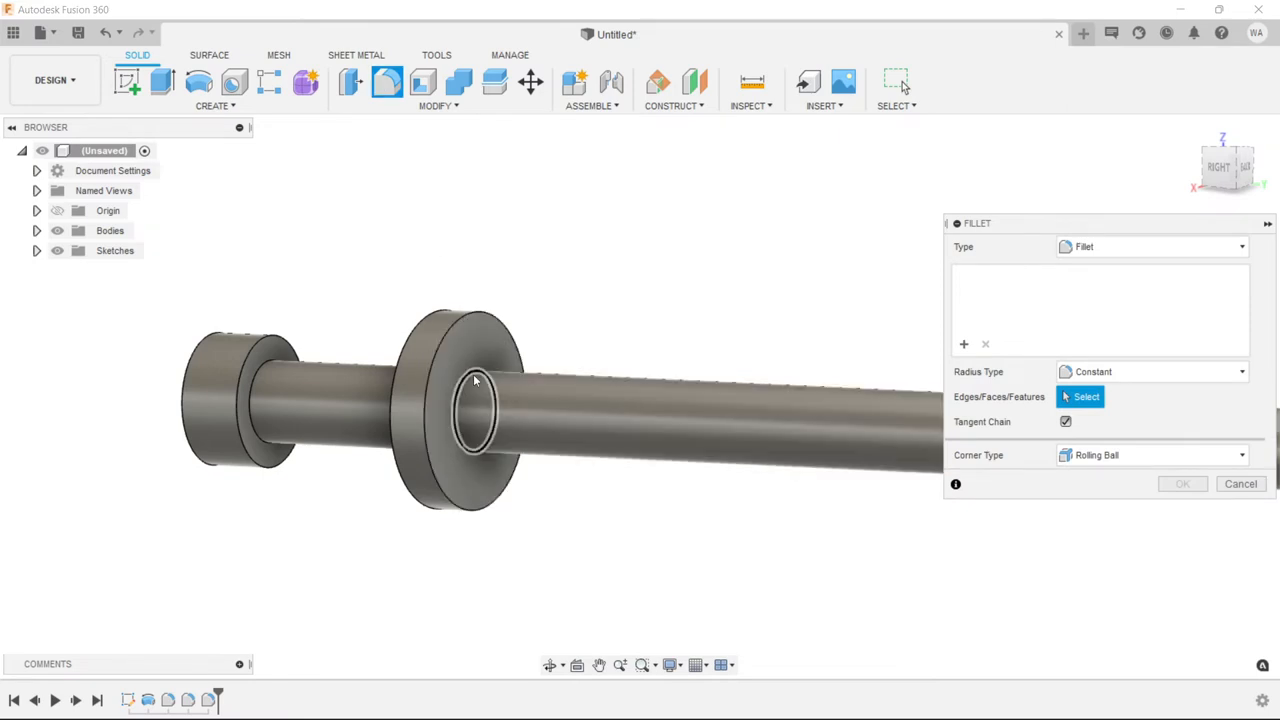
pyautogui.click(478, 360)
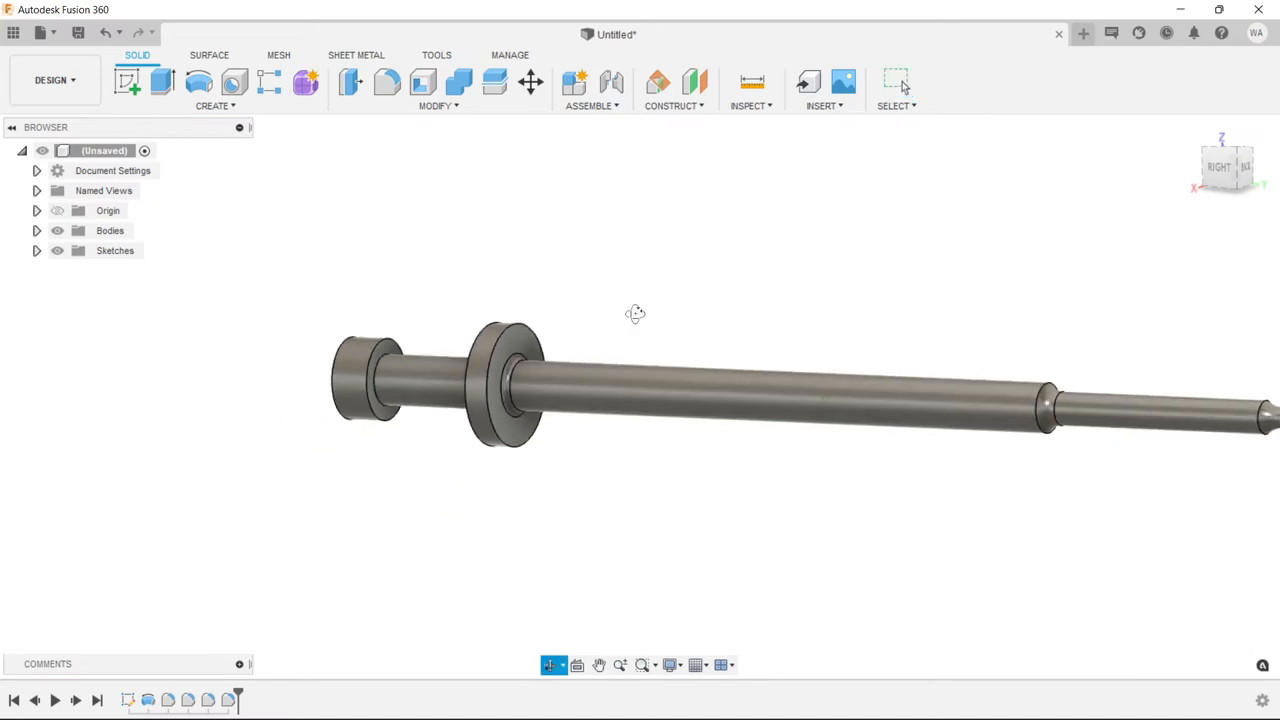
pyautogui.click(387, 82)
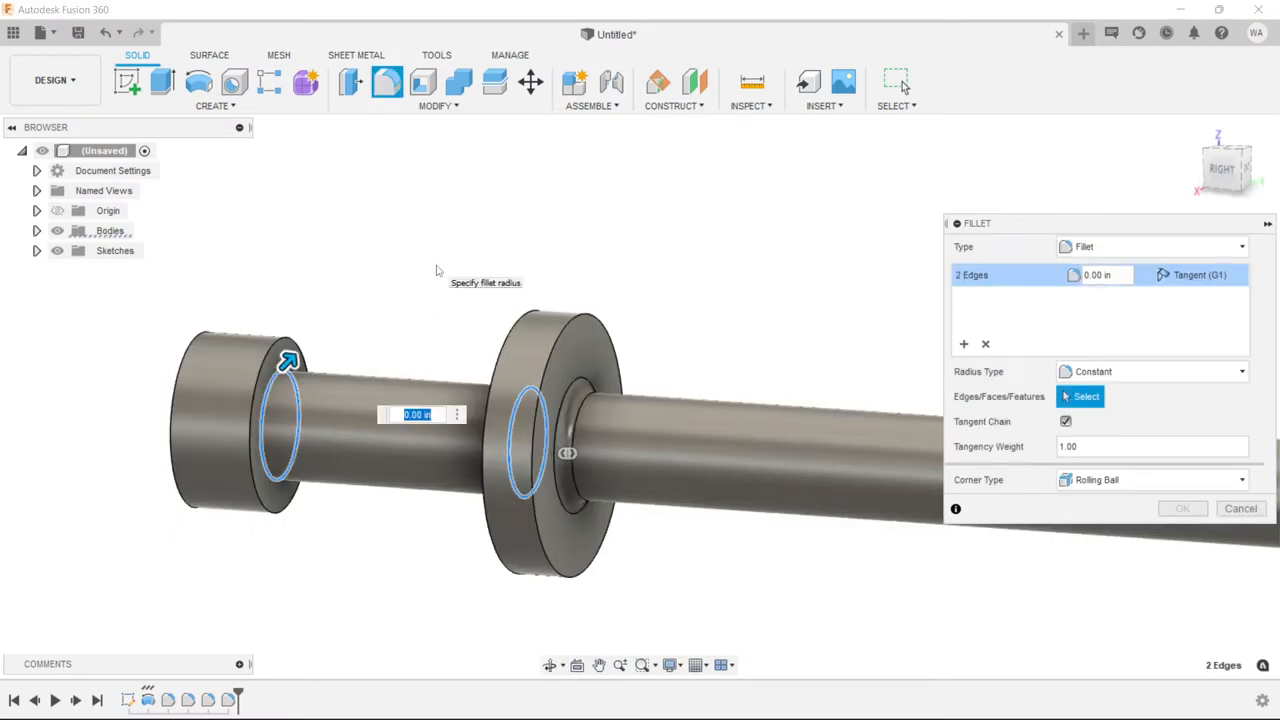
pyautogui.moveTo(285, 385)
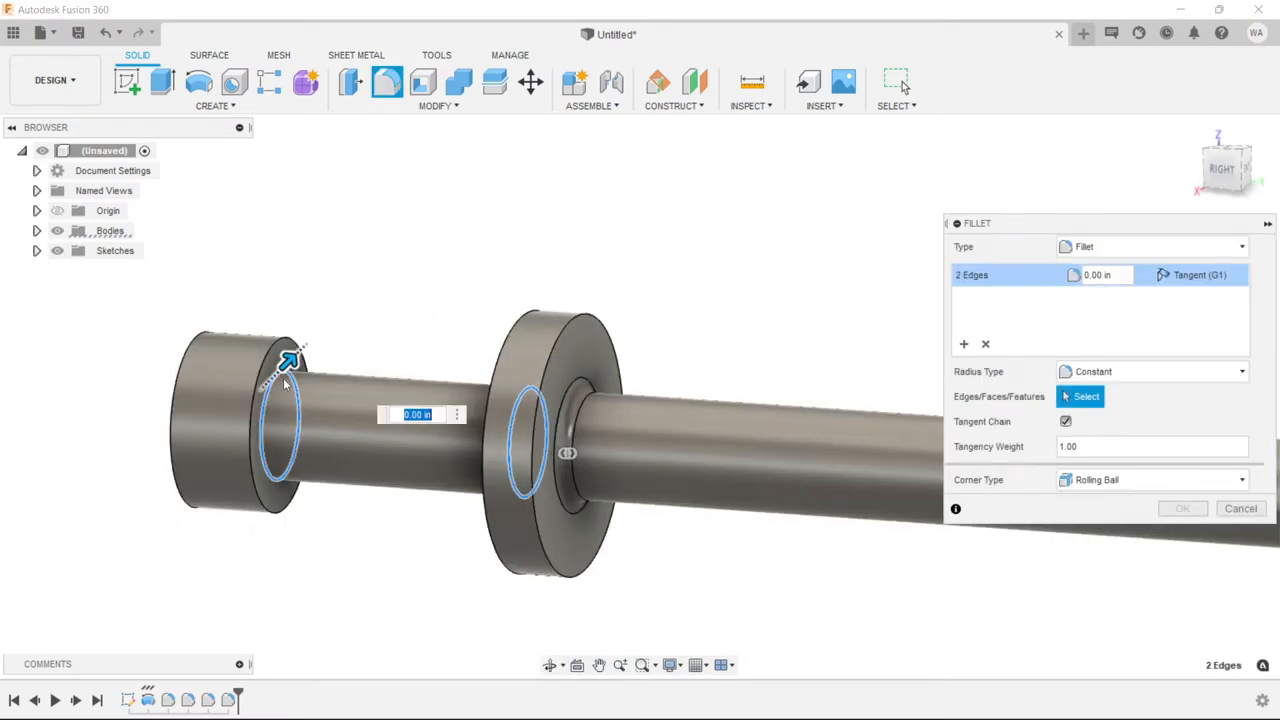
pyautogui.moveTo(285, 400)
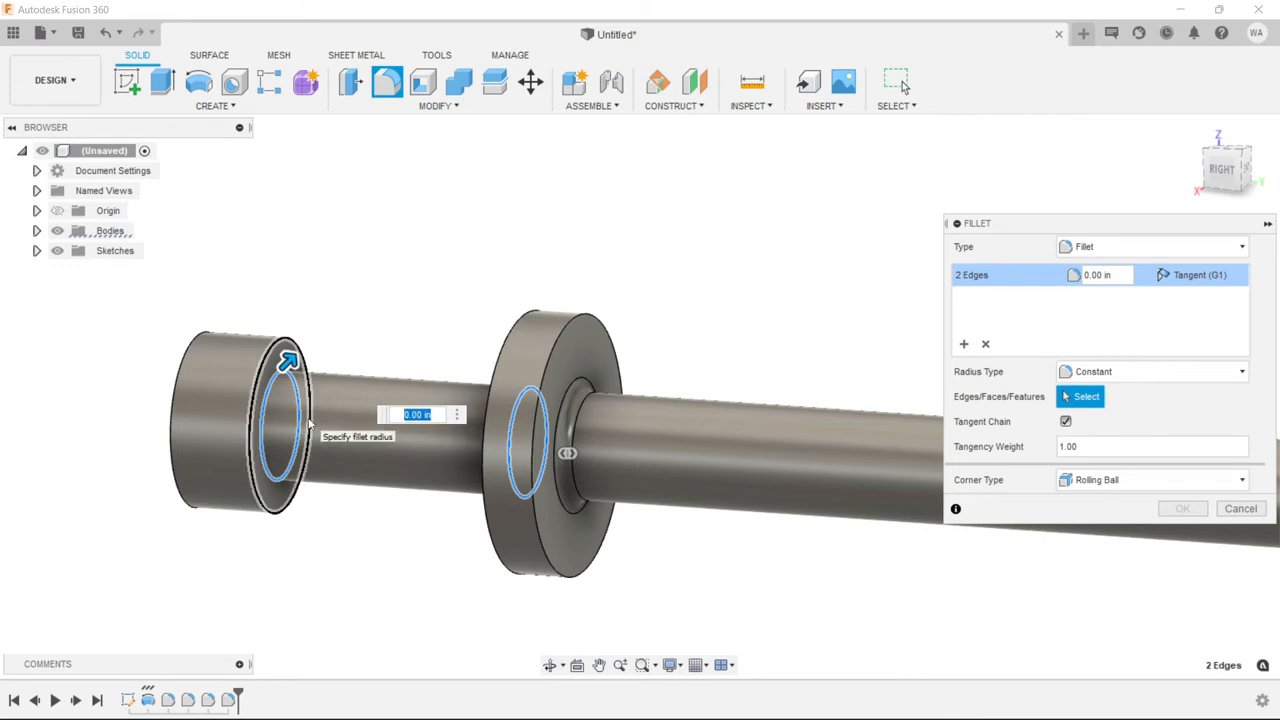
pyautogui.write('.06')
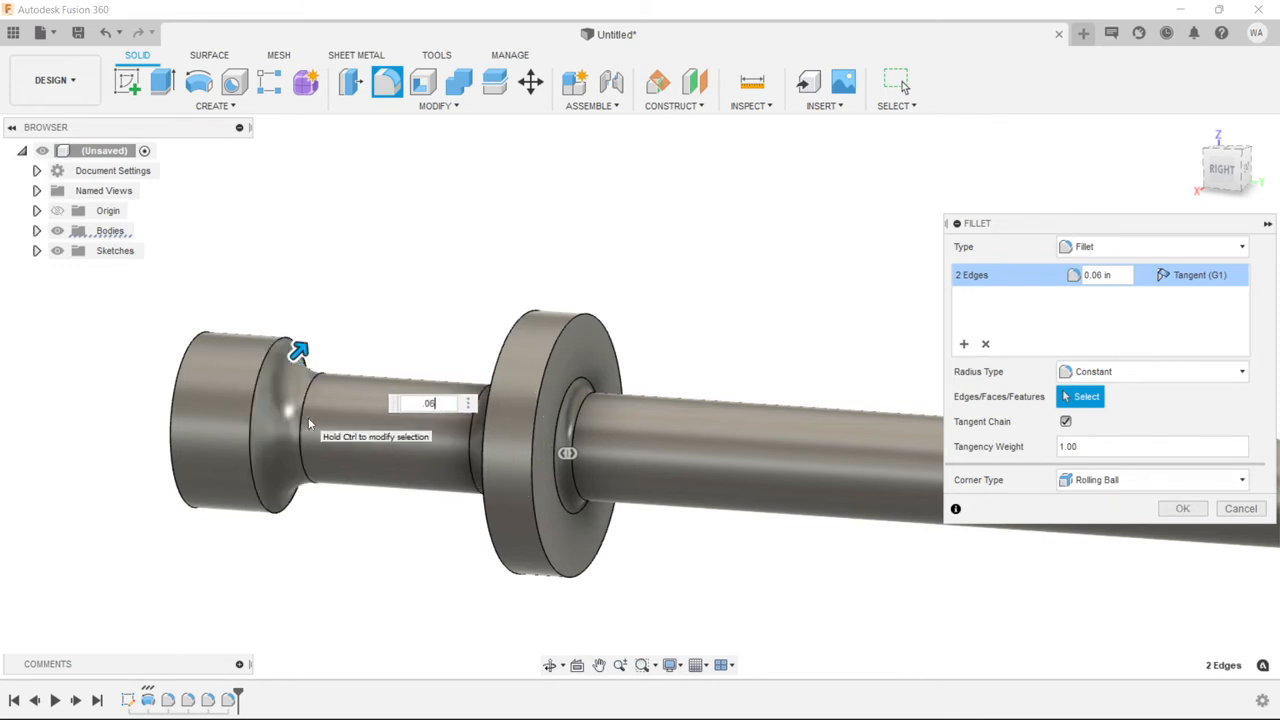
pyautogui.click(1182, 508)
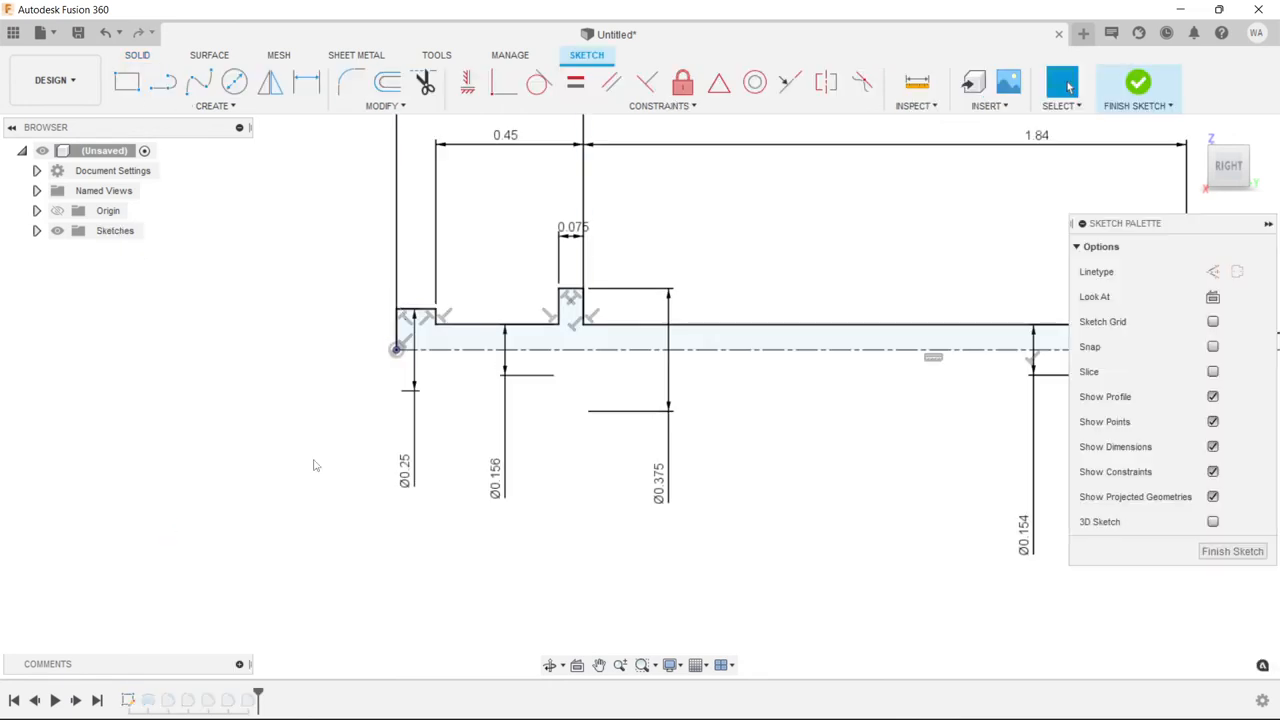
# Draw a 2-point circle from the profile origin, adding midpoint and tangent constraints to the arc
pyautogui.click(234, 82)
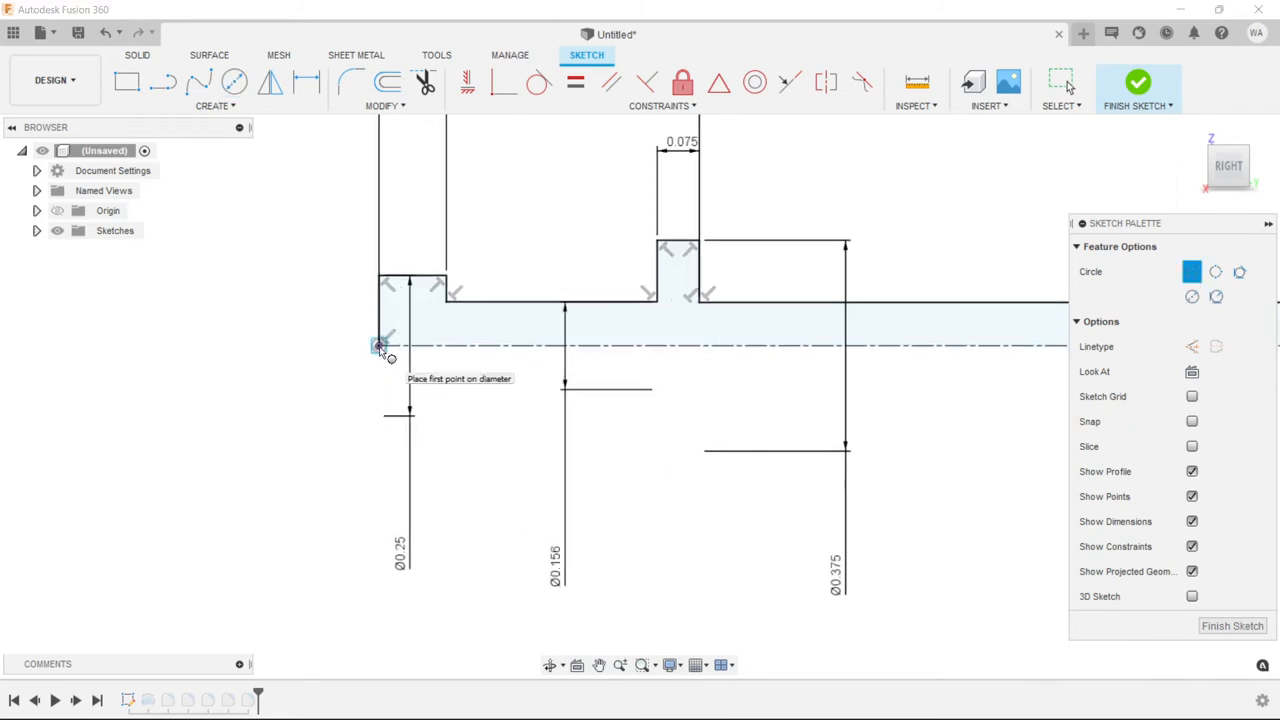
pyautogui.click(378, 347)
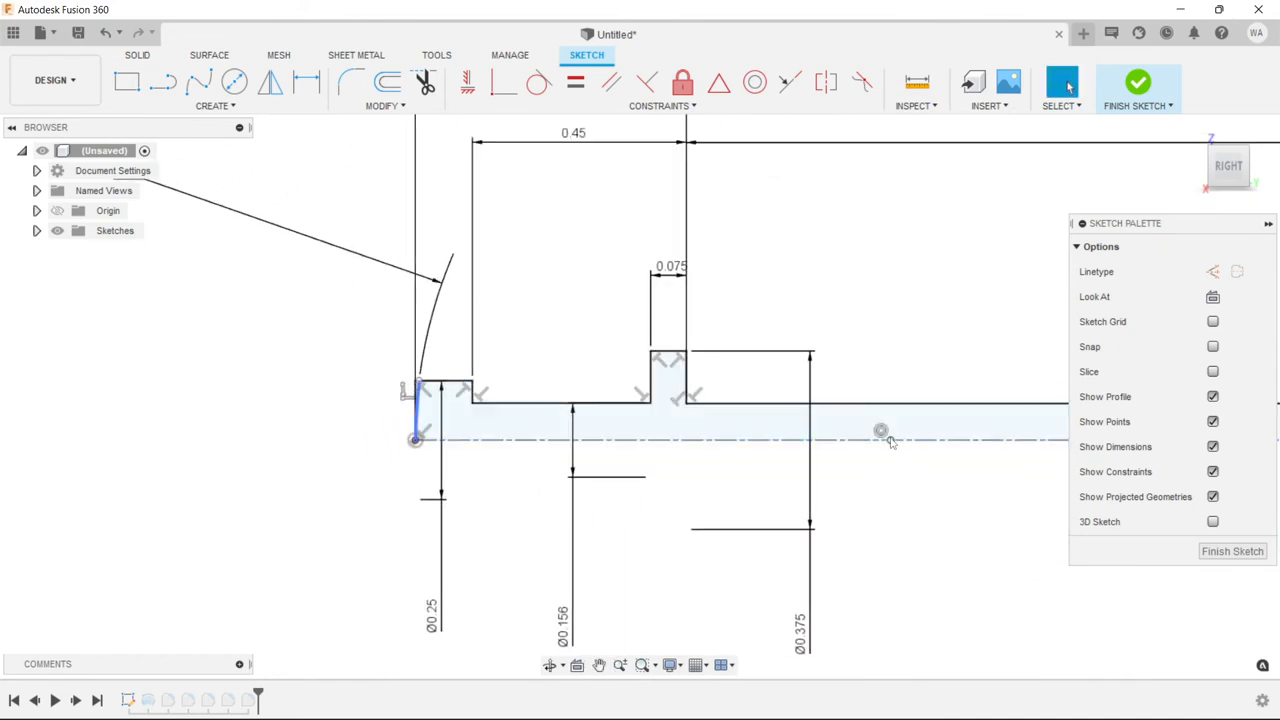
pyautogui.moveTo(719, 83)
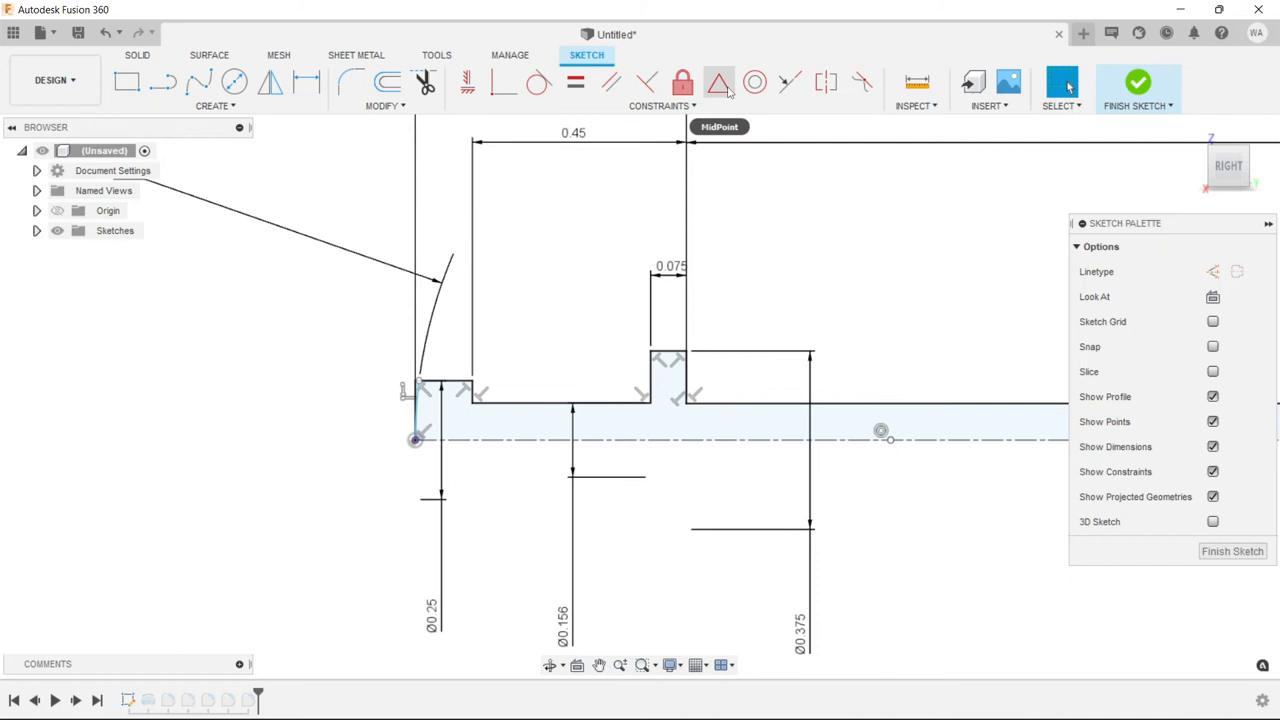
pyautogui.click(540, 404)
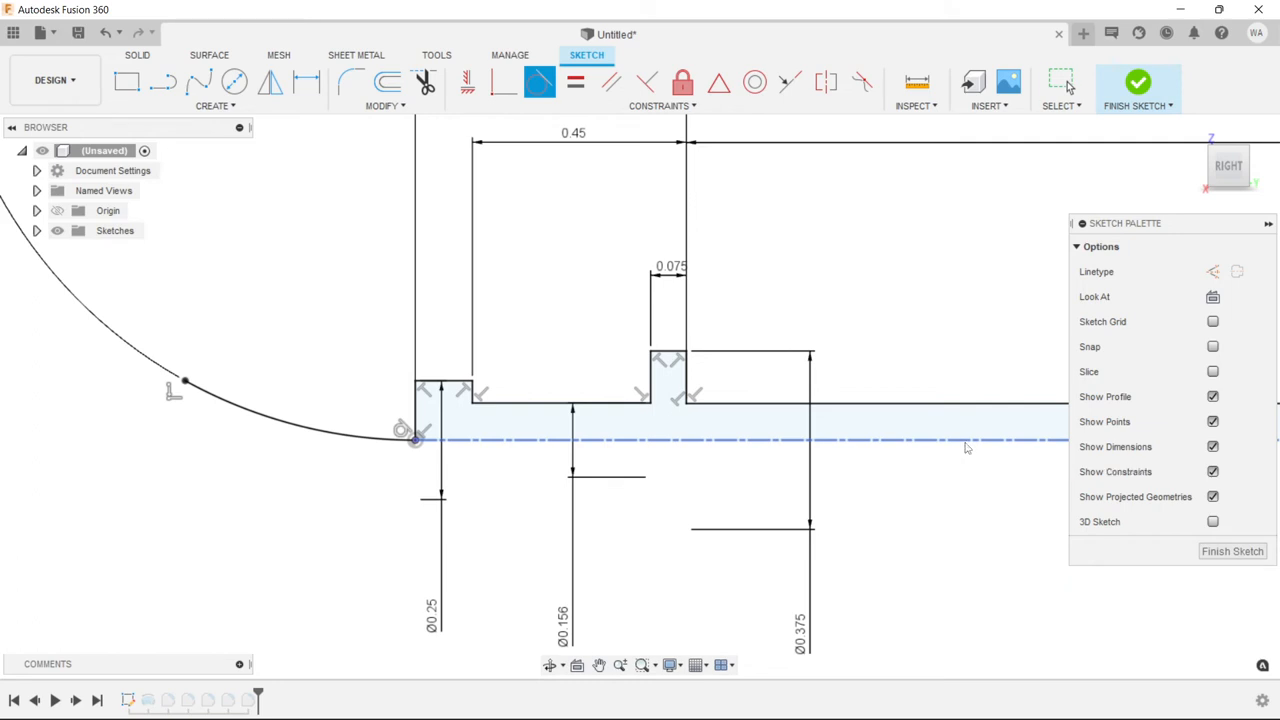
pyautogui.click(538, 83)
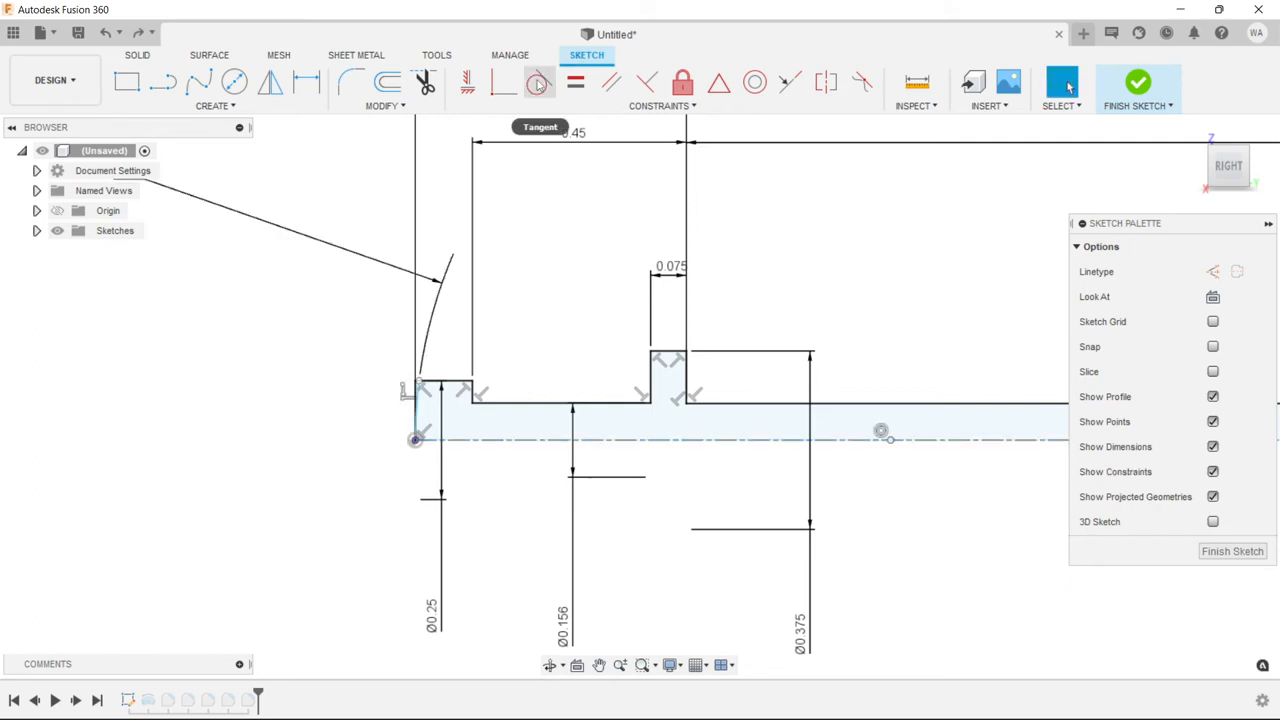
pyautogui.click(503, 82)
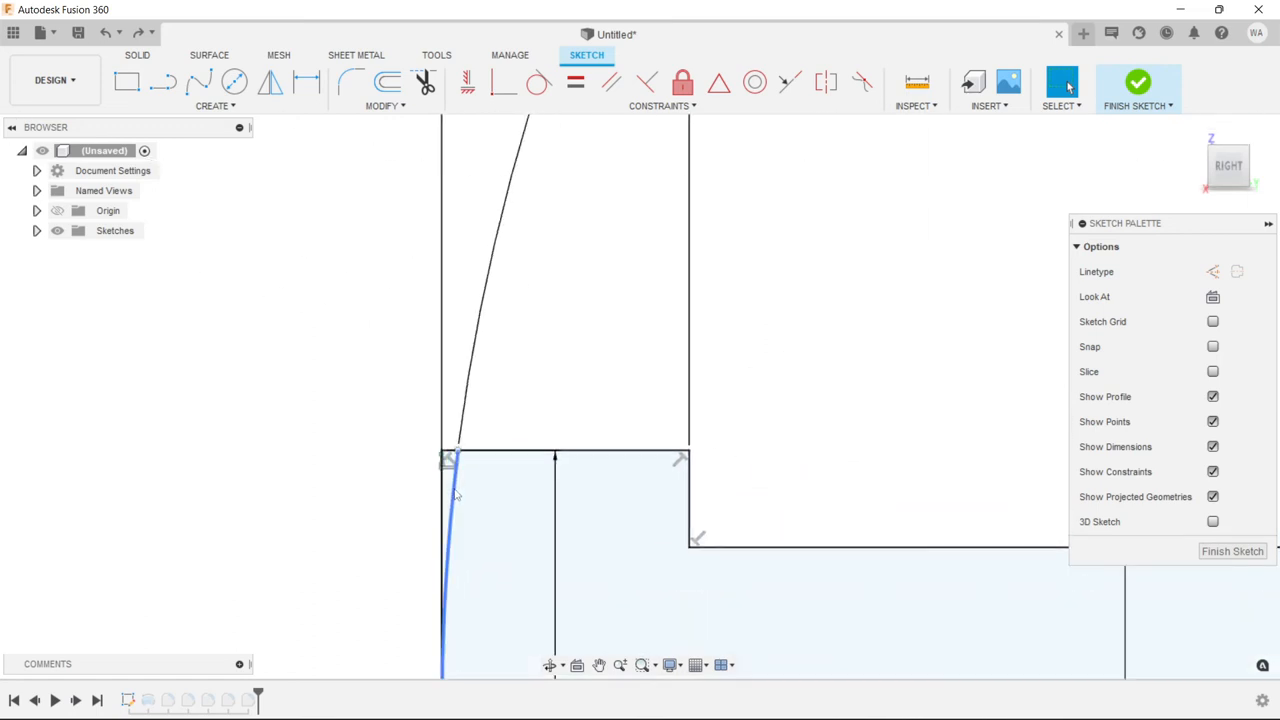
pyautogui.moveTo(457, 490)
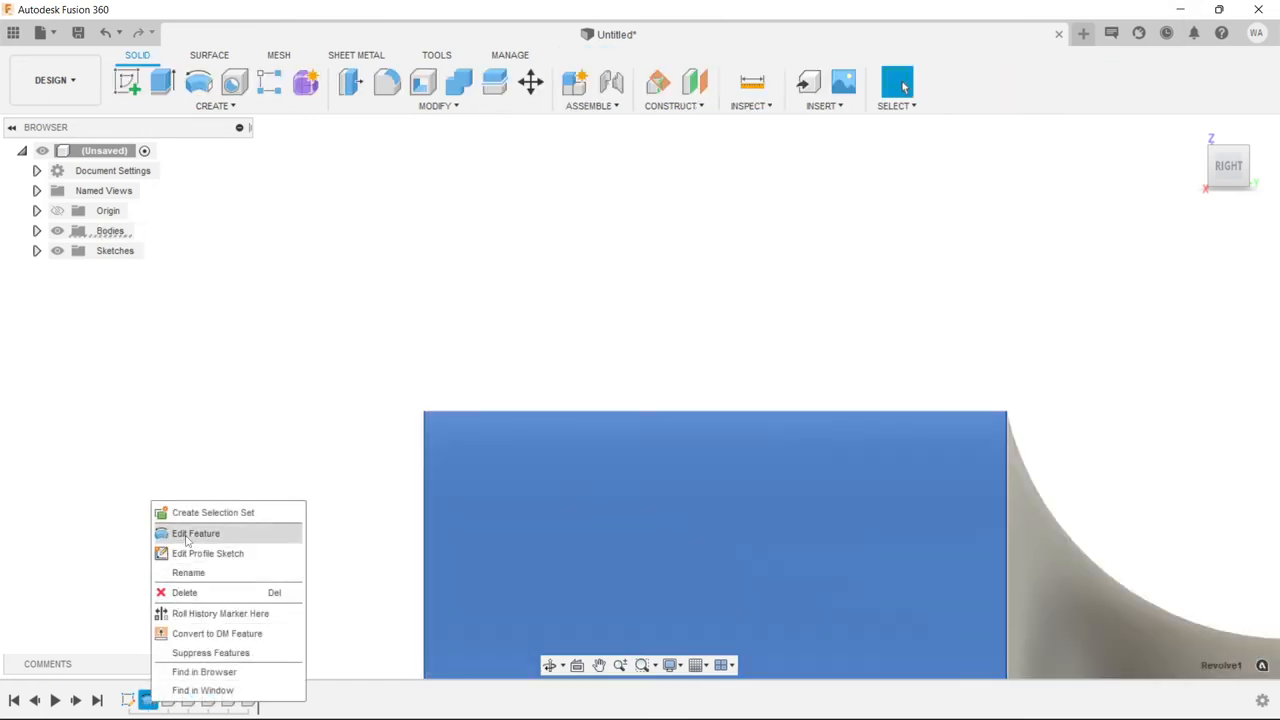
# Edit the Revolve feature to use only the two profile regions, excluding the sliver
pyautogui.click(195, 533)
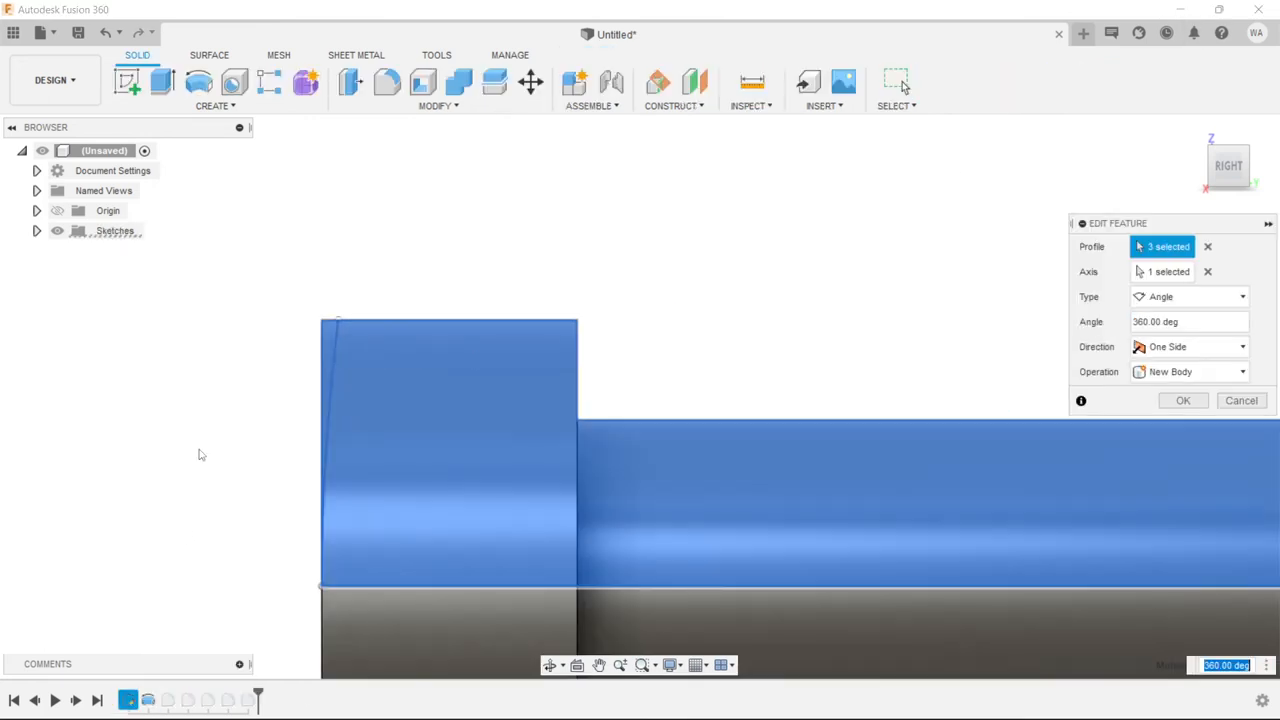
pyautogui.moveTo(283, 384)
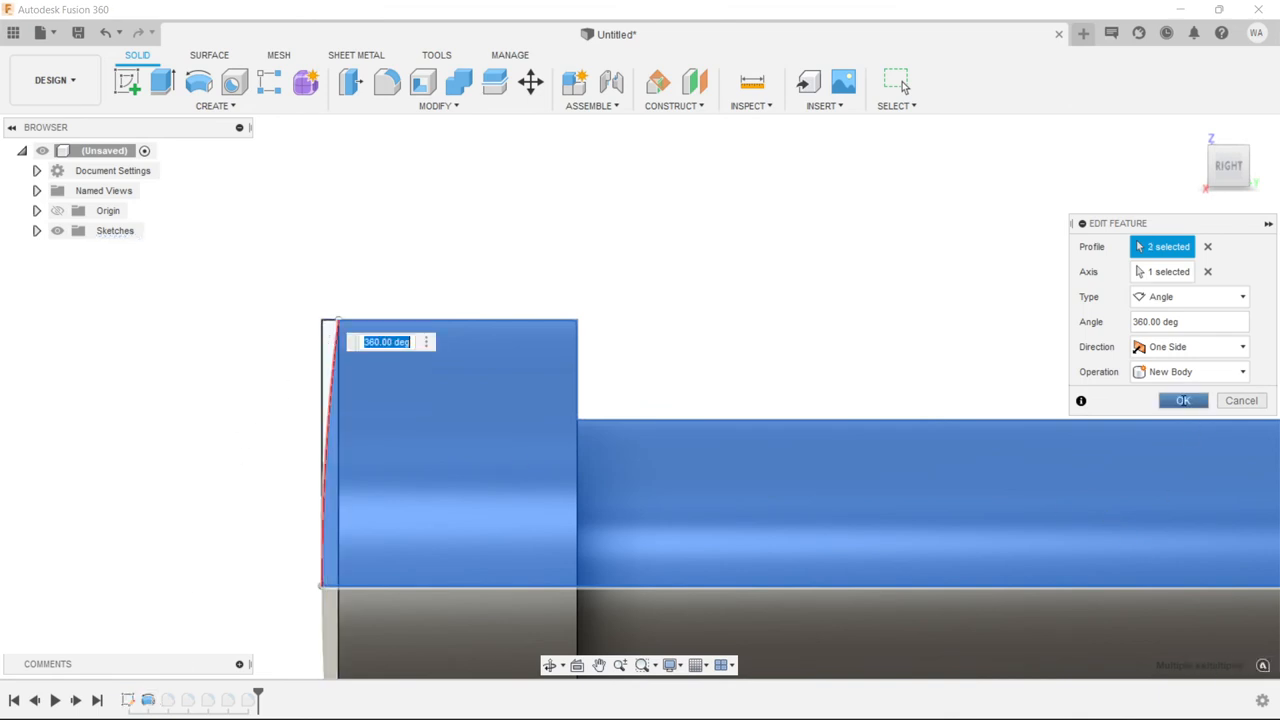
pyautogui.click(1183, 400)
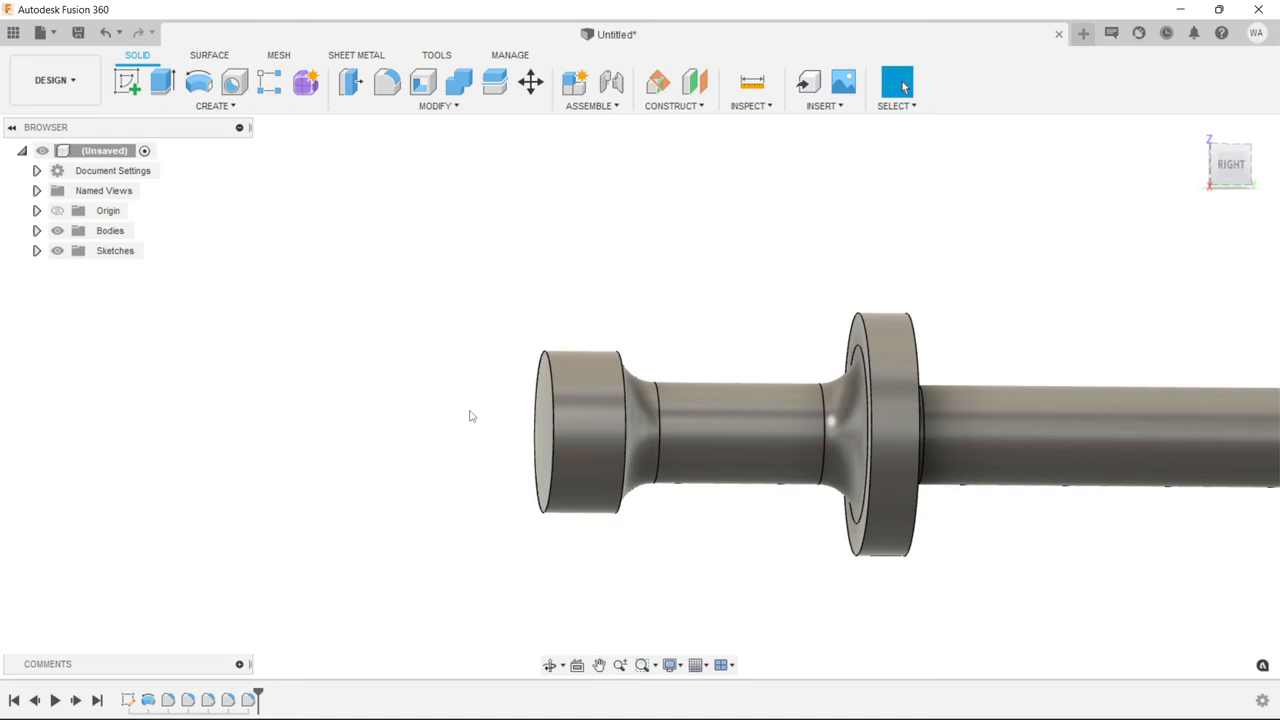
pyautogui.moveTo(497, 413)
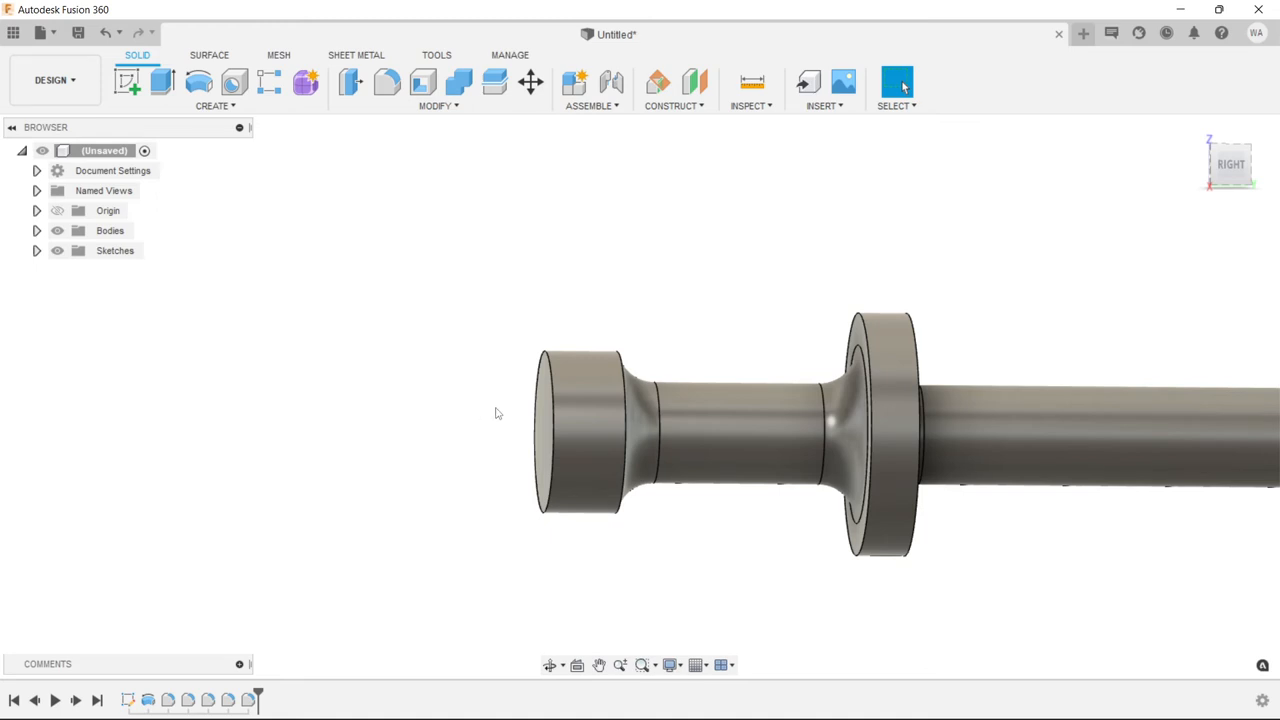
pyautogui.moveTo(387, 82)
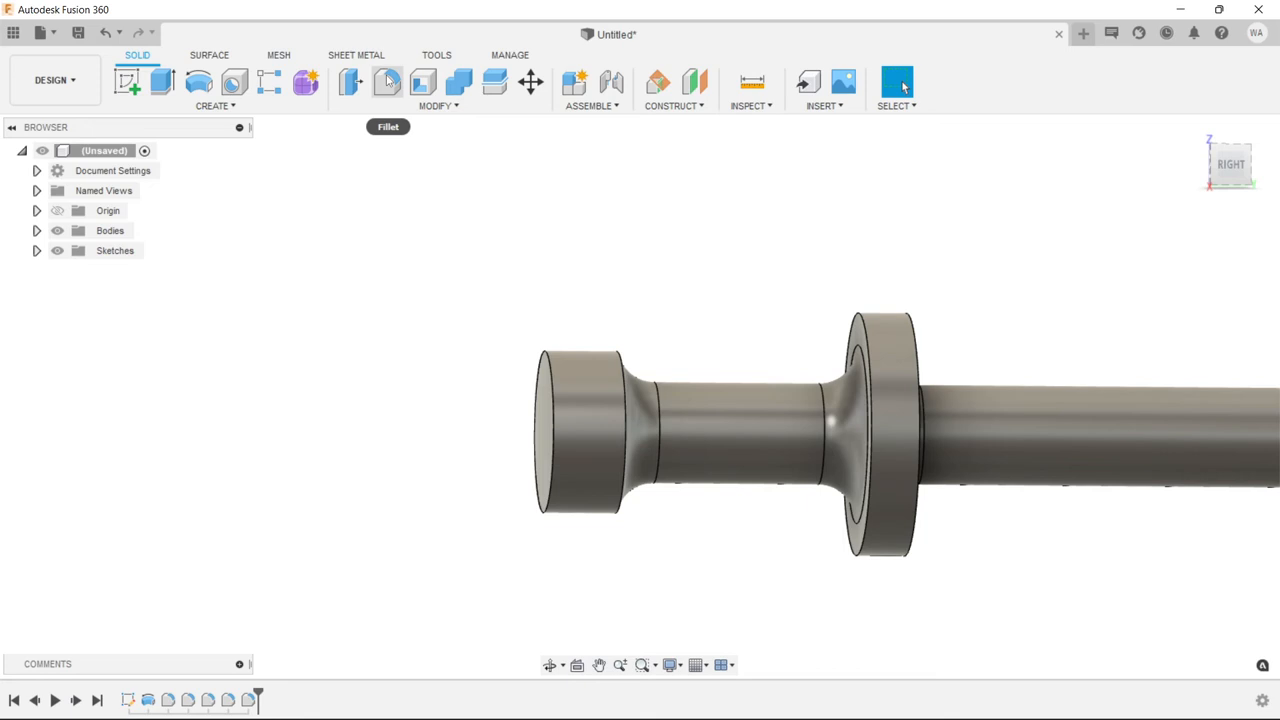
# Fillet the rear head's back edge at 0.06 in for a domed cap
pyautogui.click(388, 82)
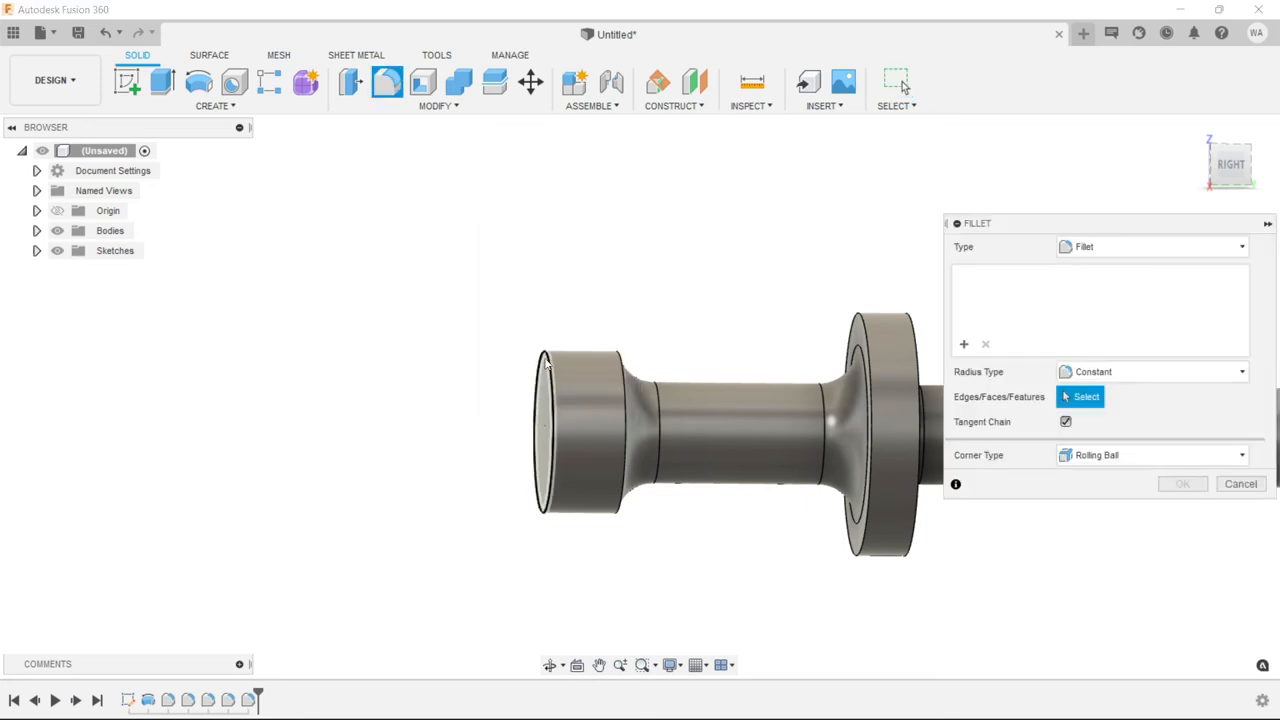
pyautogui.click(548, 365)
pyautogui.write('.06')
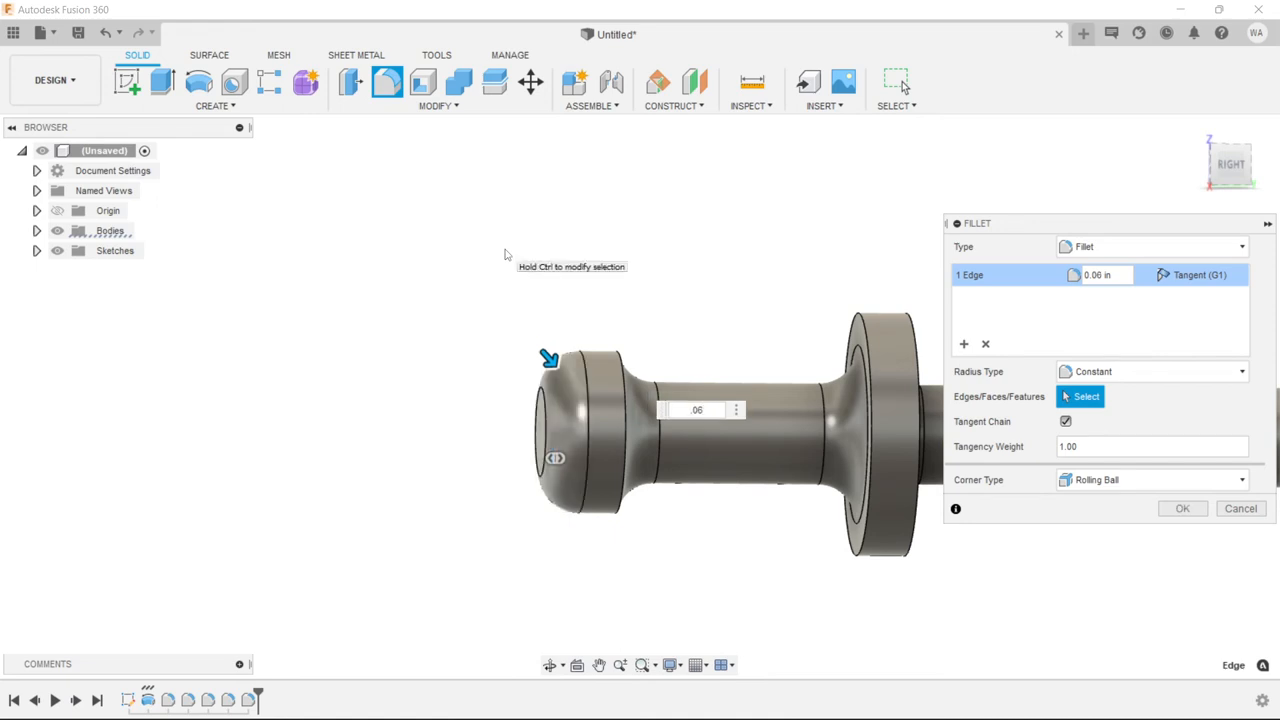
pyautogui.click(1182, 508)
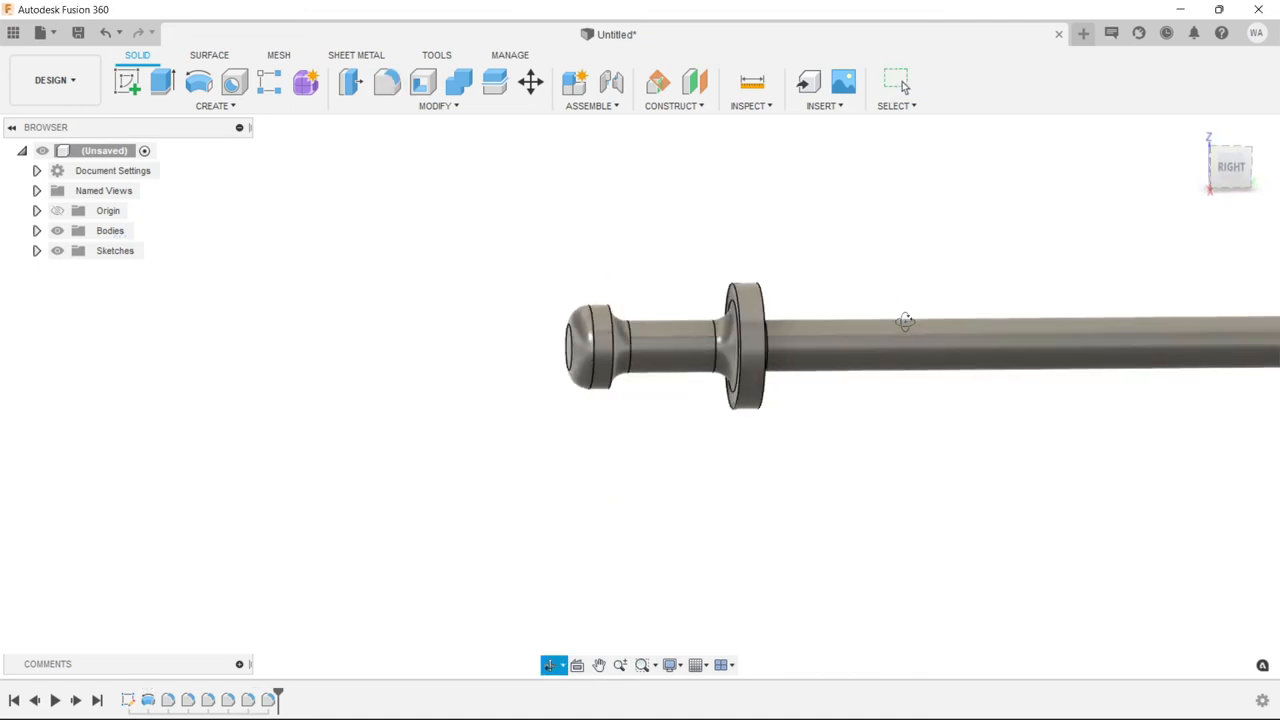
pyautogui.click(1228, 167)
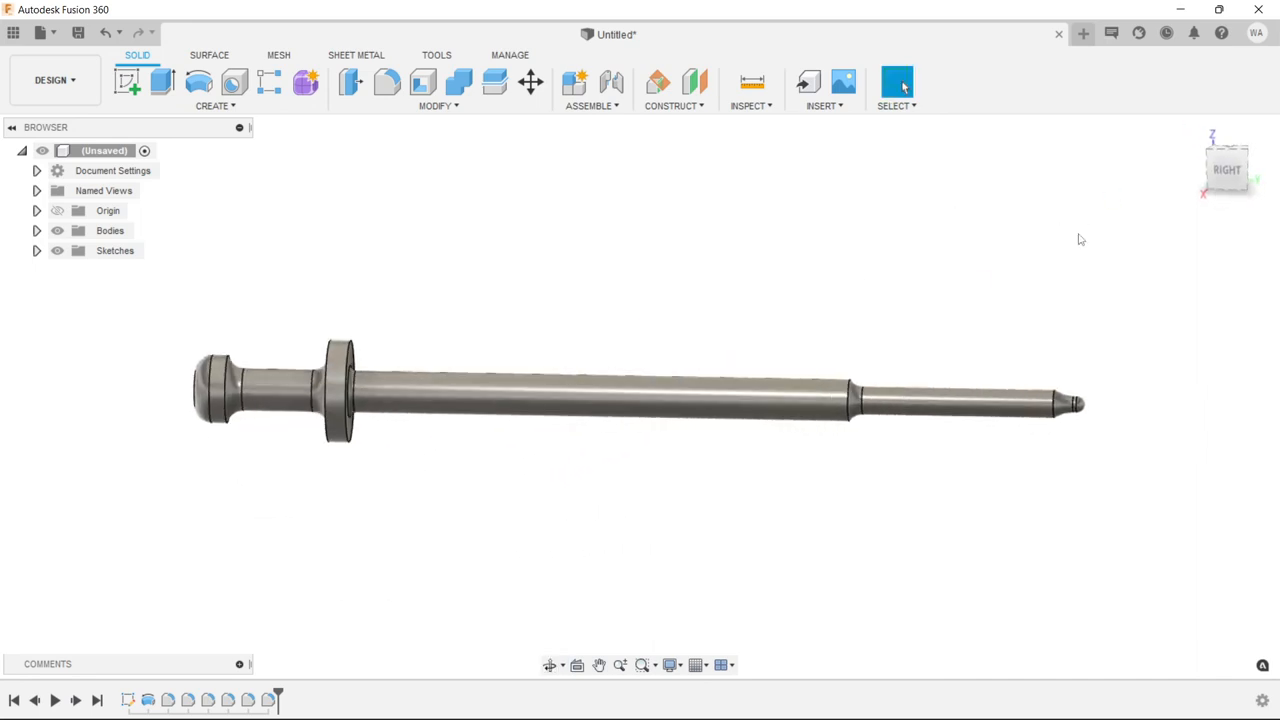
pyautogui.scroll(3)
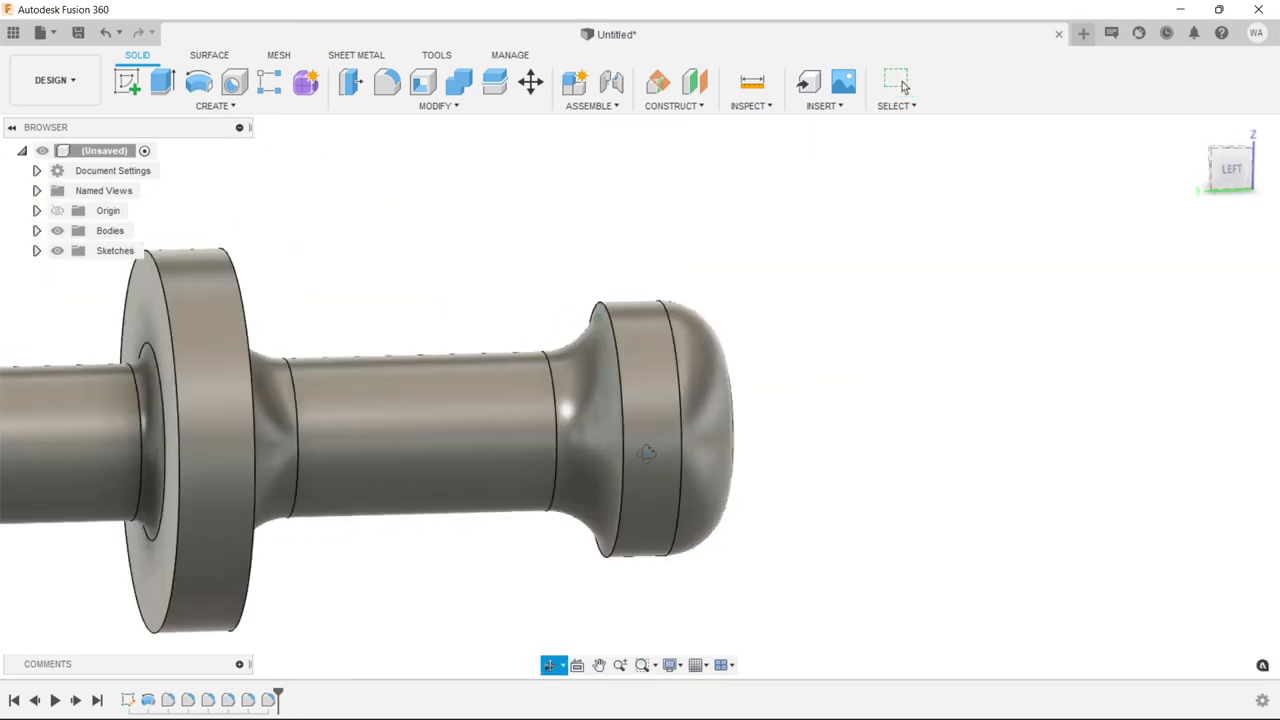
pyautogui.moveTo(647, 453); pyautogui.dragTo(376, 447)
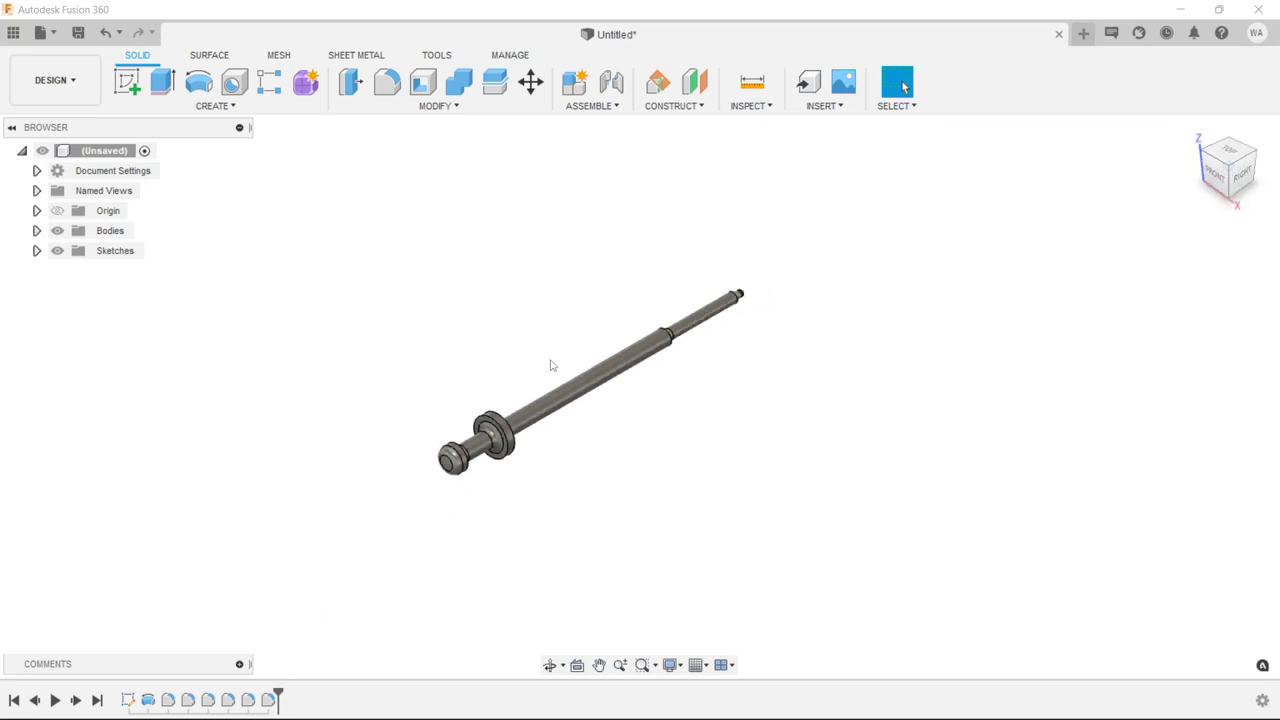
pyautogui.click(580, 378)
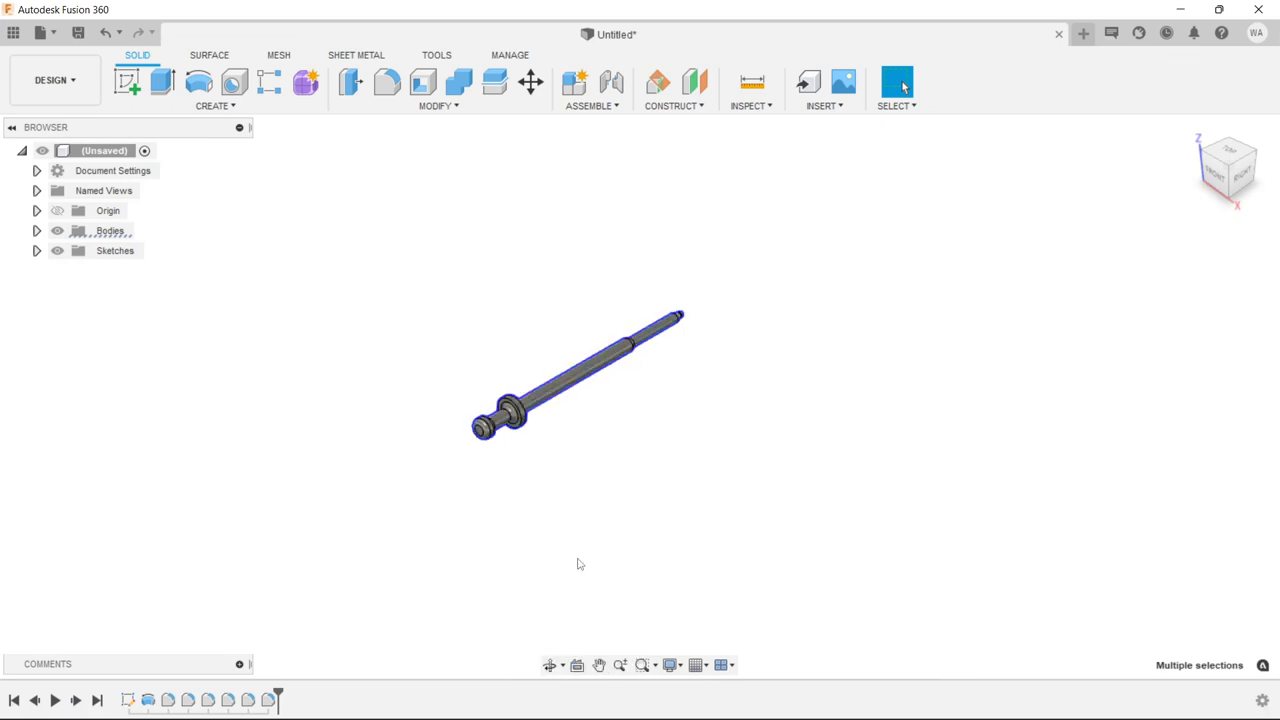
pyautogui.moveTo(883, 420)
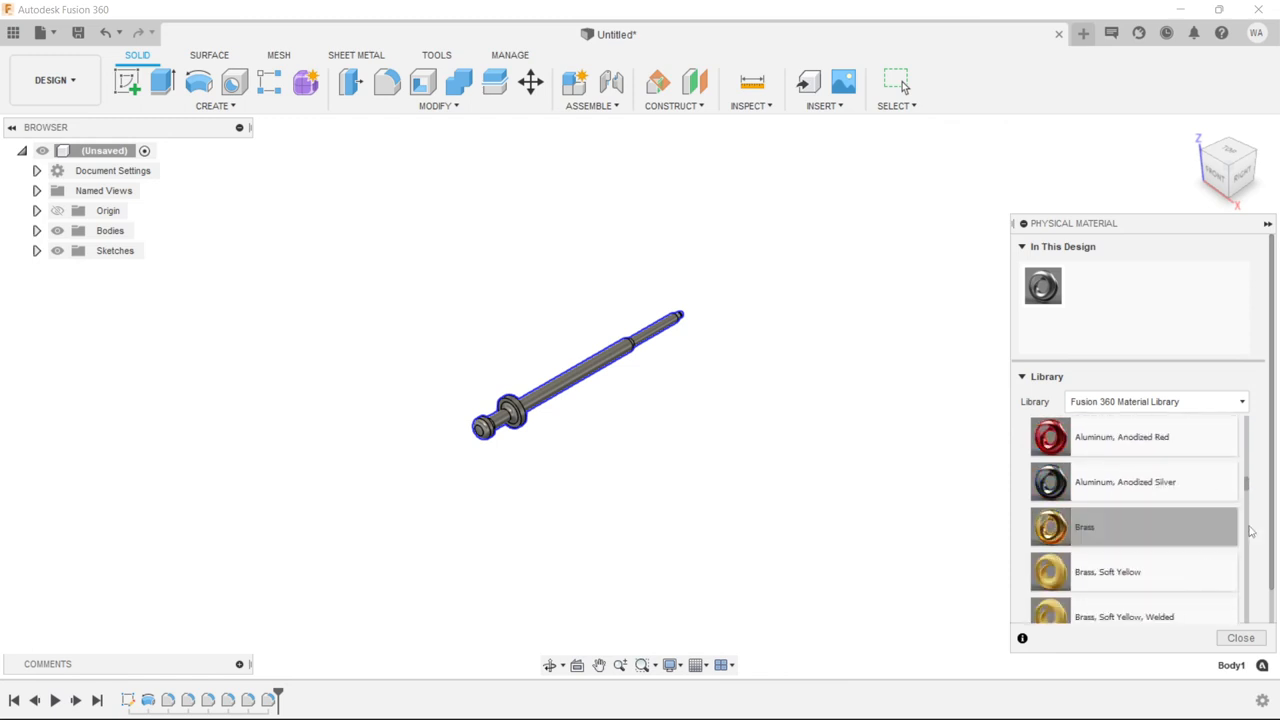
# Find a Steel entry in the physical material library and assign it to the pin body
pyautogui.scroll(-3)
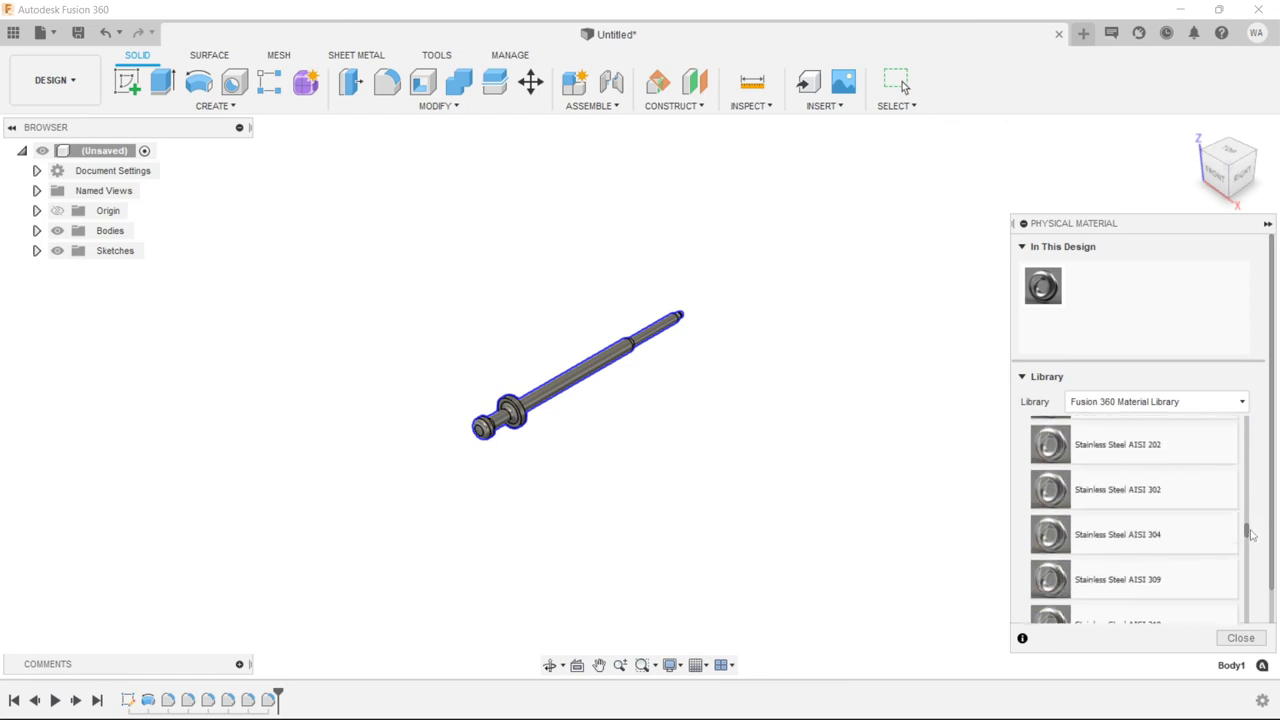
pyautogui.scroll(-3)
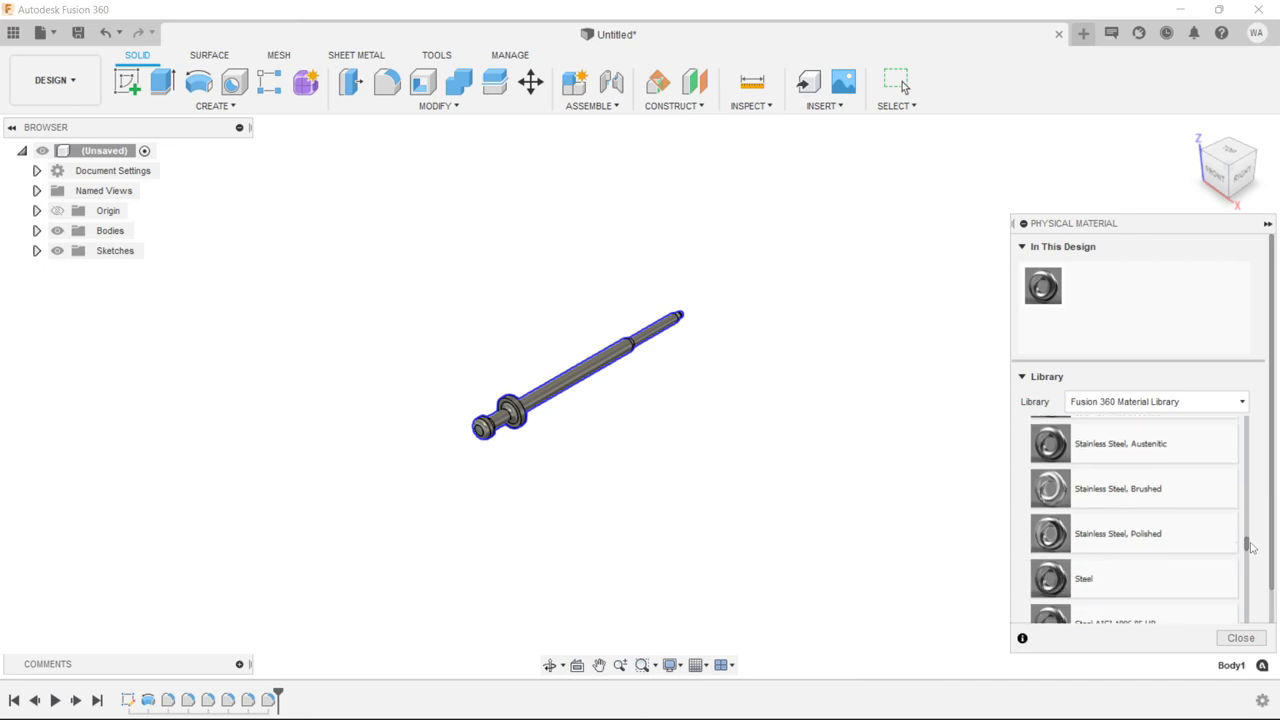
pyautogui.scroll(-3)
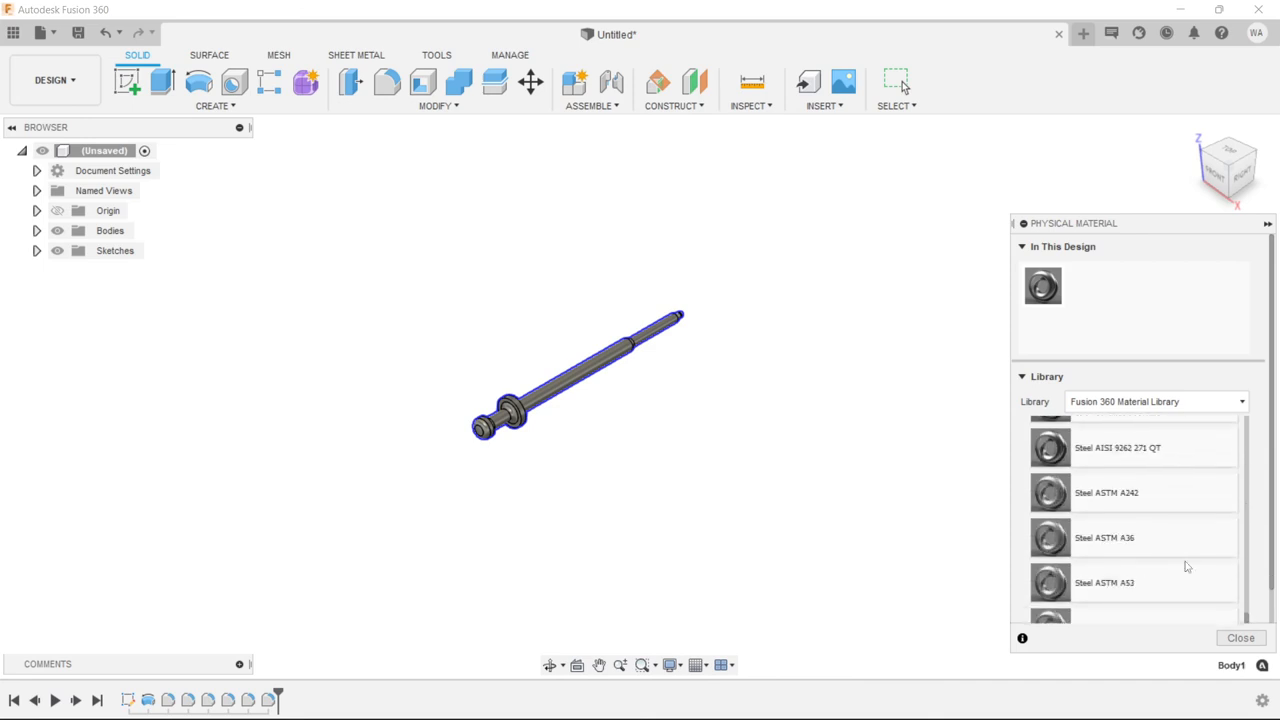
pyautogui.scroll(-3)
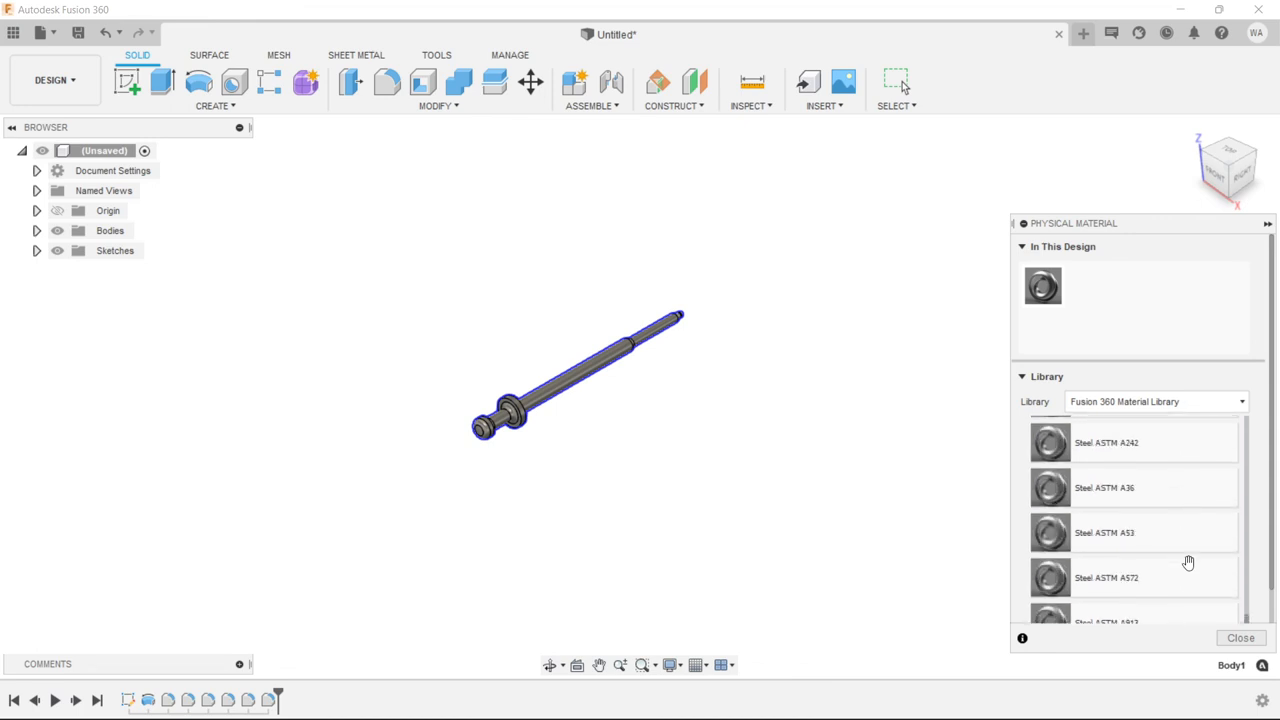
pyautogui.scroll(-3)
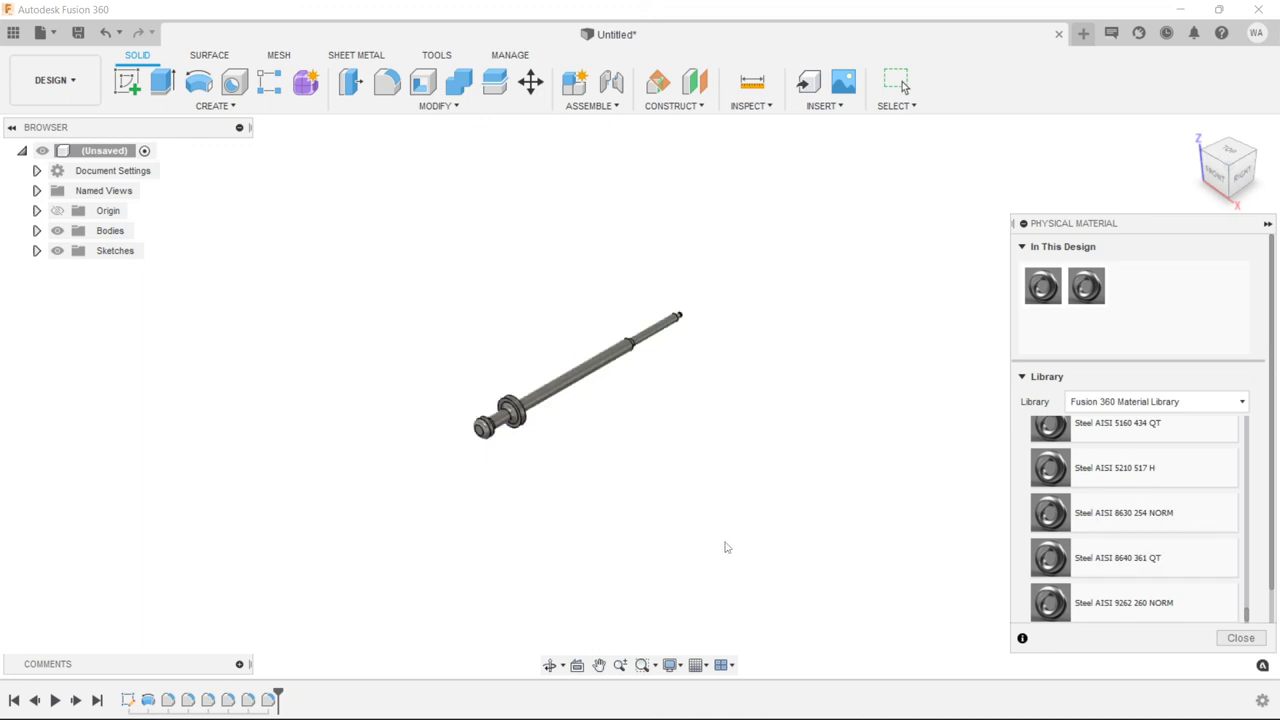
pyautogui.click(1240, 637)
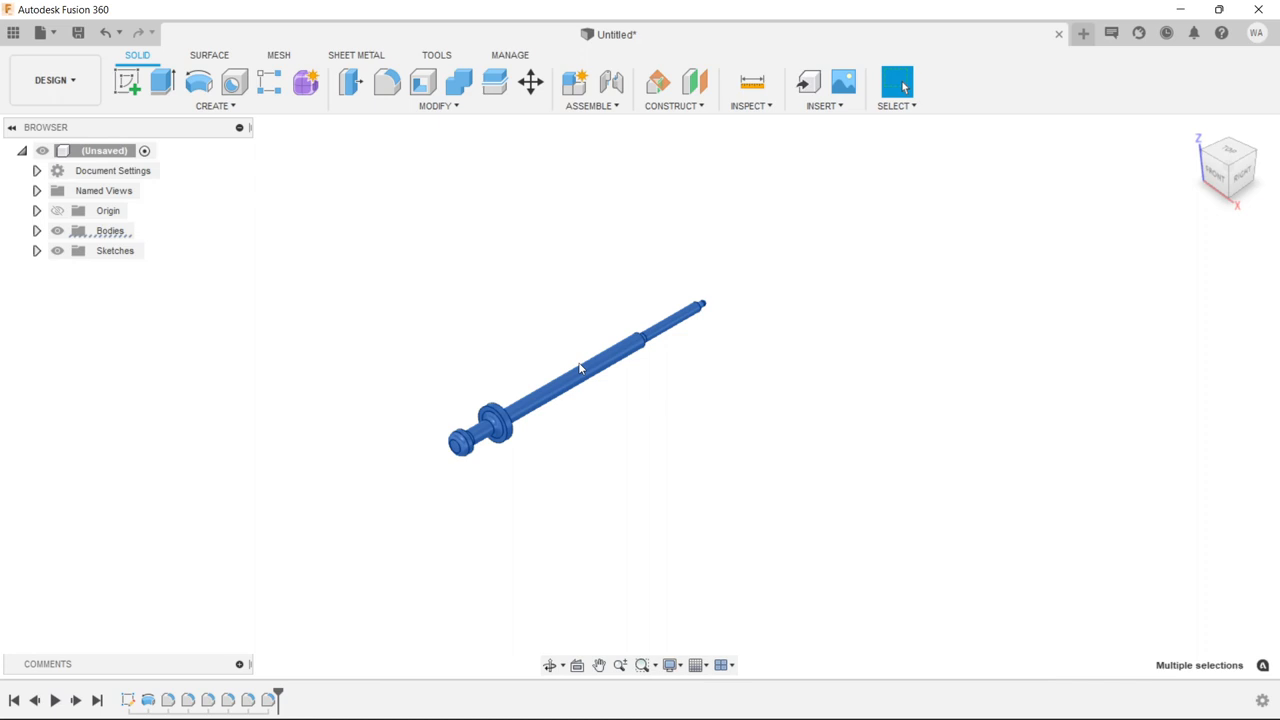
# Apply the Metal > Chrome appearance to the pin body and return to the home view
pyautogui.rightClick(580, 367)
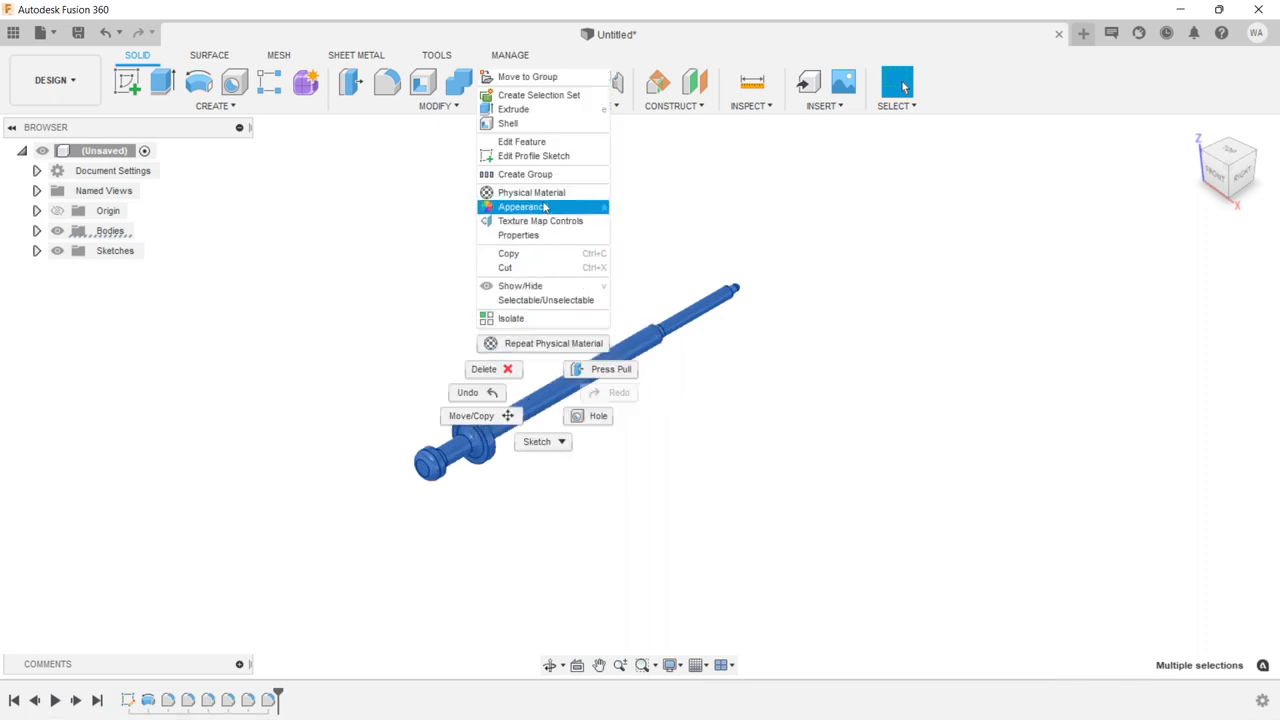
pyautogui.click(522, 206)
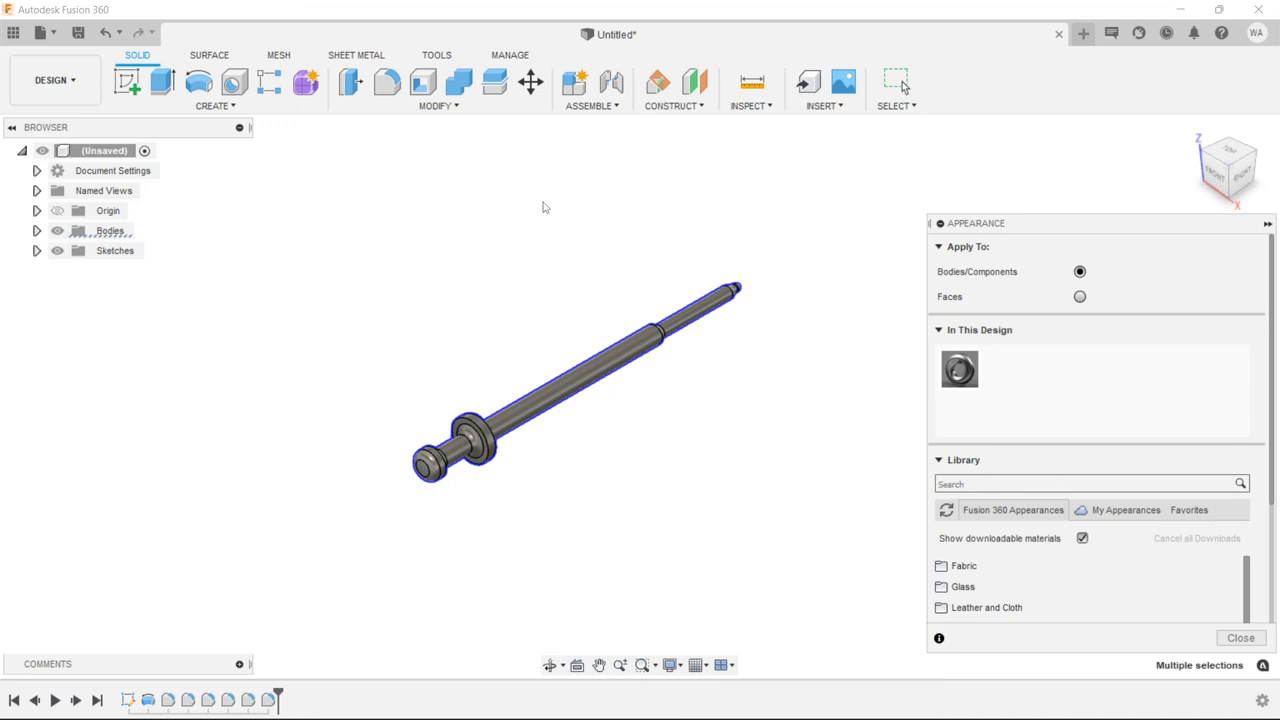
pyautogui.scroll(-3)
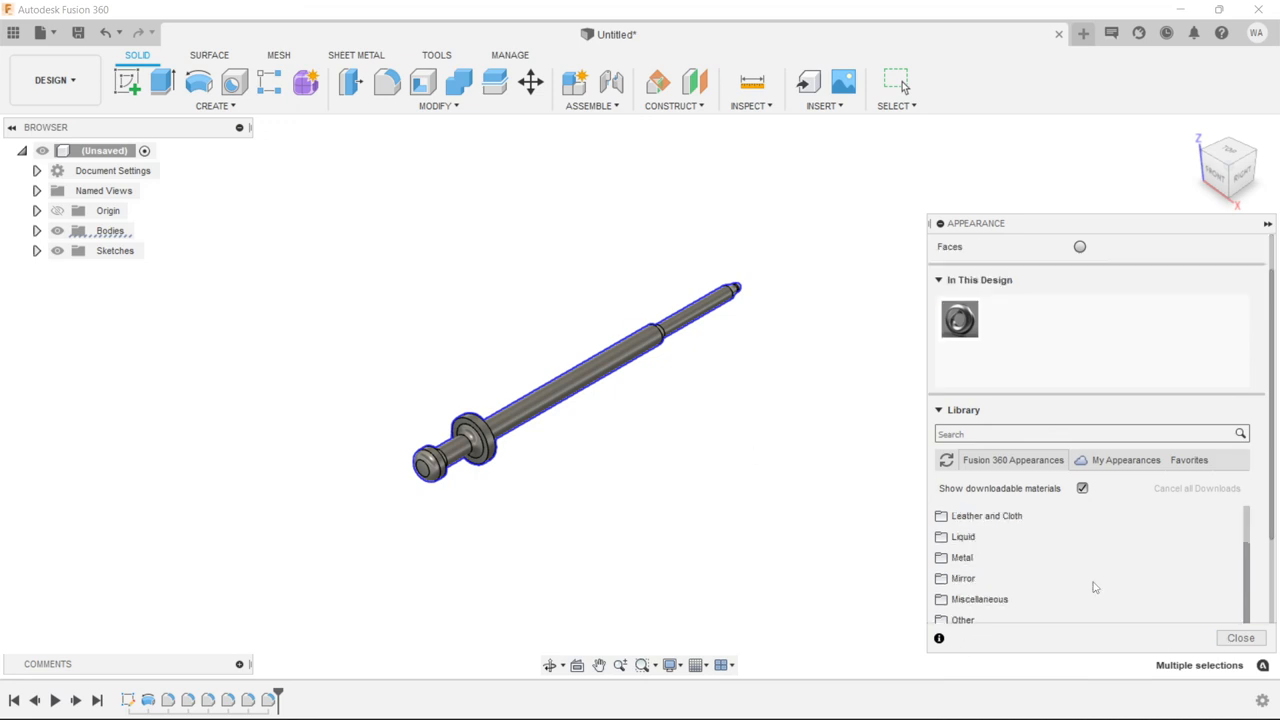
pyautogui.click(962, 578)
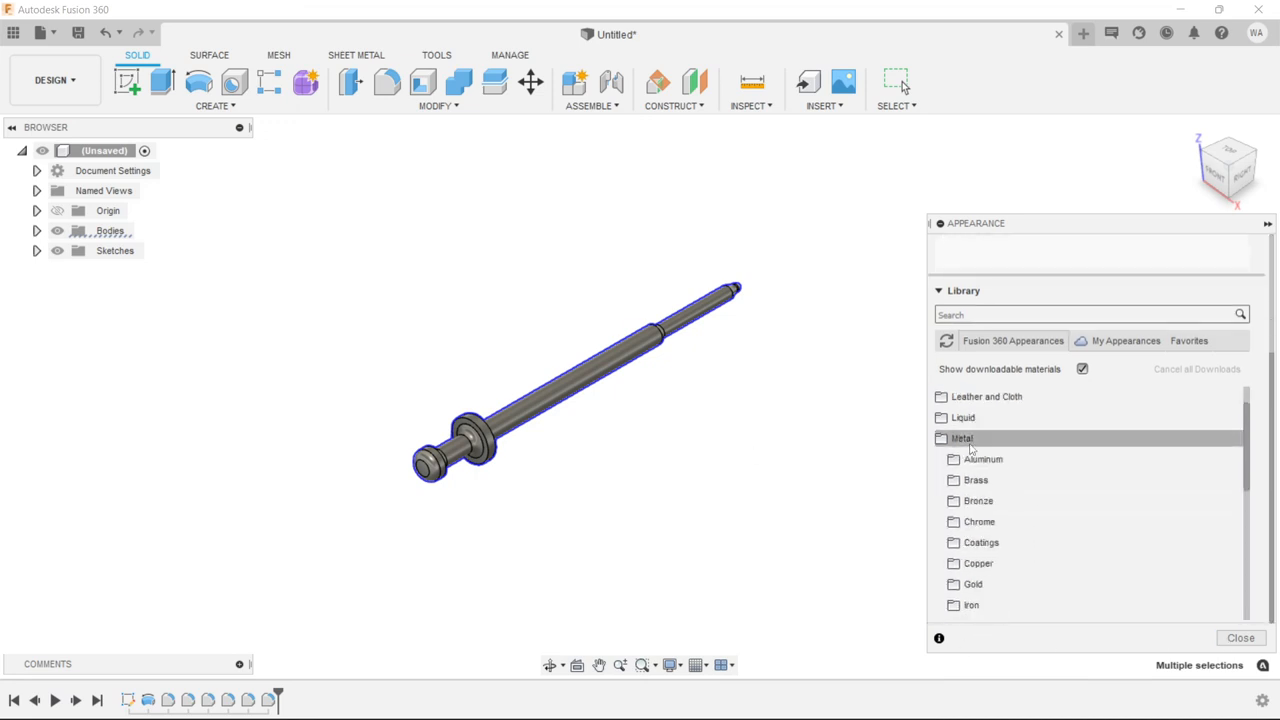
pyautogui.click(979, 521)
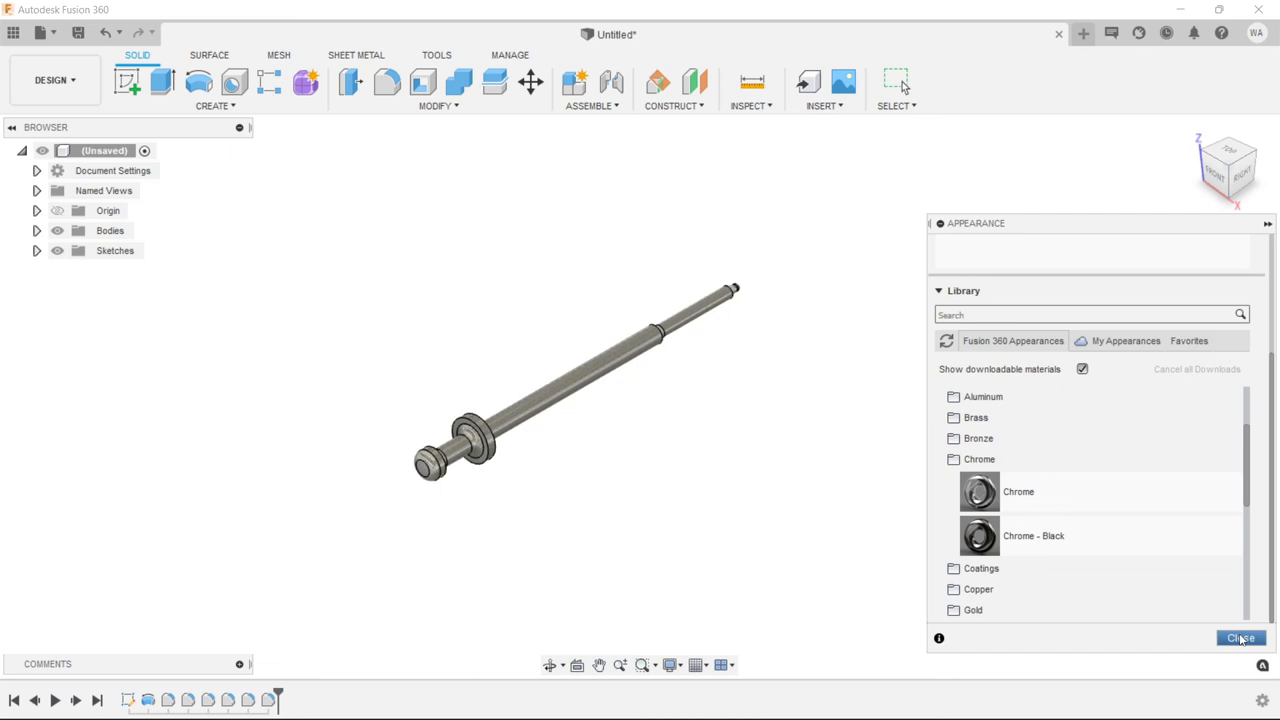
pyautogui.click(1240, 638)
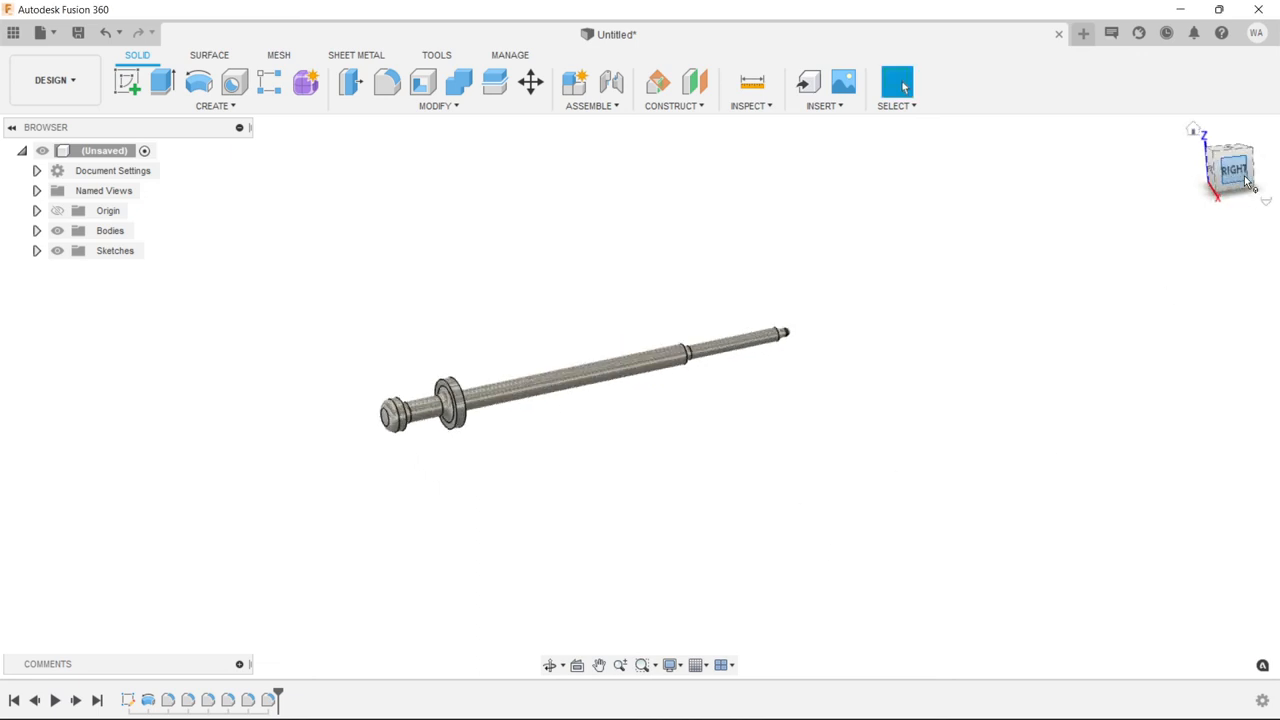
pyautogui.click(1230, 170)
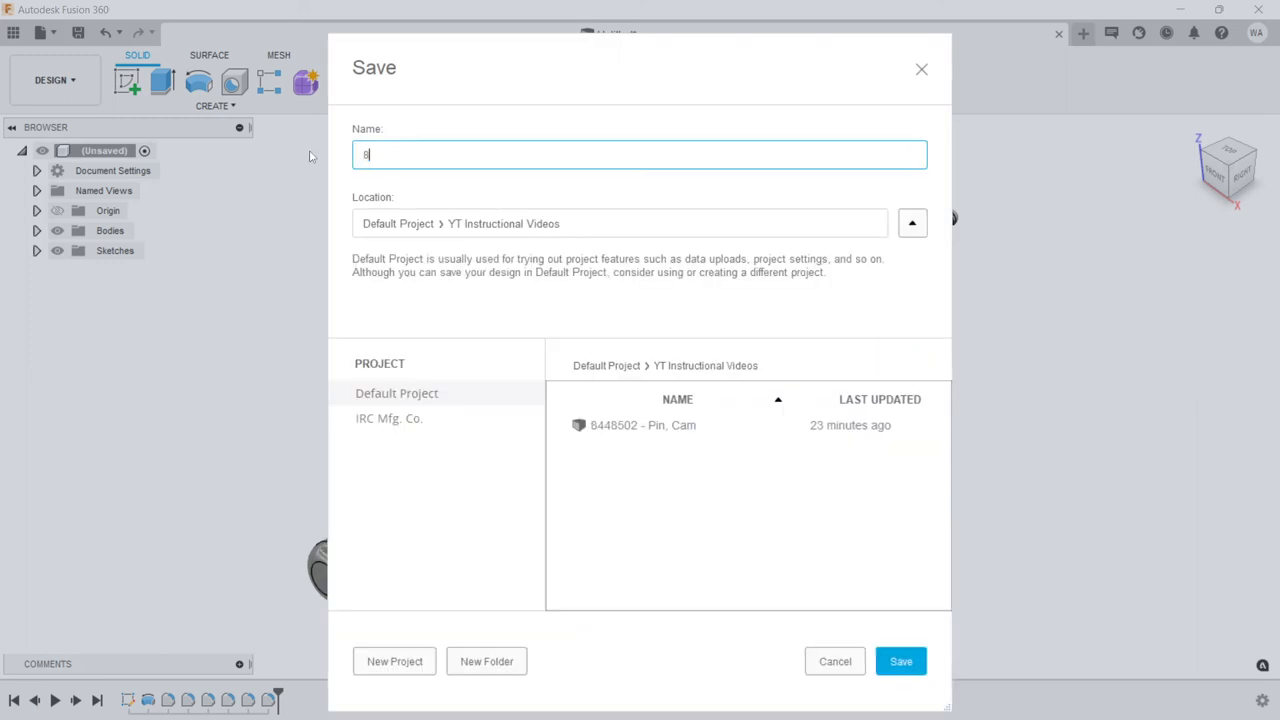
# Enter '8448503 - Pin, Firing' as the design's save name
pyautogui.write('8448503')
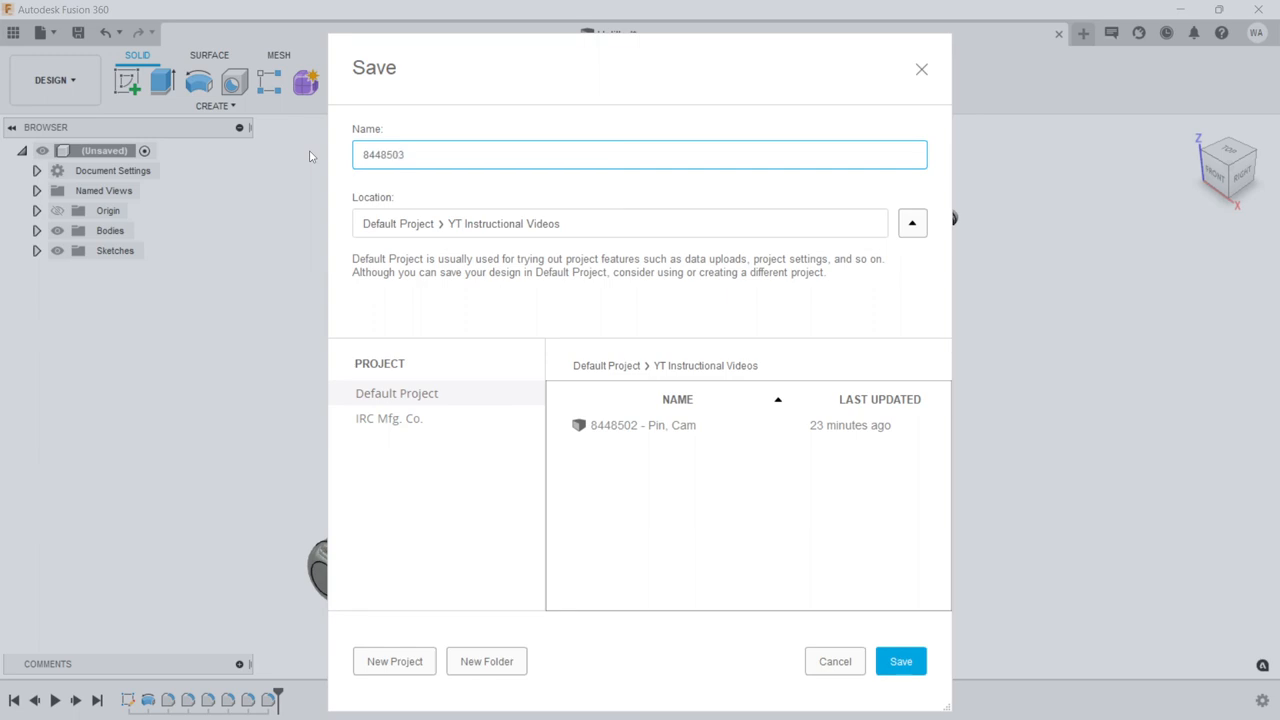
pyautogui.write('-')
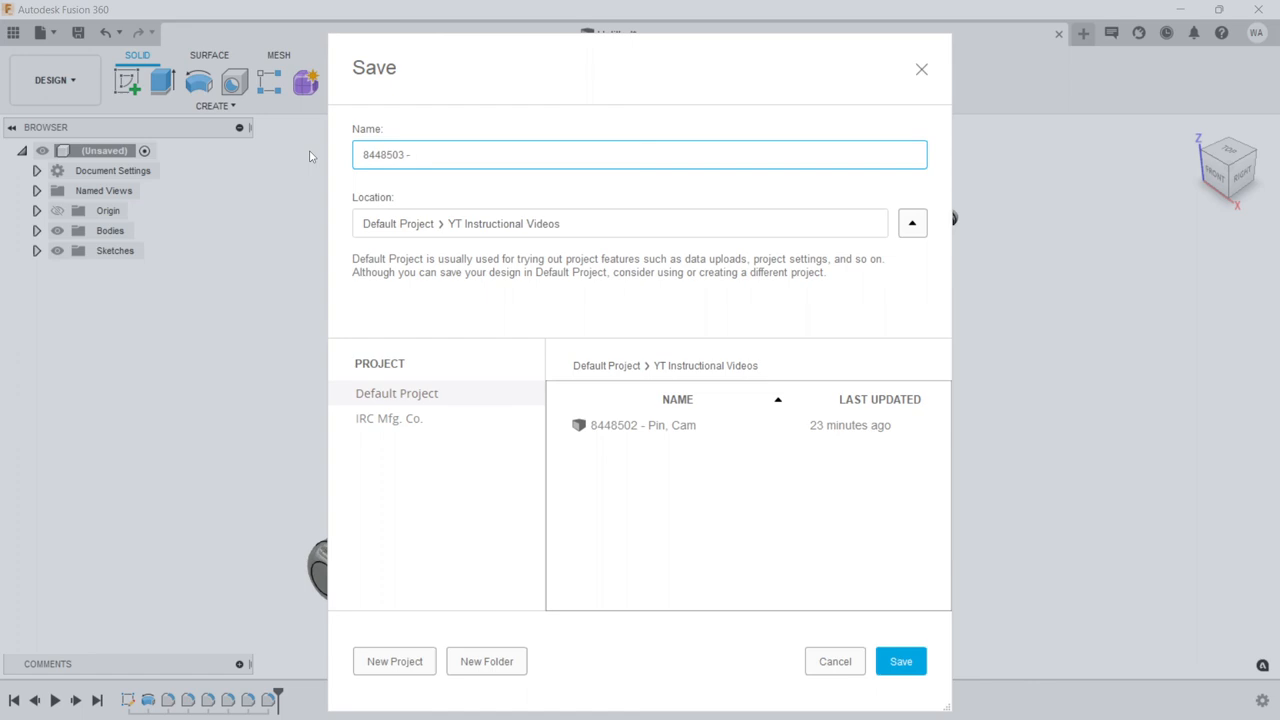
pyautogui.write('Pin')
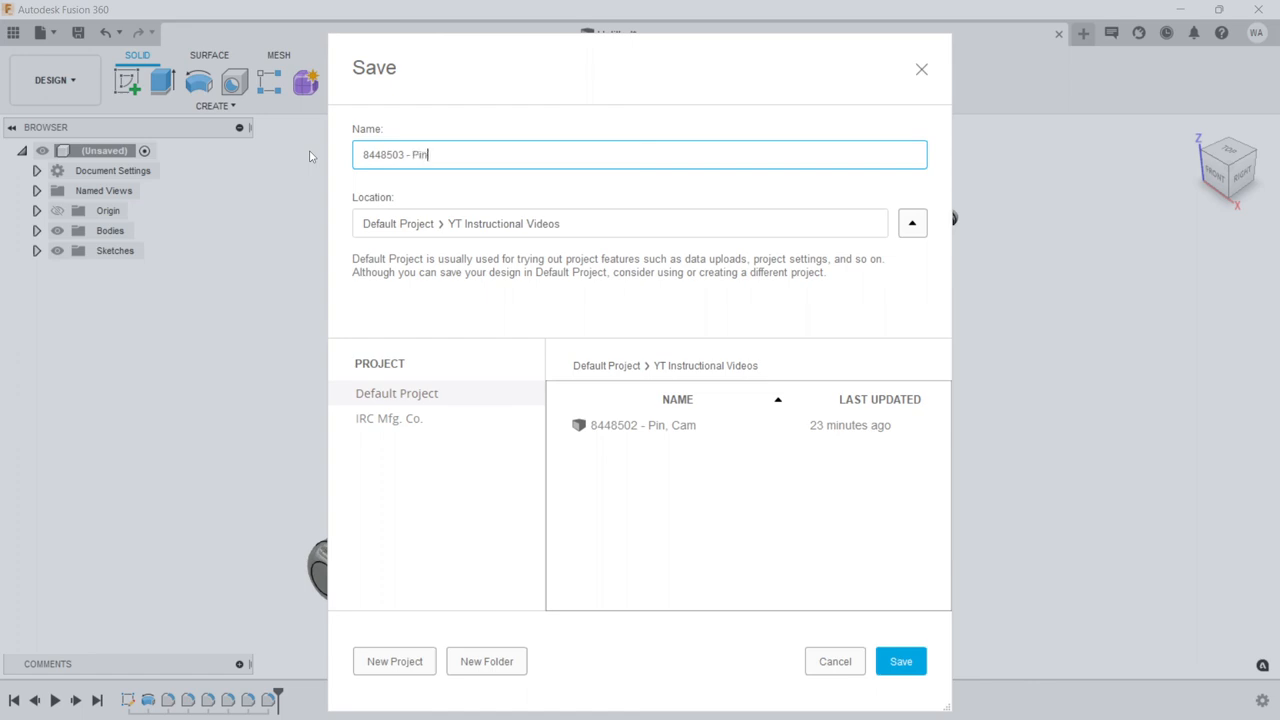
pyautogui.write(', Firing')
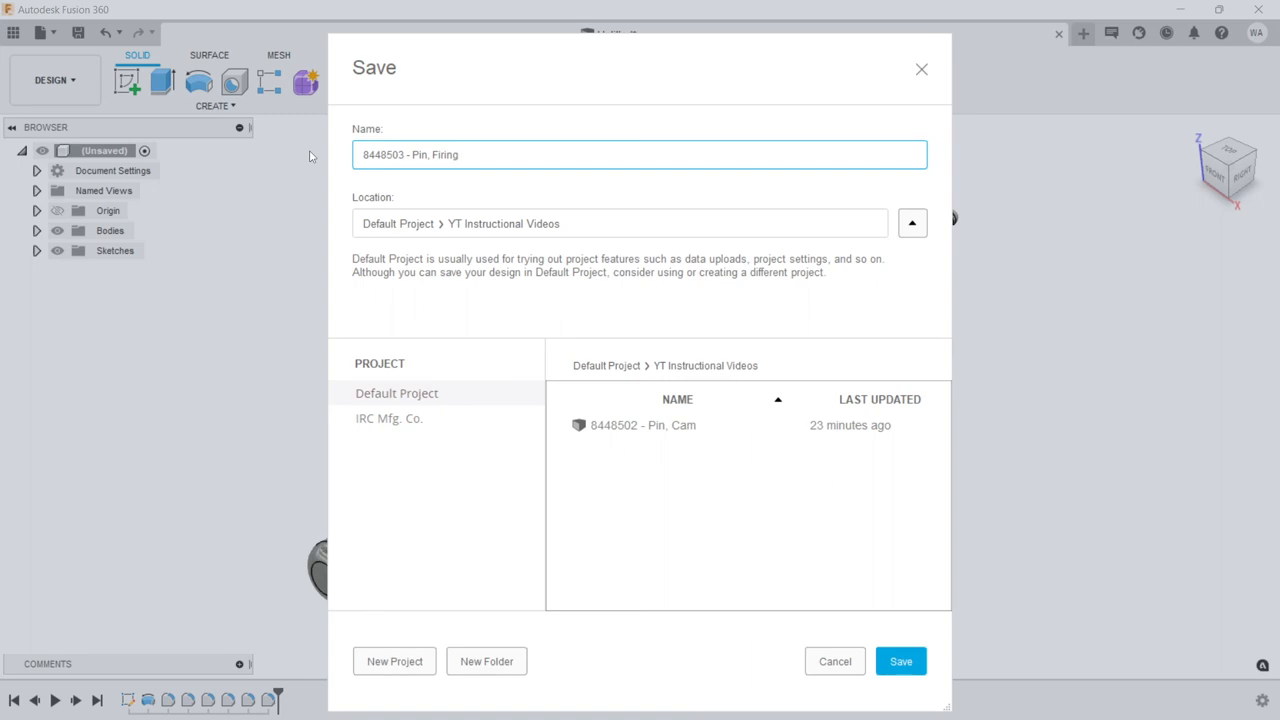